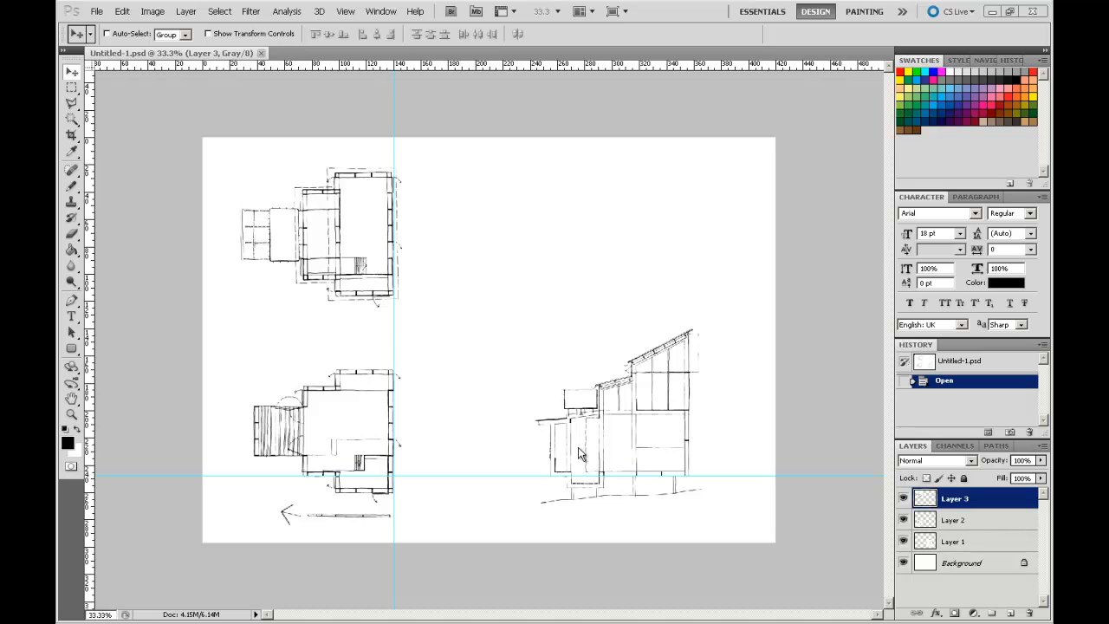
mouse_move(721, 333)
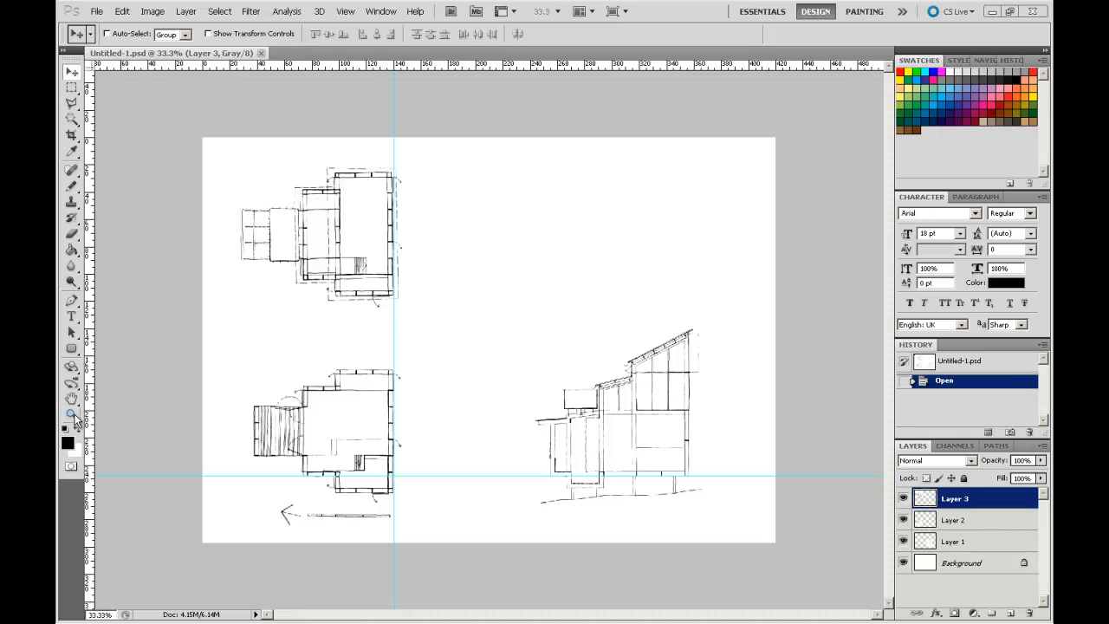
Zoom in on the building section drawing to about 94%.
left_click(72, 414)
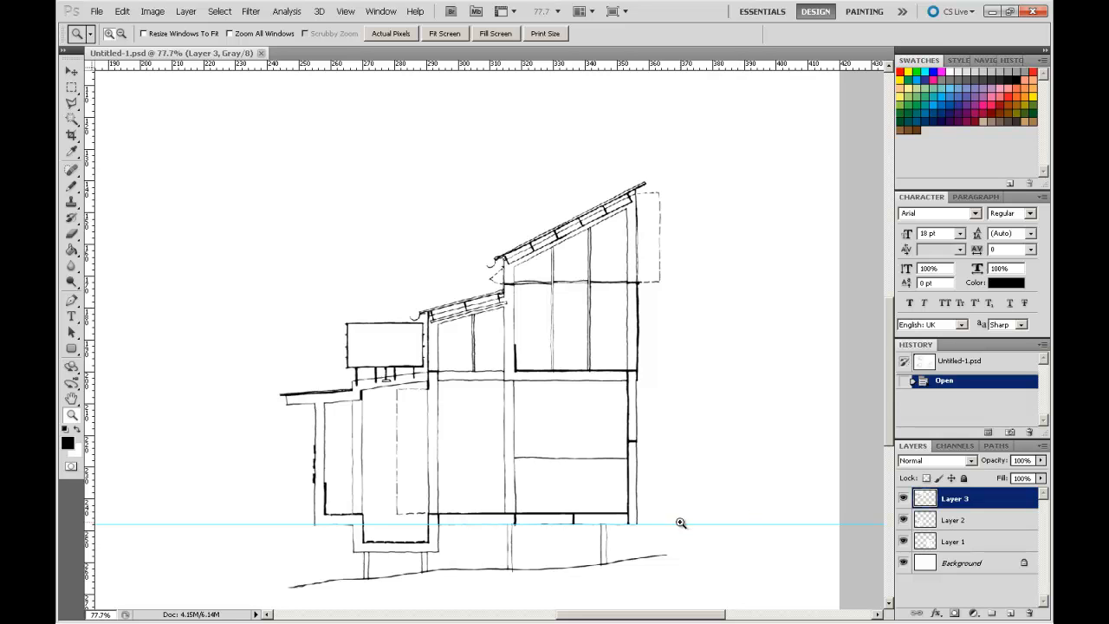
scroll("down", 3)
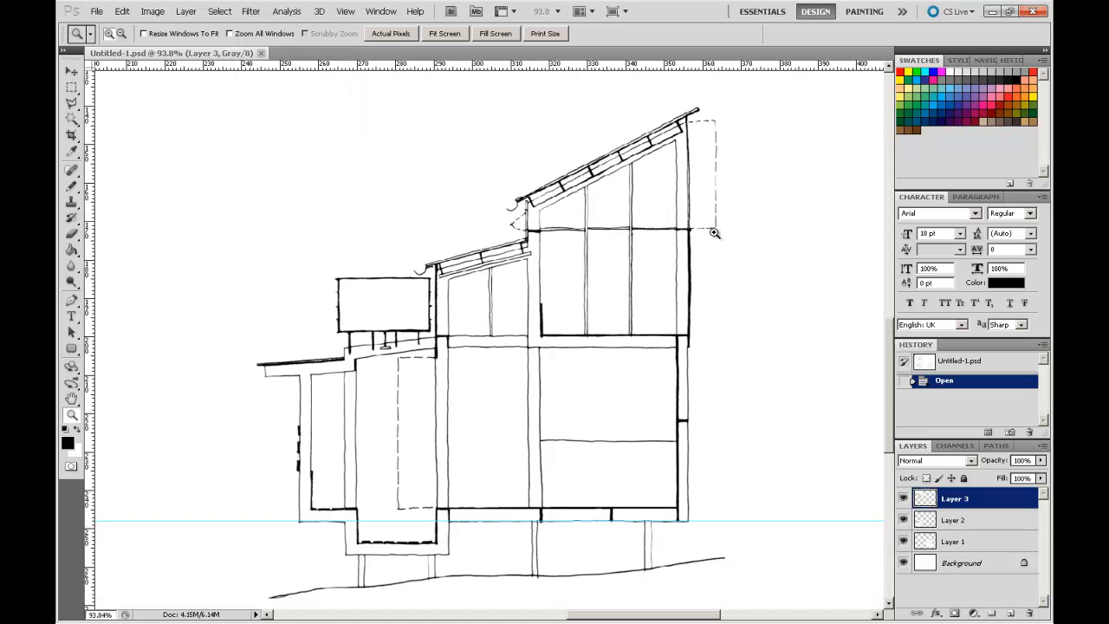
mouse_move(743, 120)
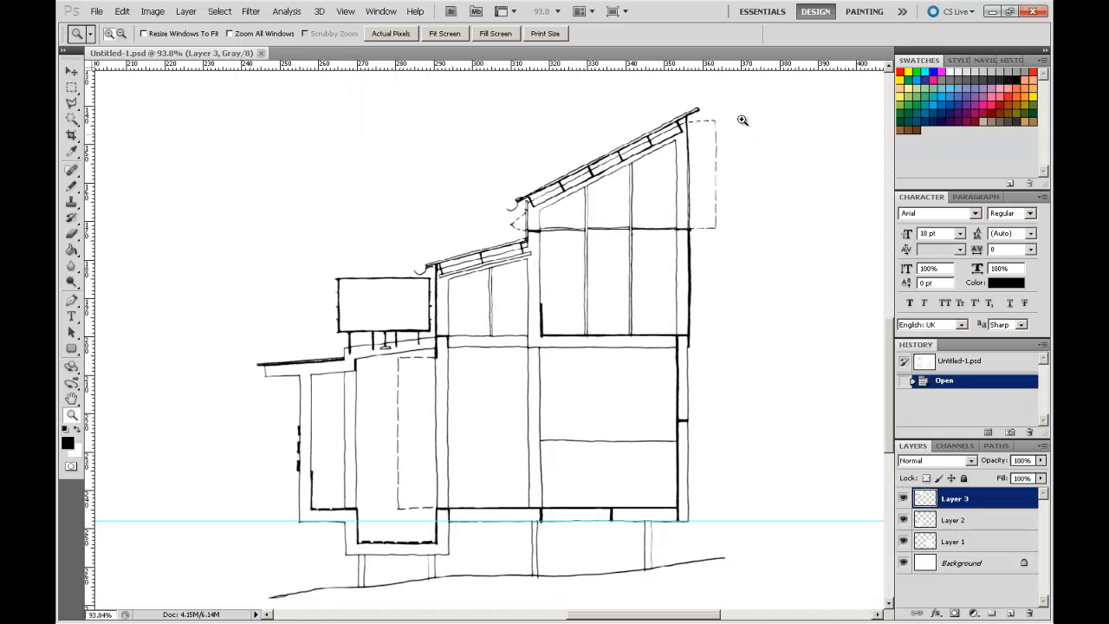
mouse_move(747, 178)
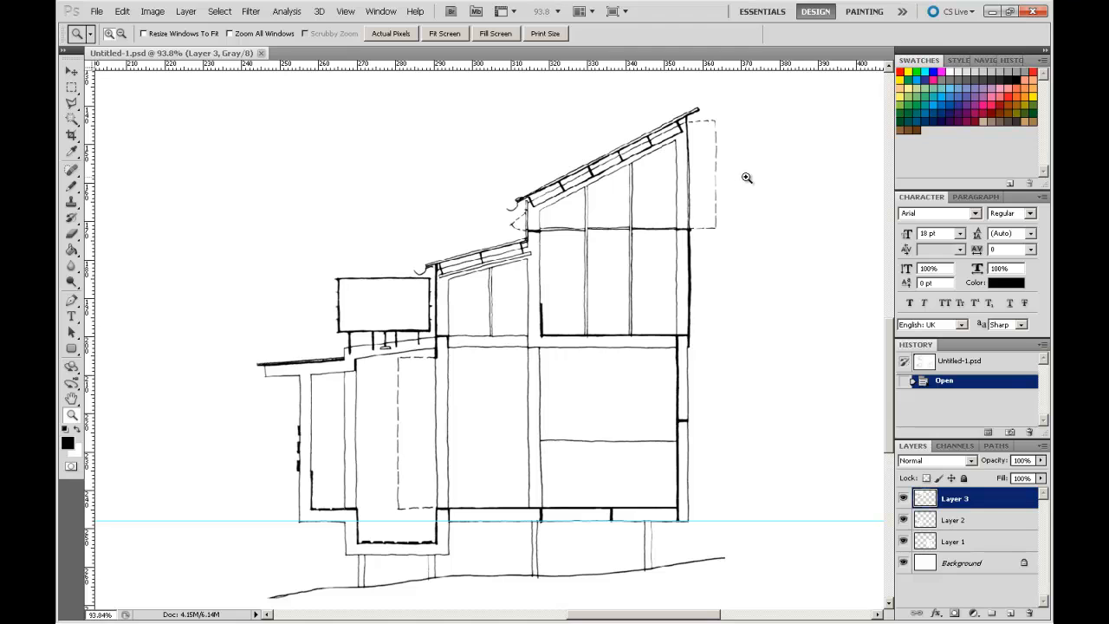
mouse_move(736, 211)
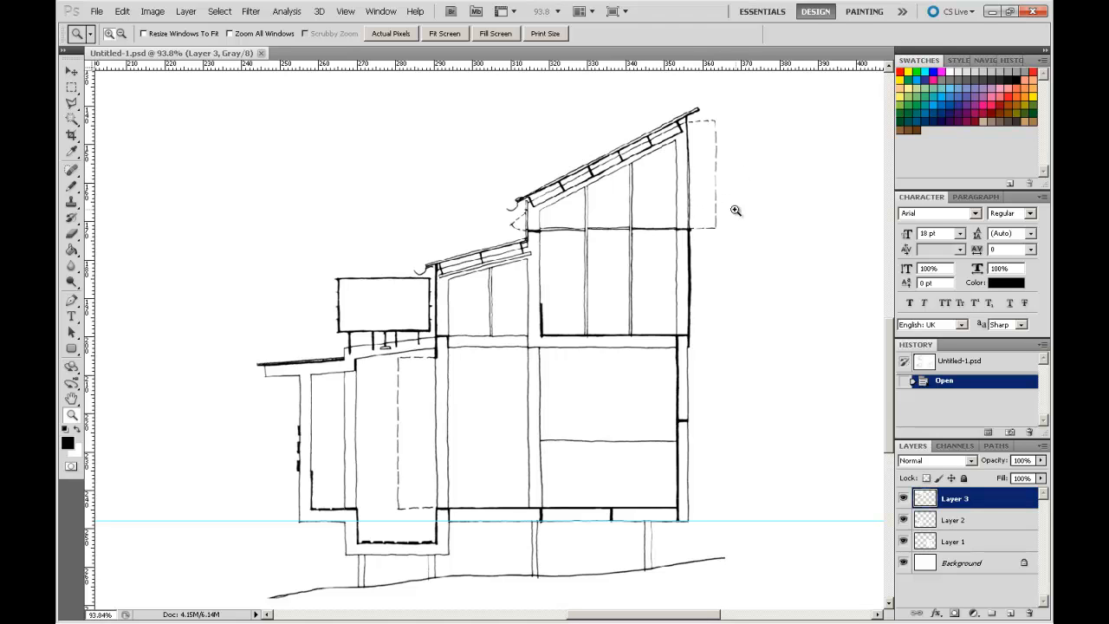
mouse_move(687, 254)
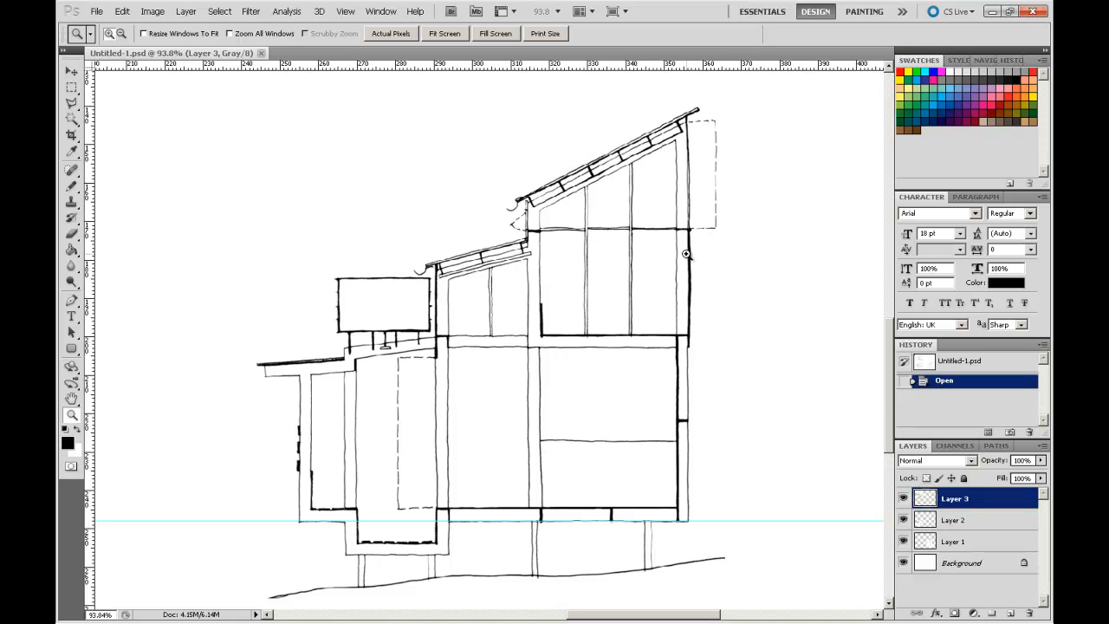
mouse_move(580, 227)
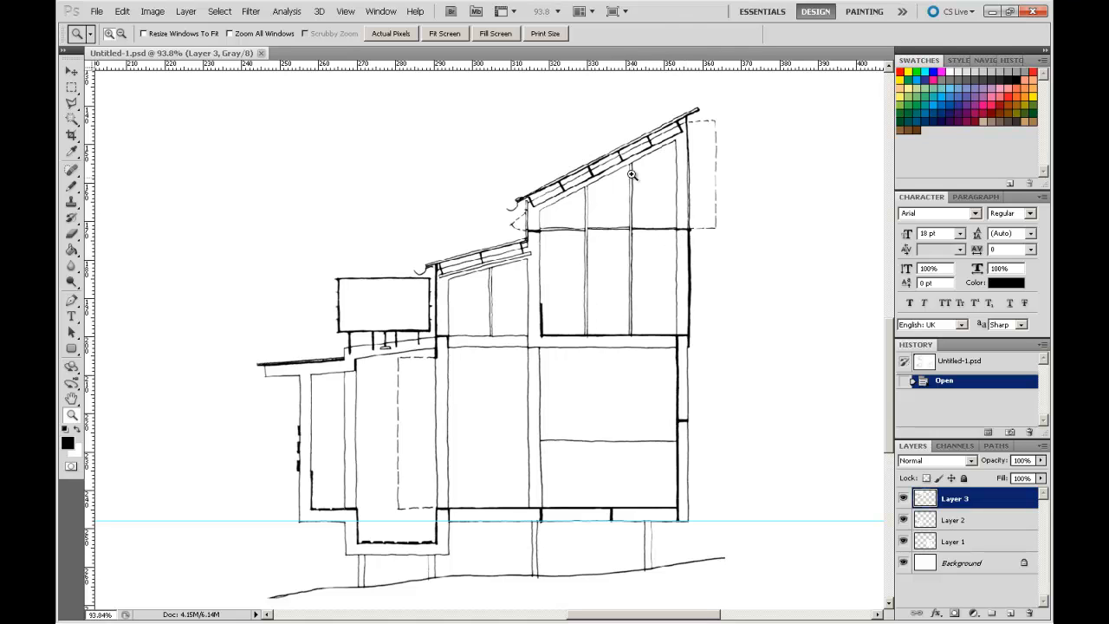
mouse_move(549, 442)
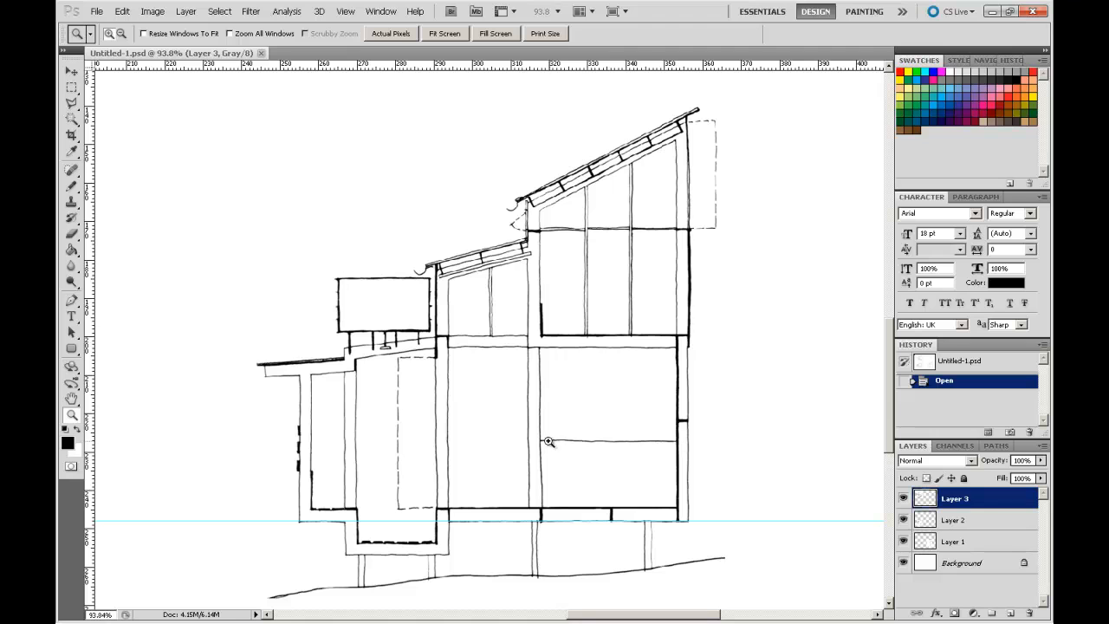
mouse_move(466, 348)
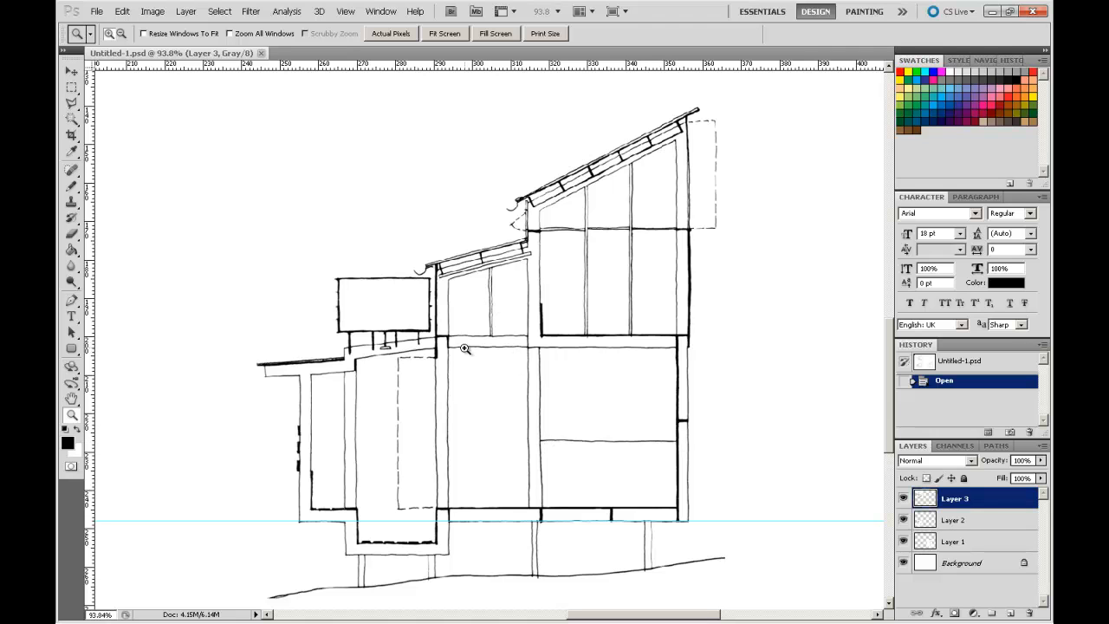
mouse_move(413, 471)
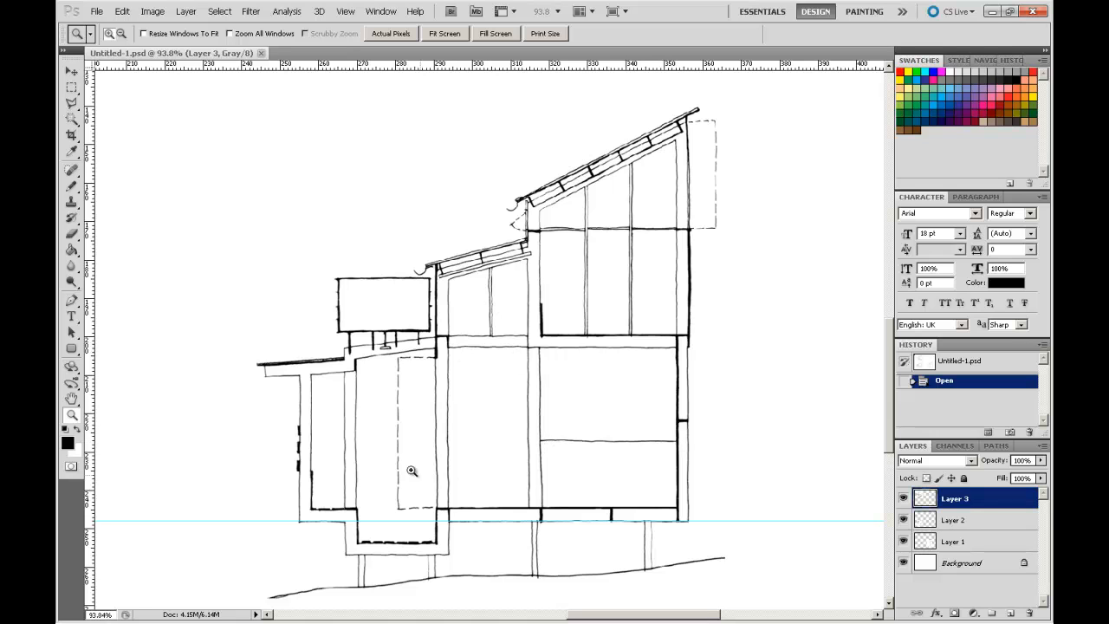
mouse_move(358, 483)
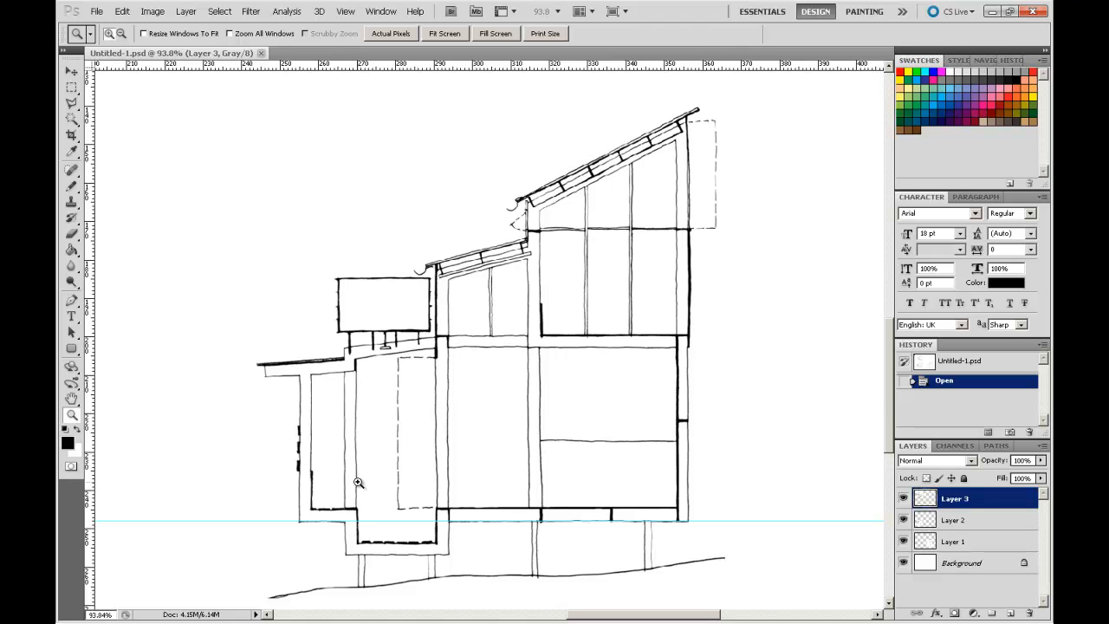
mouse_move(622, 253)
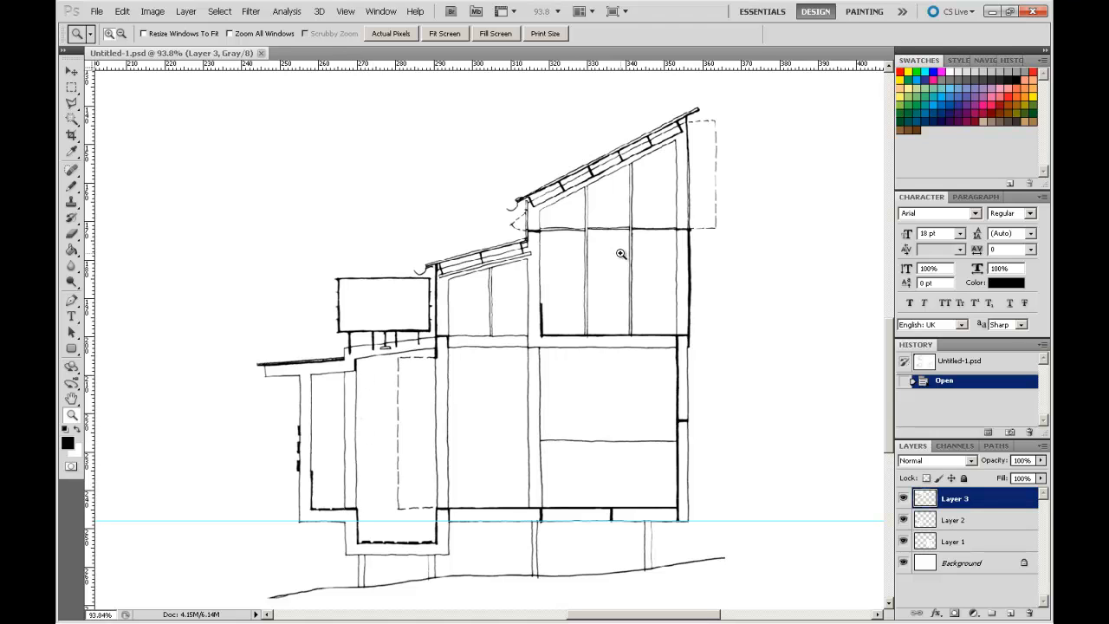
mouse_move(583, 339)
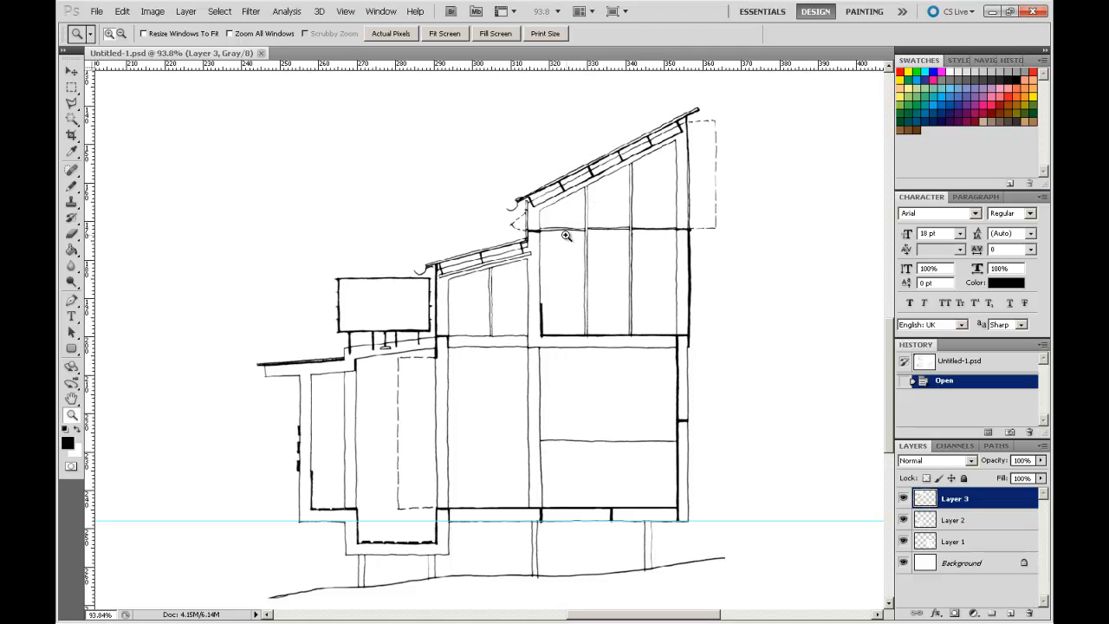
mouse_move(553, 364)
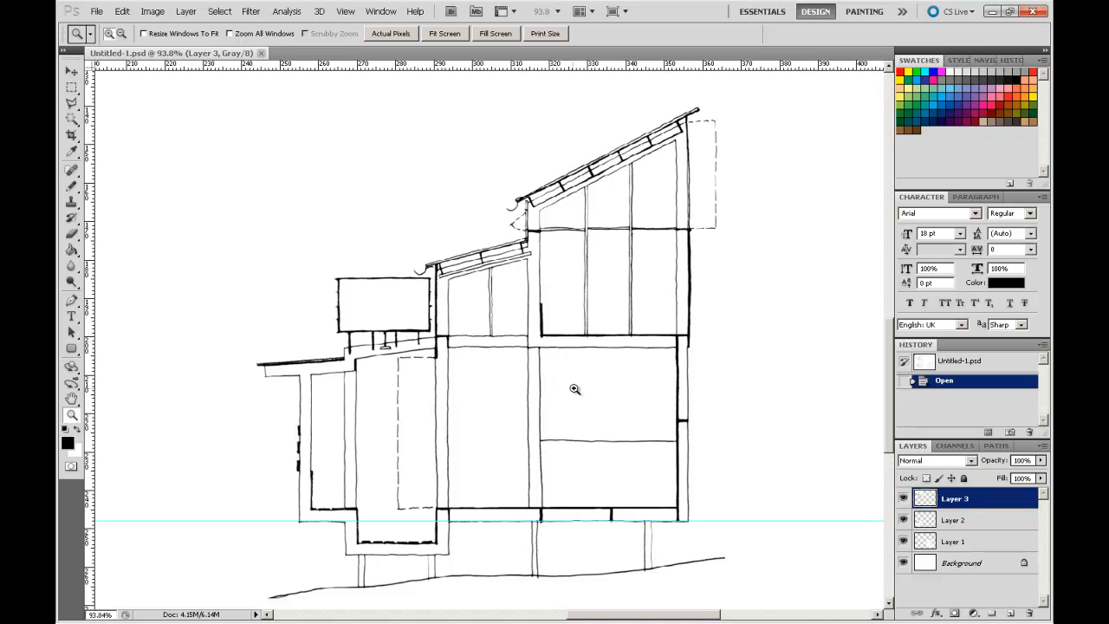
mouse_move(807, 234)
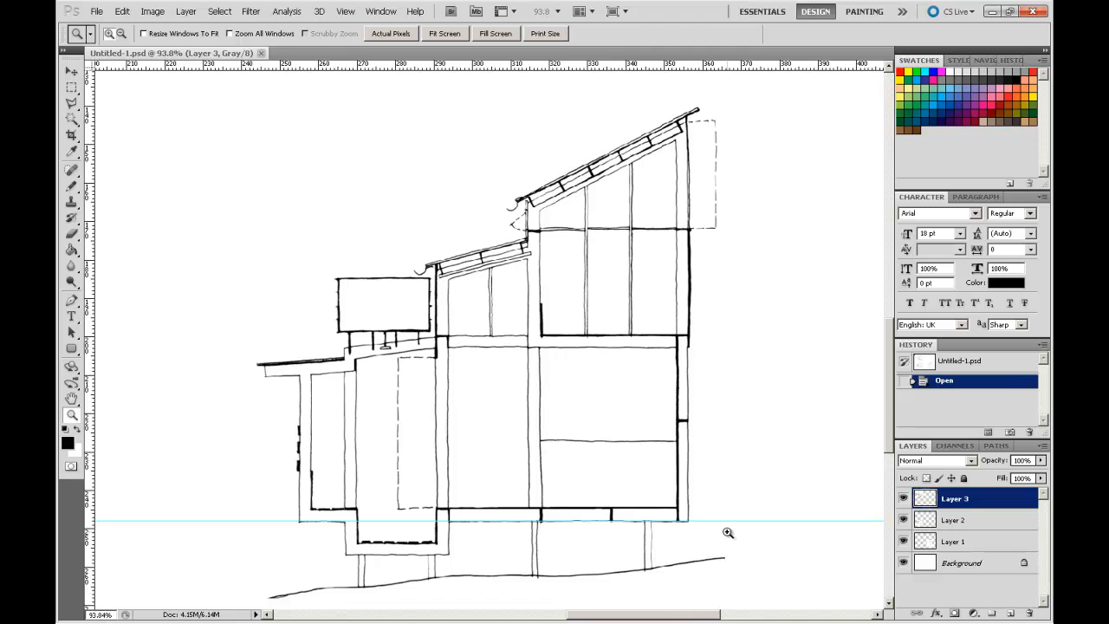
mouse_move(741, 544)
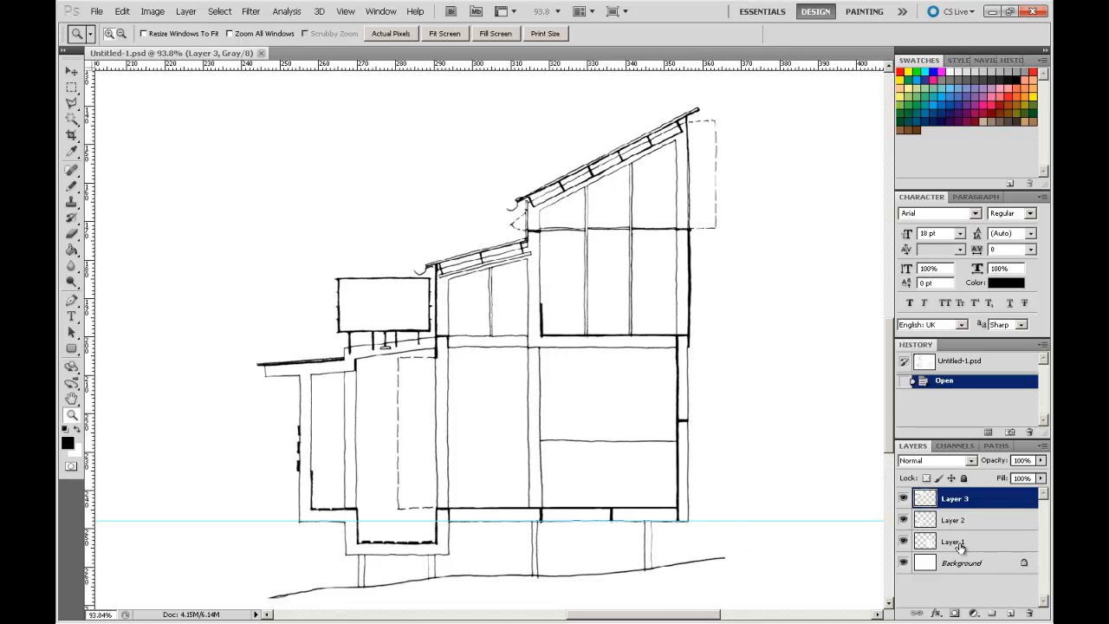
Select Layer 1 and toggle its visibility off and on to confirm it holds the section.
left_click(954, 540)
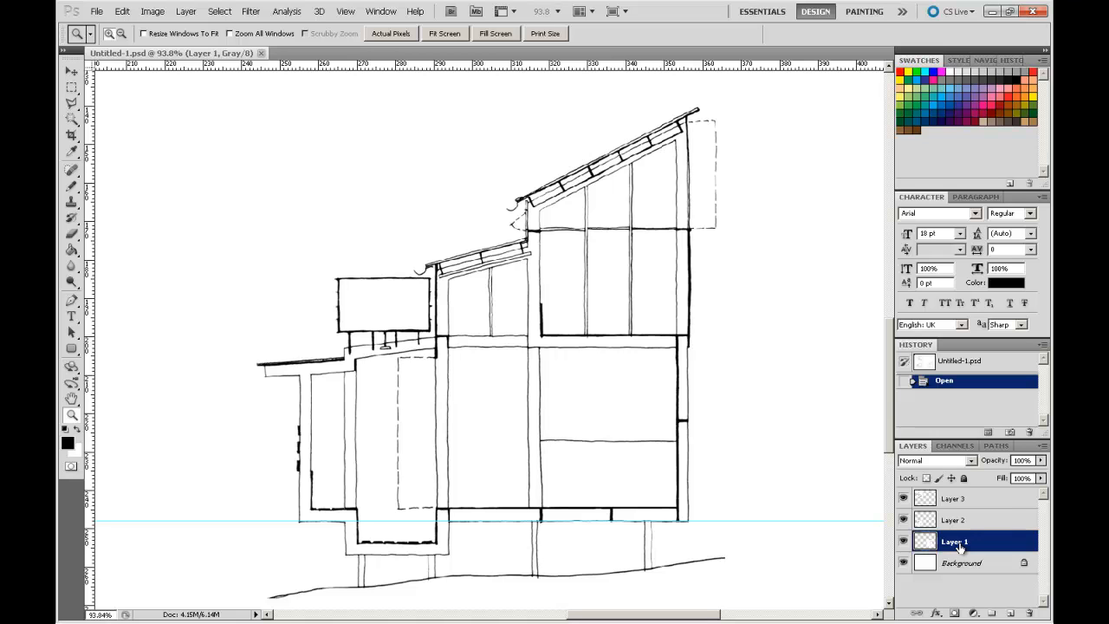
left_click(904, 541)
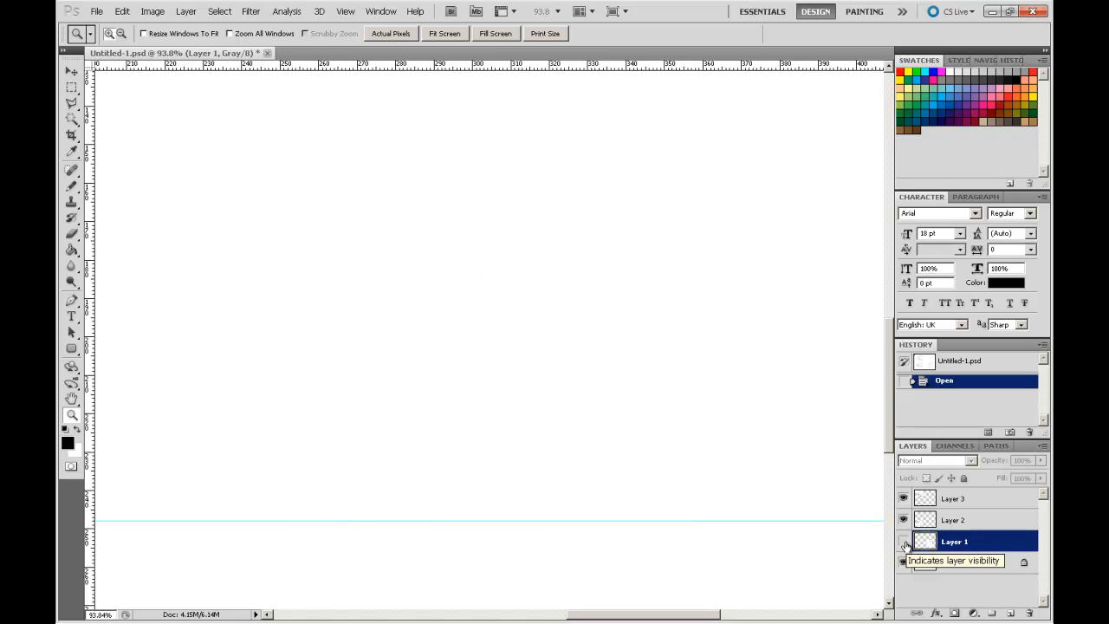
left_click(904, 541)
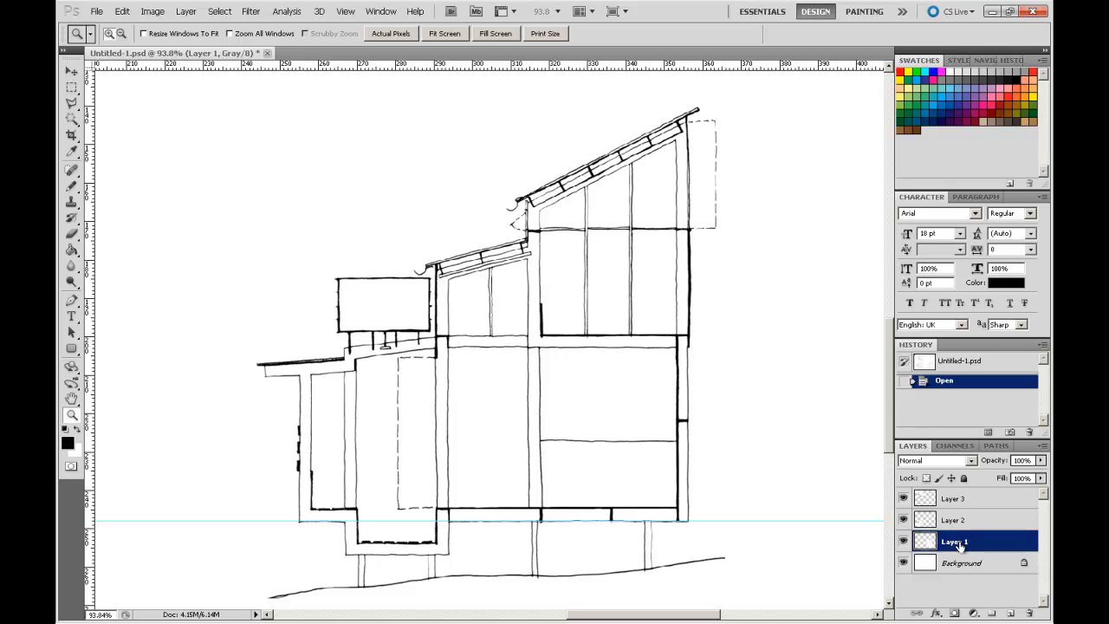
mouse_move(783, 474)
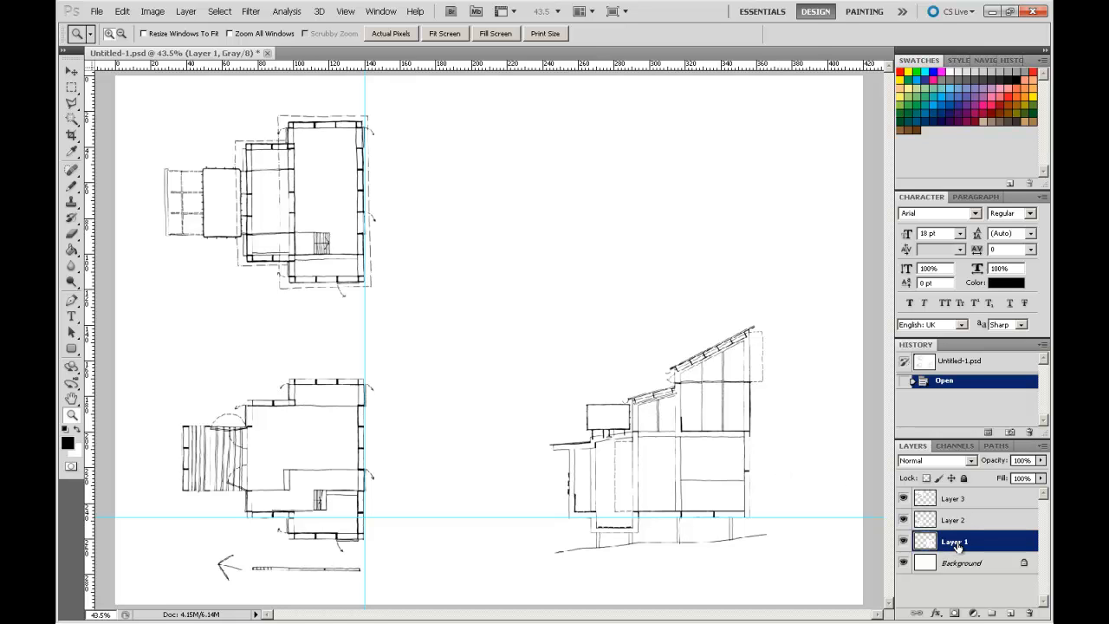
Rename Layer 1 to 'Section' and Layer 2 to 'Ground Plan'.
double_click(955, 541)
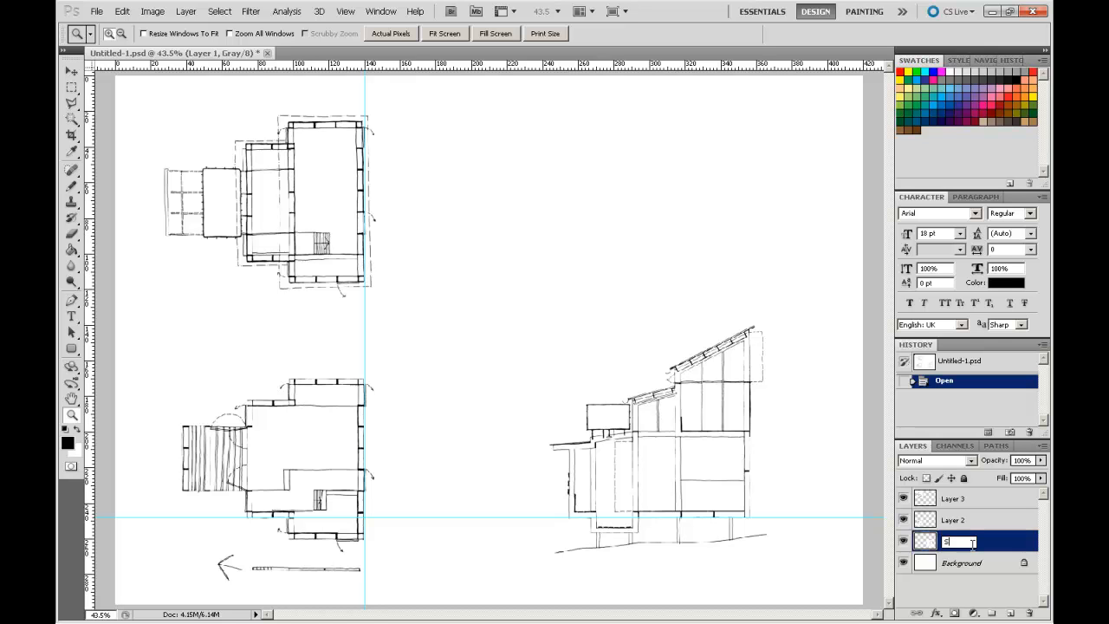
type("Section")
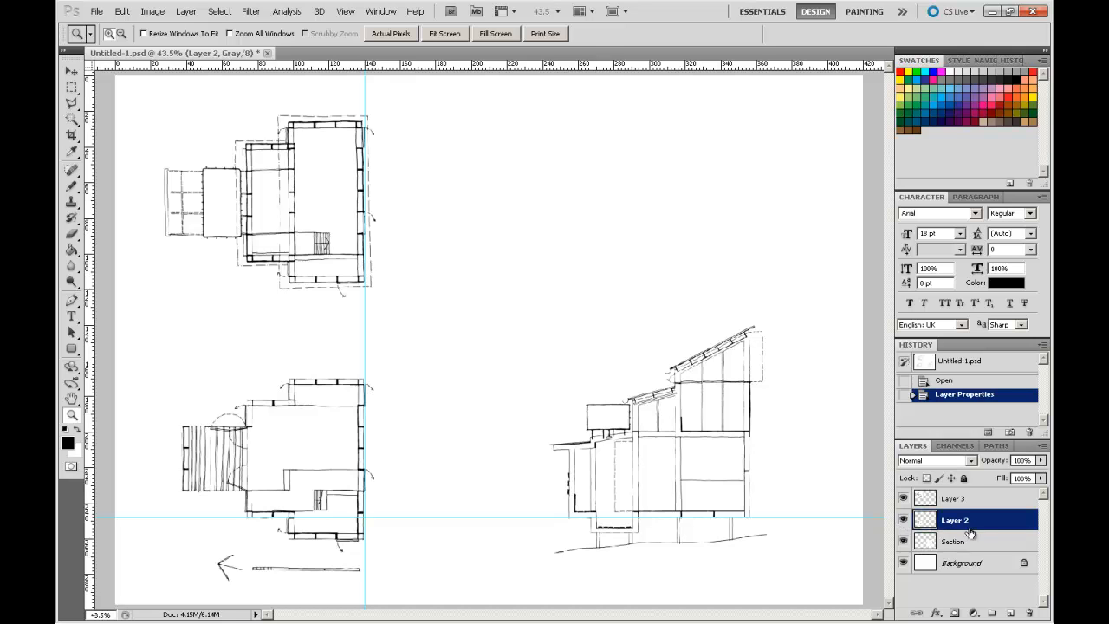
double_click(955, 519)
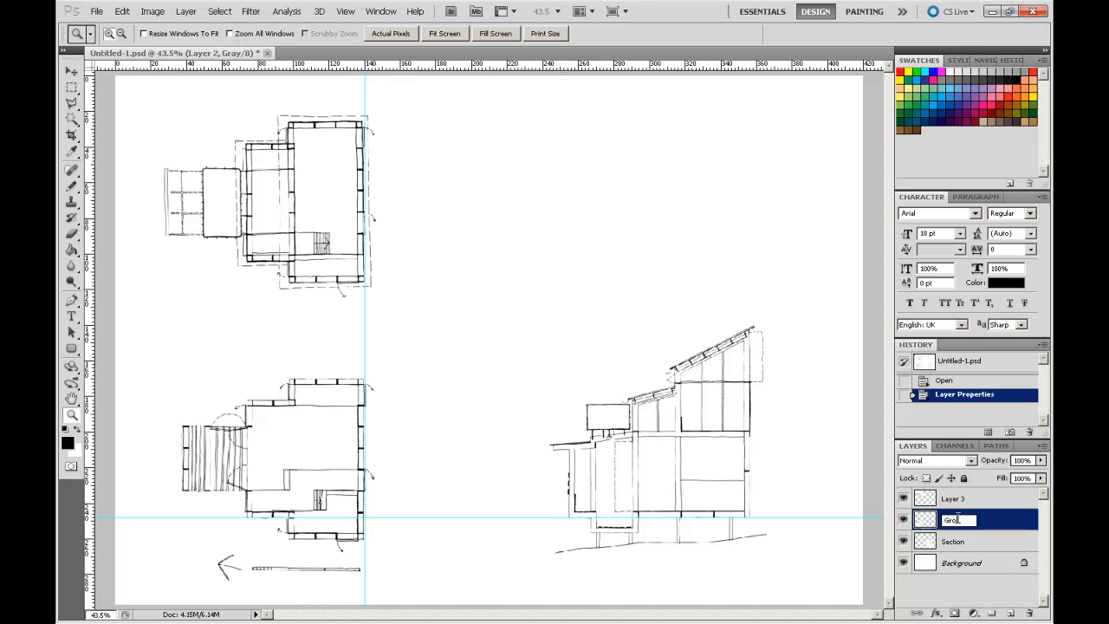
type("Ground Plan")
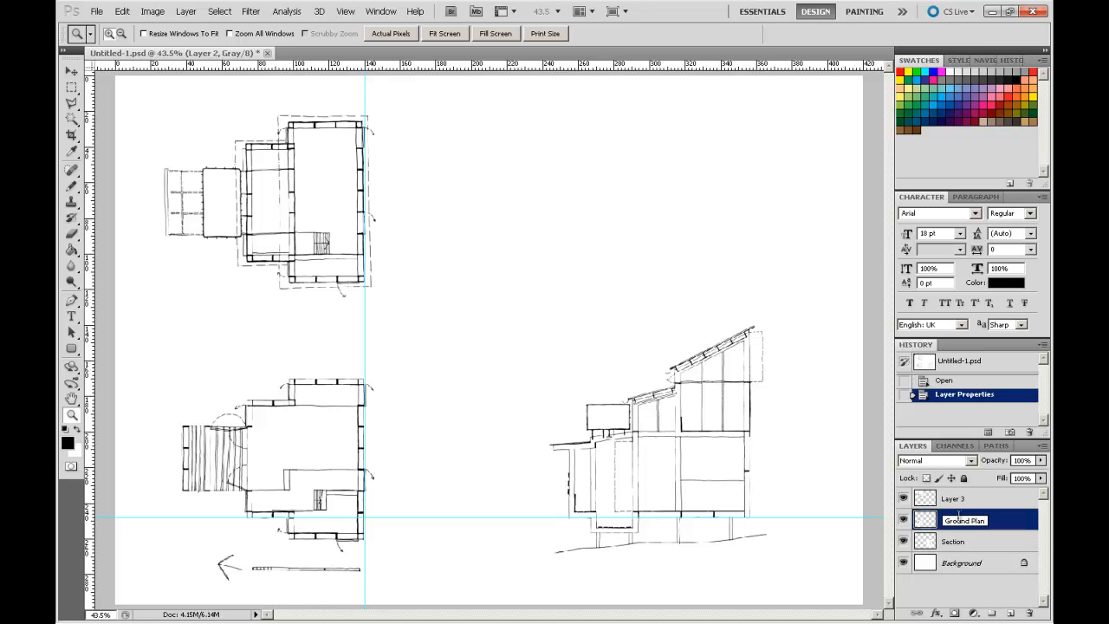
Identify Layer 3 by hiding it and rename it 'L1 Plan'.
left_click(953, 499)
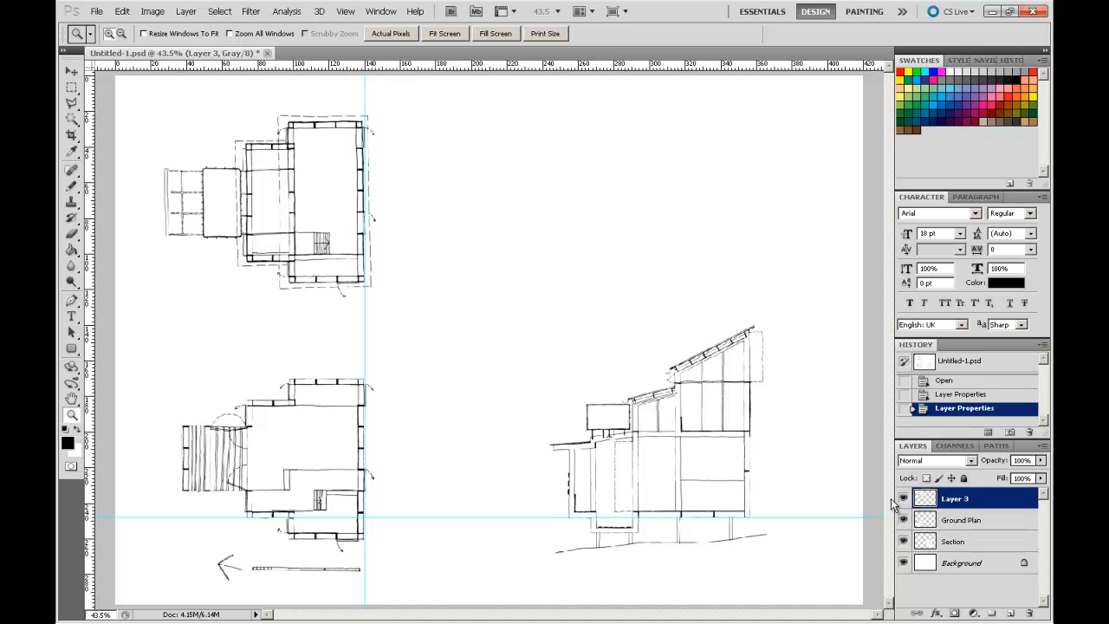
left_click(903, 499)
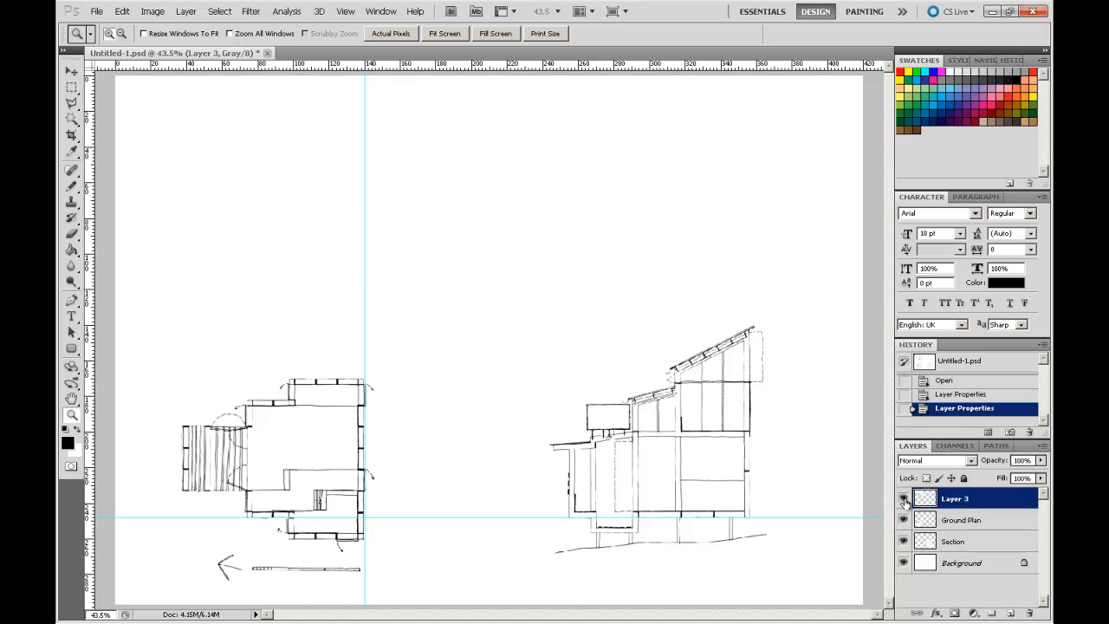
double_click(954, 498)
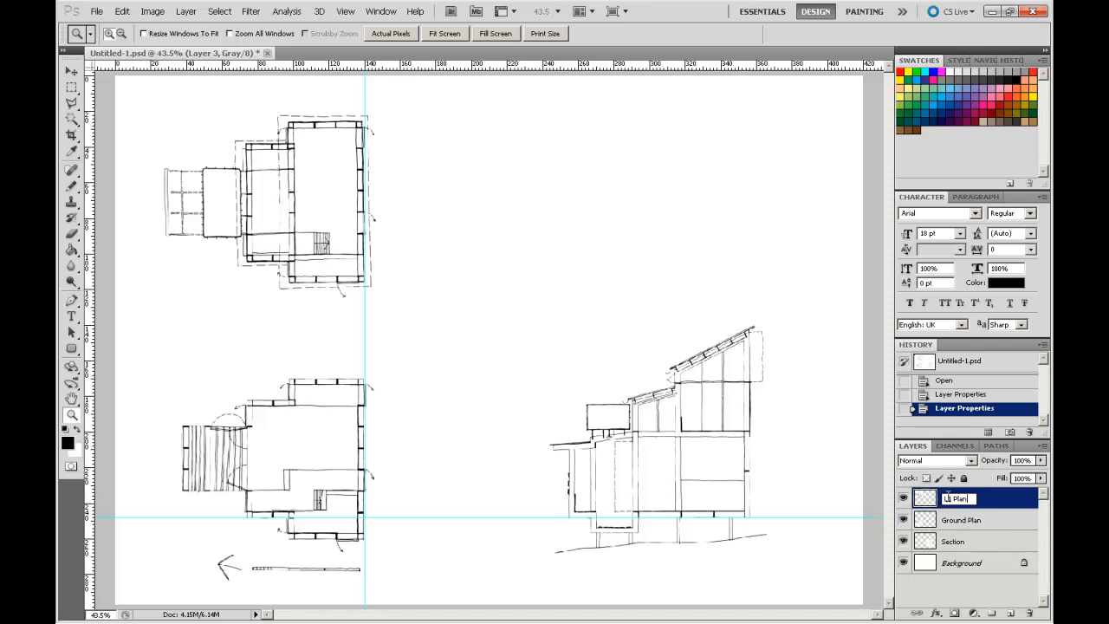
left_click(954, 541)
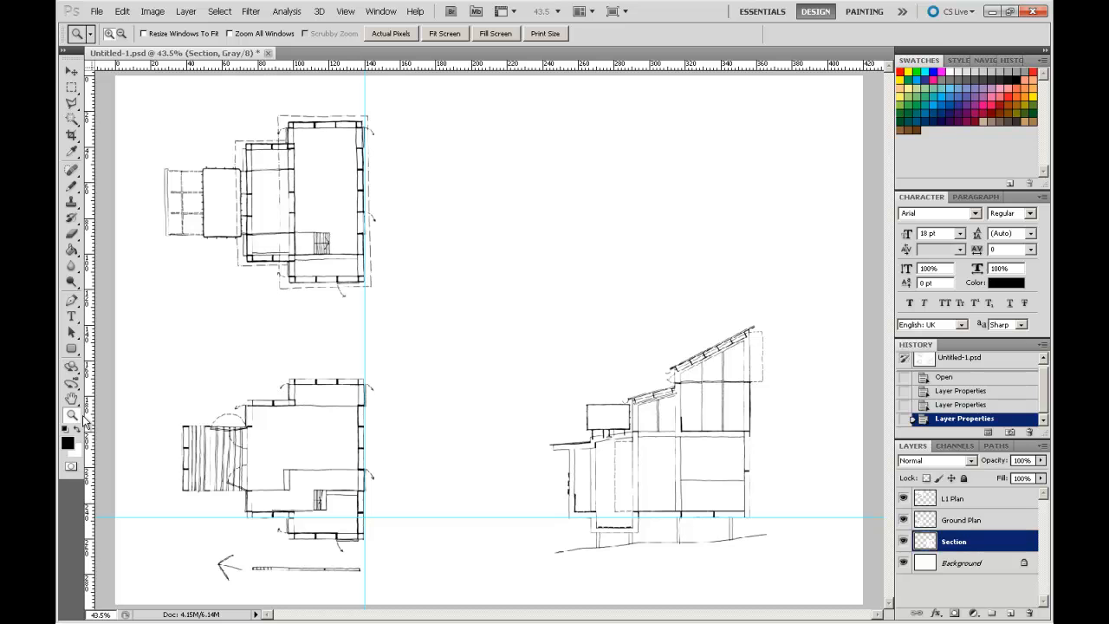
Zoom into the section drawing and bring up the Section layer's context menu.
left_click_drag(524, 295, 770, 540)
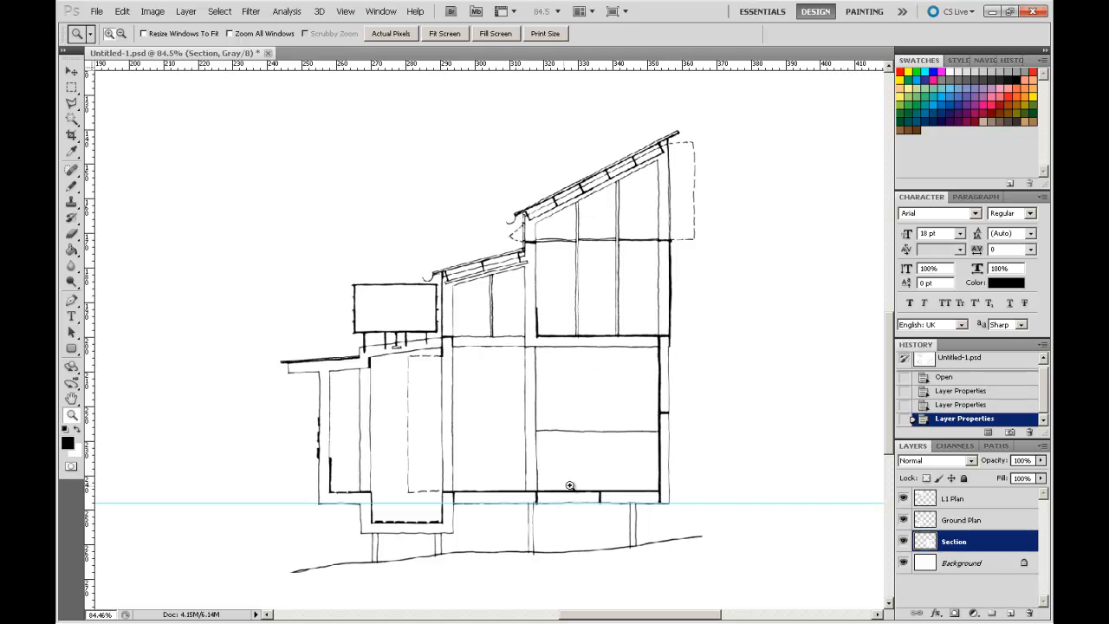
mouse_move(536, 320)
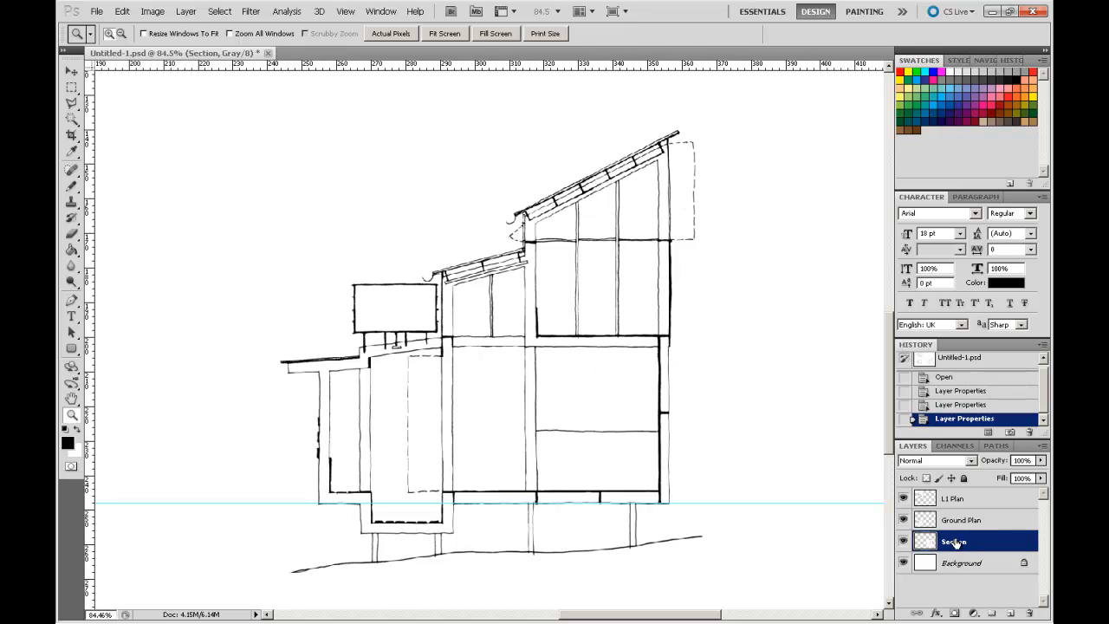
right_click(954, 541)
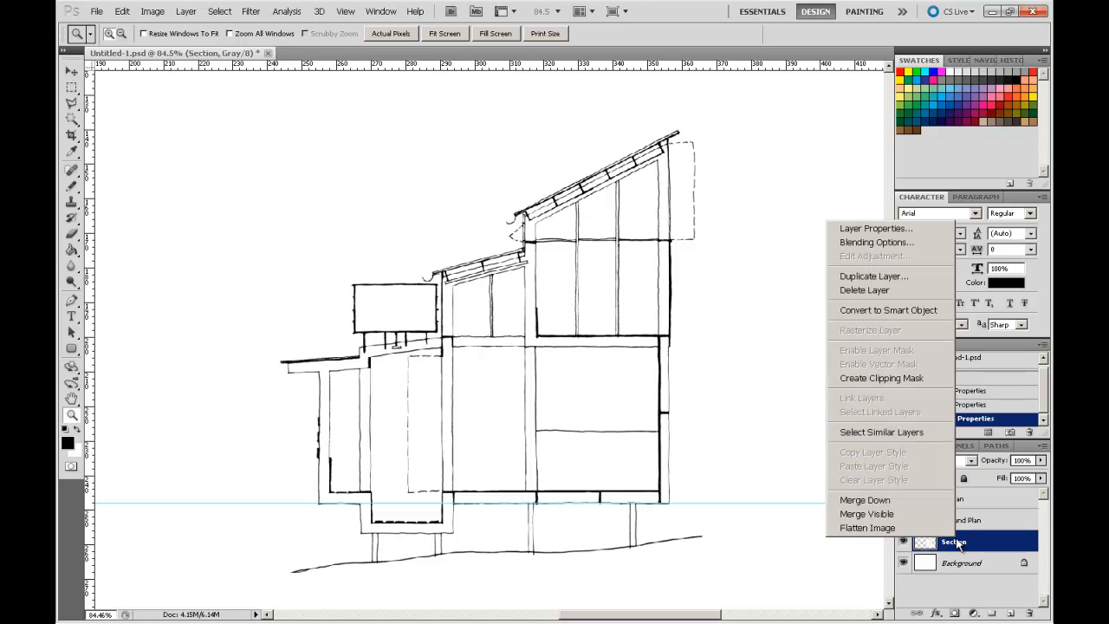
mouse_move(979, 546)
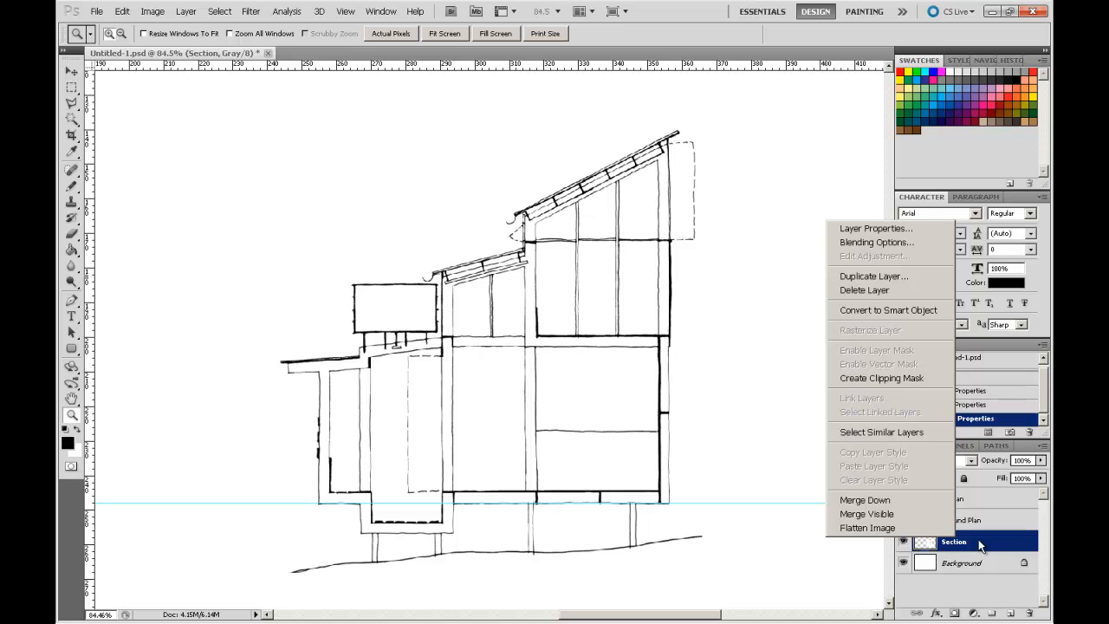
mouse_move(871, 480)
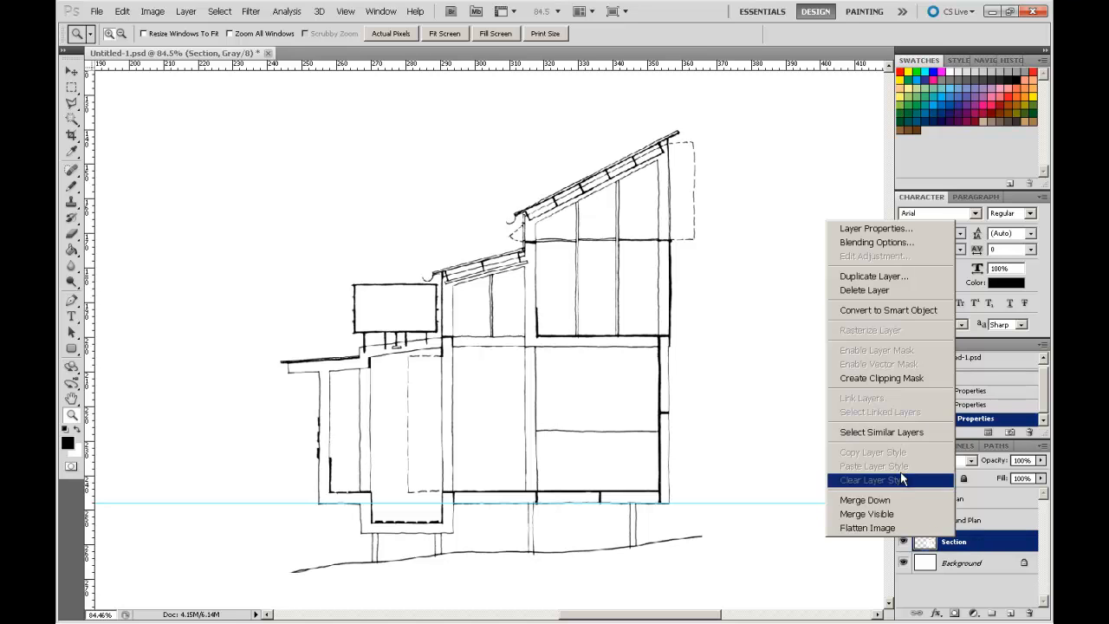
mouse_move(874, 276)
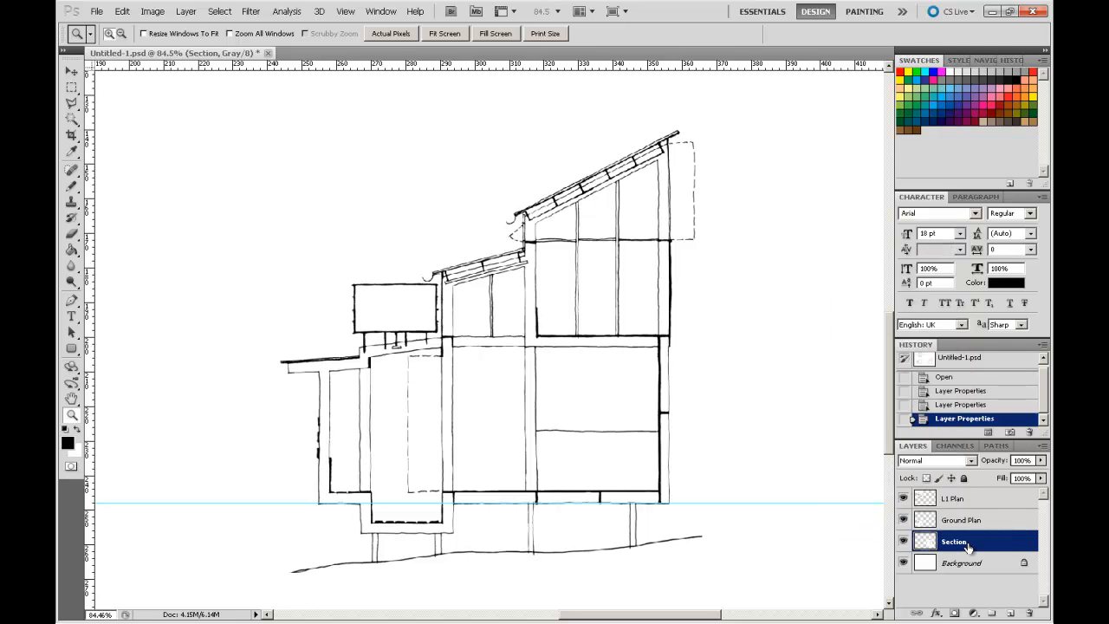
right_click(954, 542)
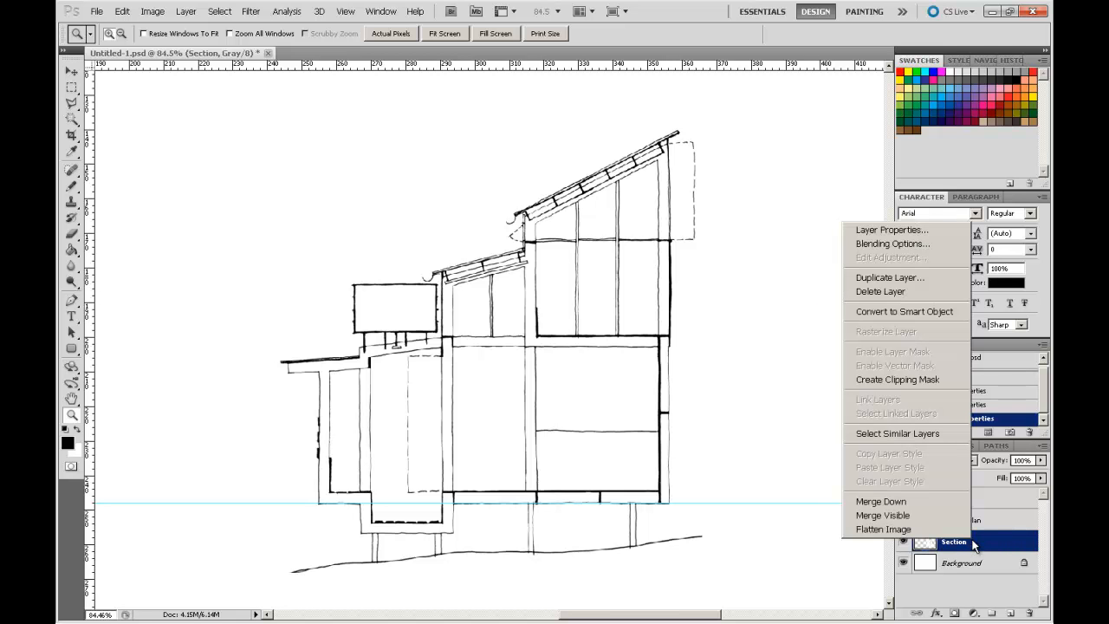
mouse_move(904, 414)
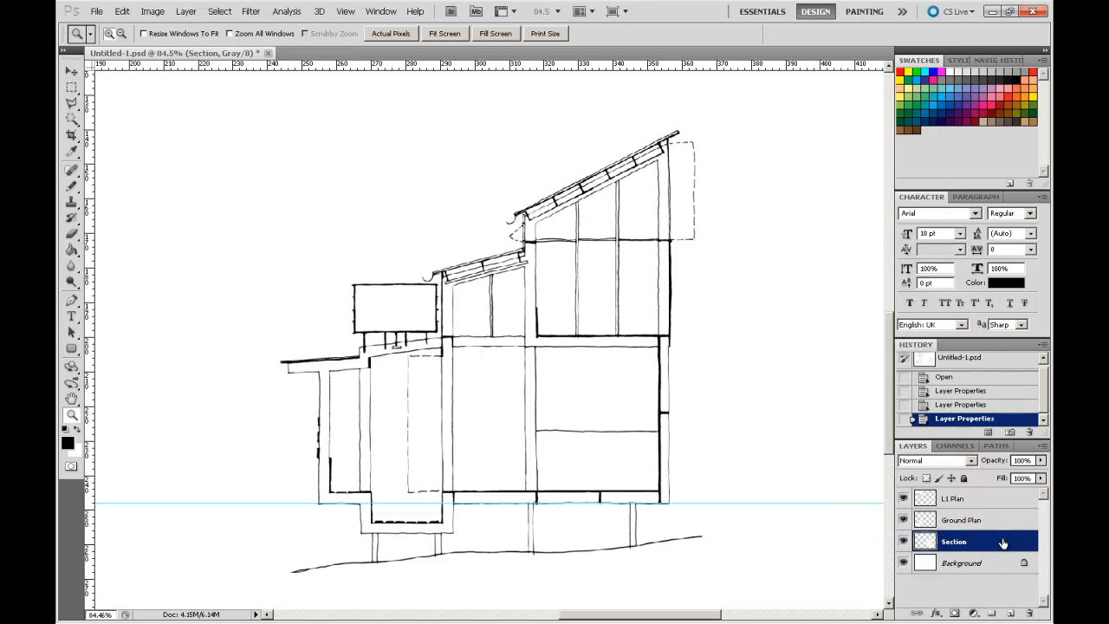
left_click(1043, 446)
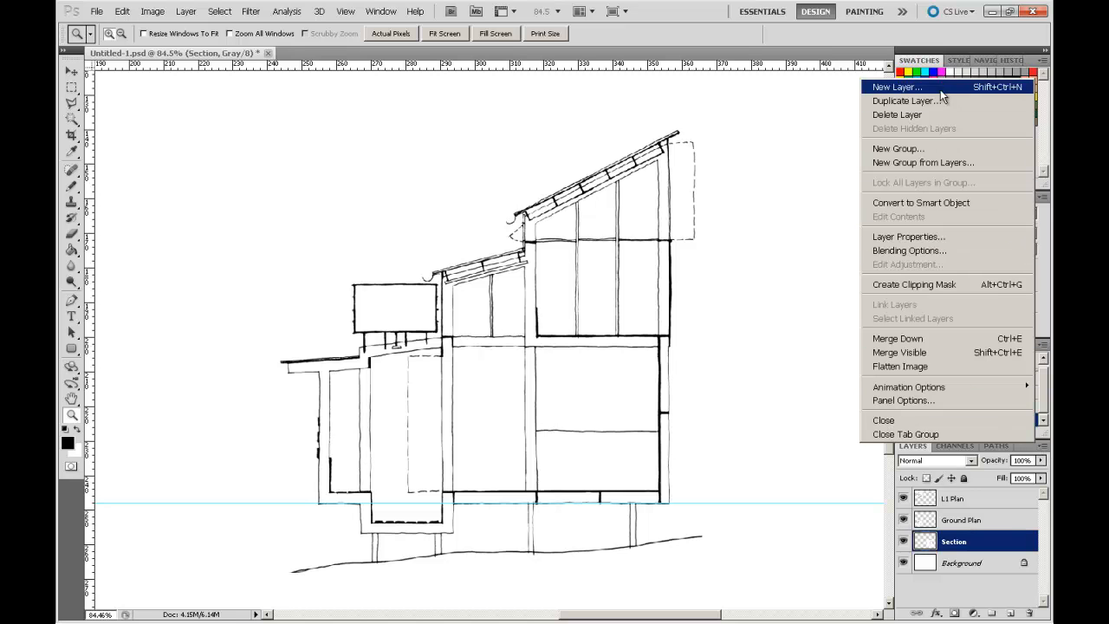
Duplicate the Section layer as a new layer named 'Section Background'.
left_click(910, 100)
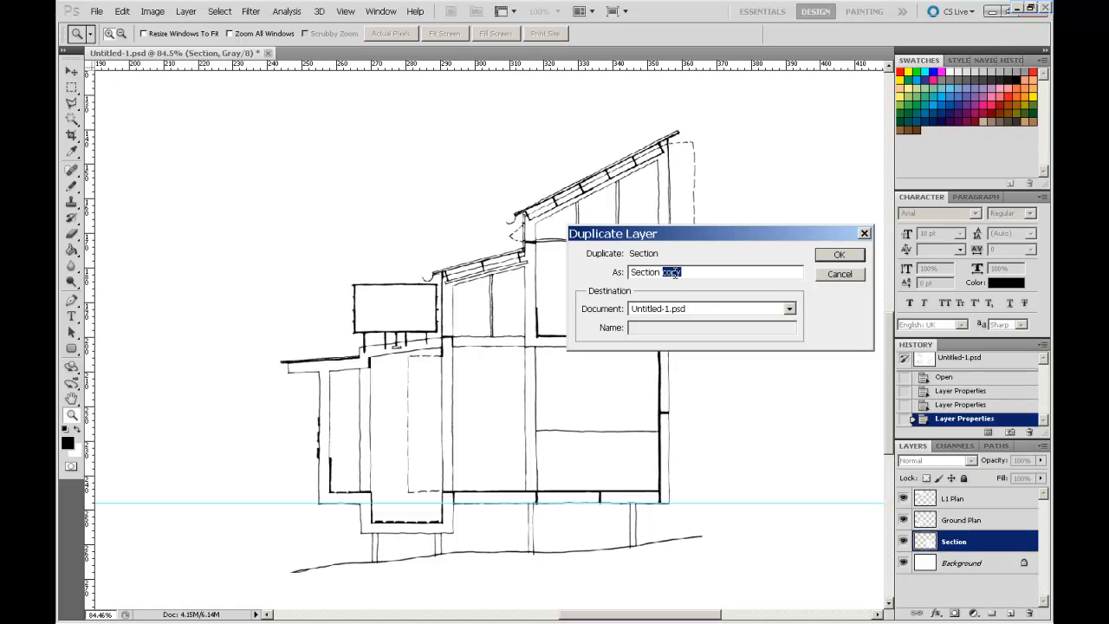
type("Section Backgrou")
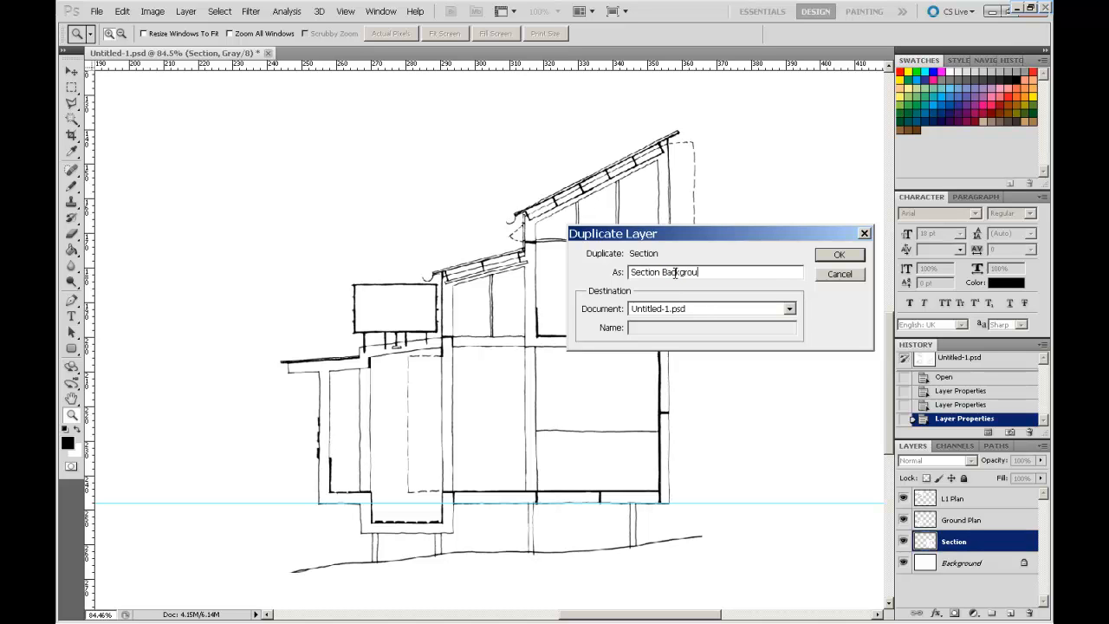
type("nd")
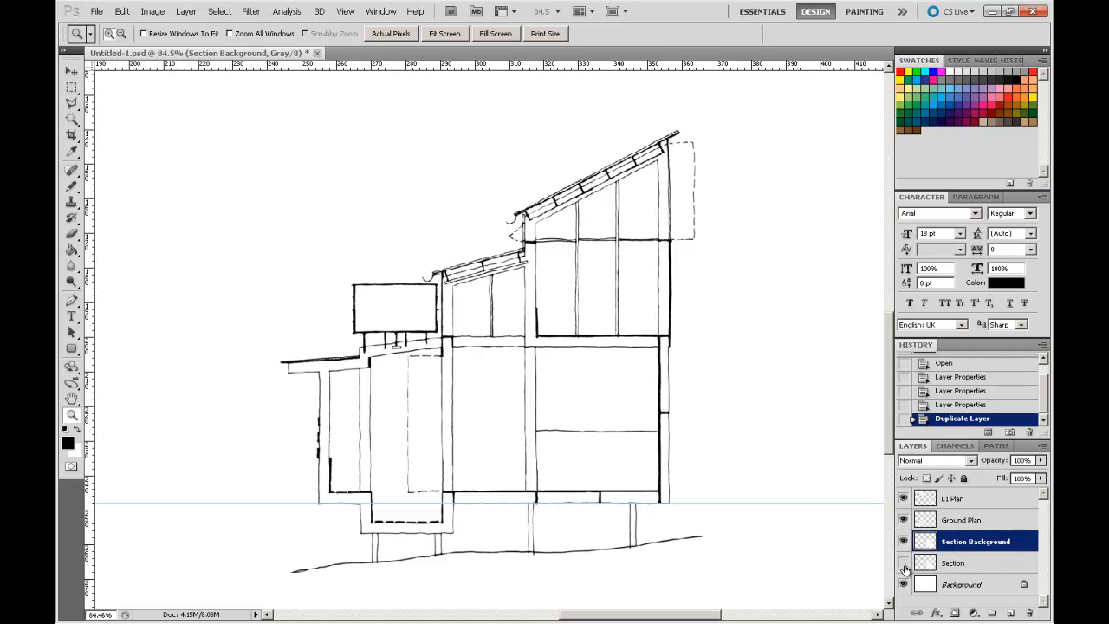
Hide the original Section layer and clear the sloping roof from the copy with the Polygonal Lasso.
left_click(904, 562)
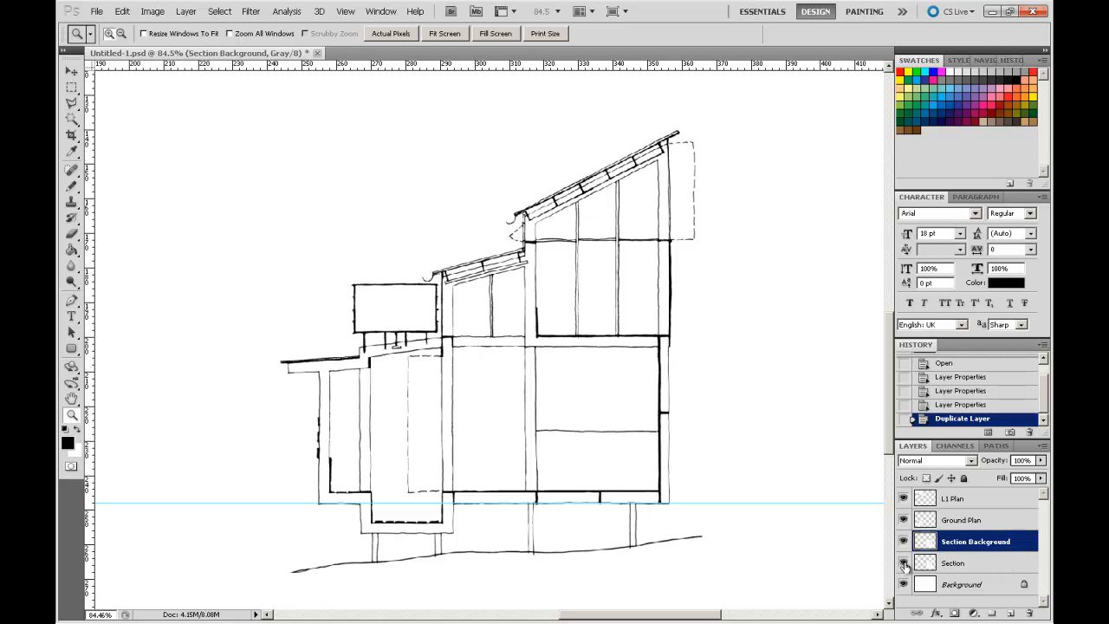
left_click(903, 564)
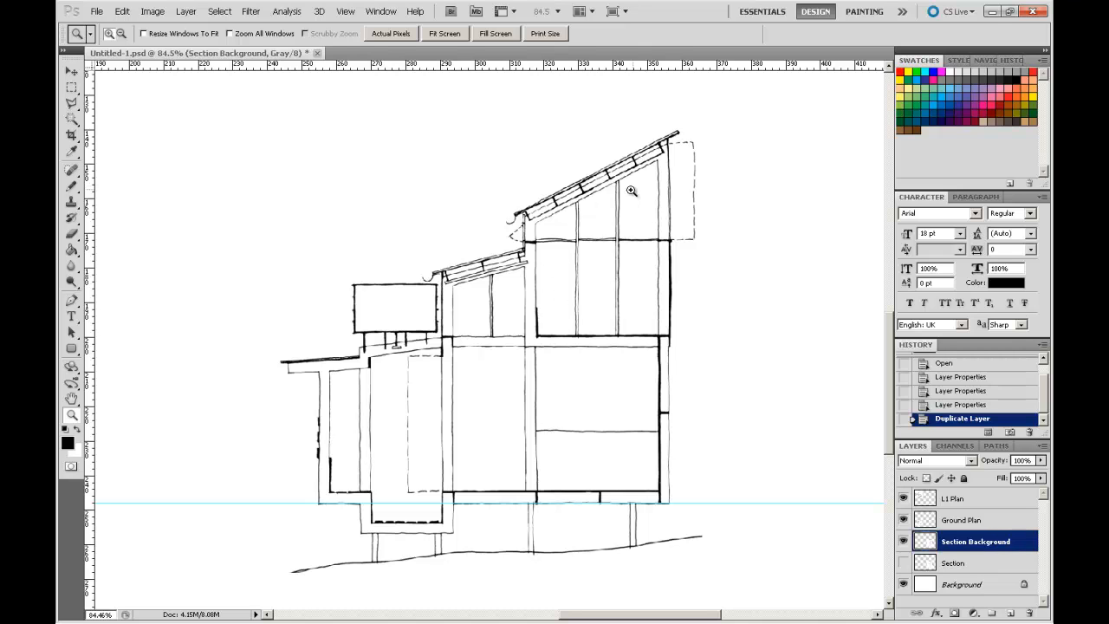
mouse_move(537, 374)
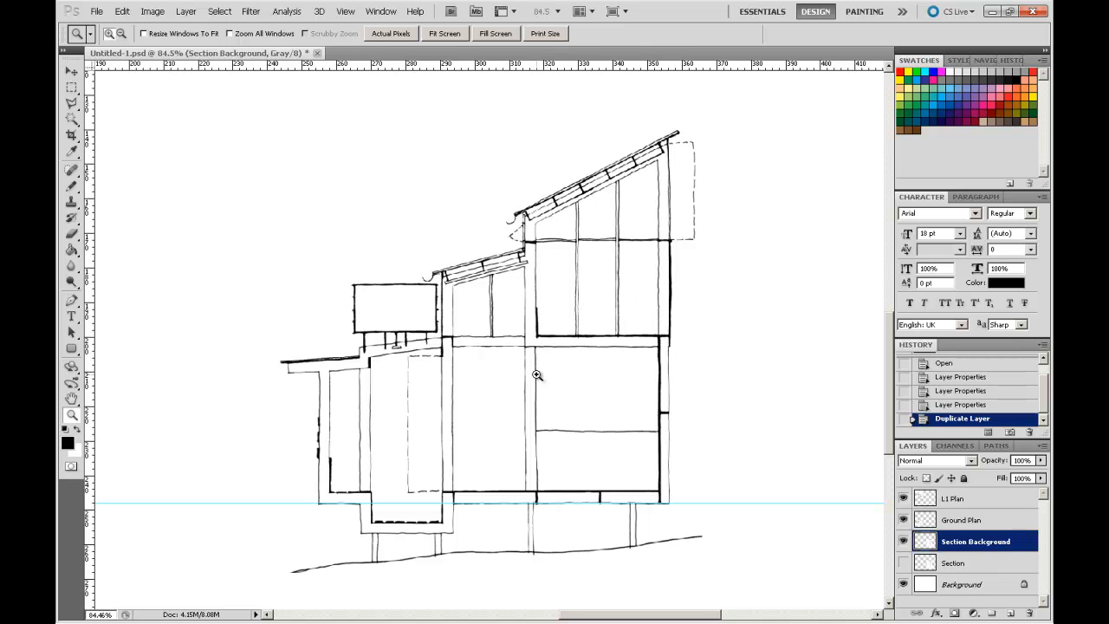
mouse_move(450, 363)
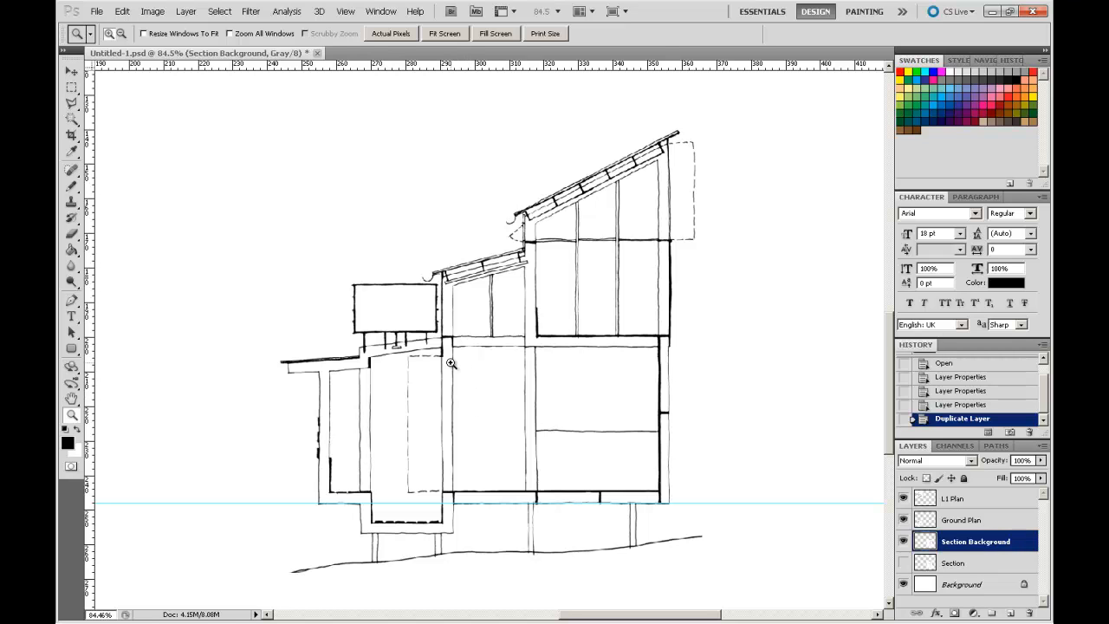
mouse_move(488, 304)
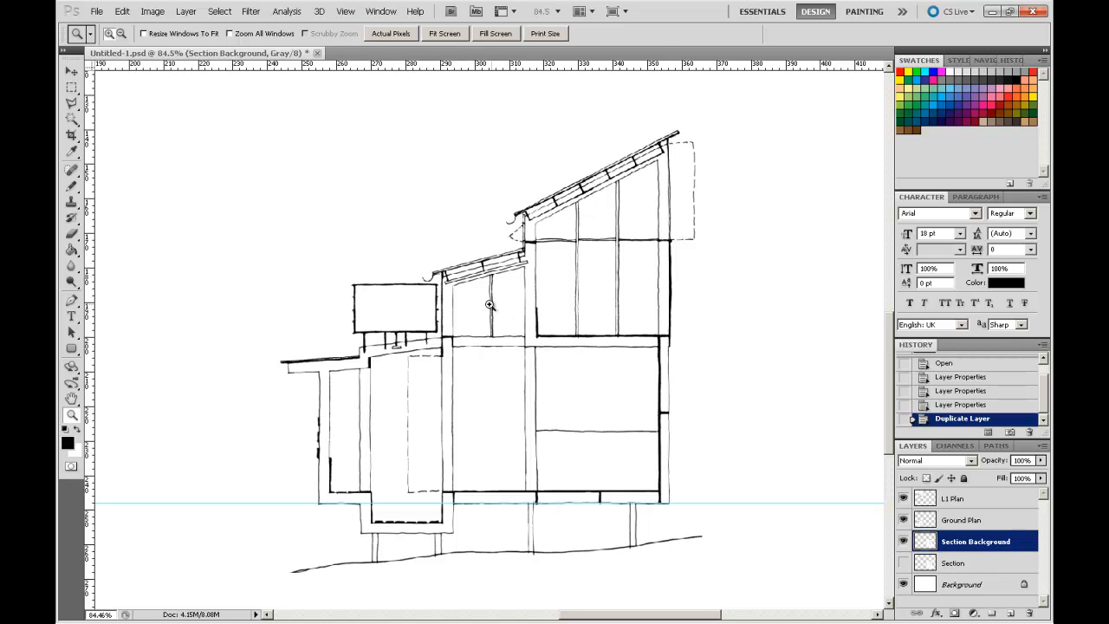
mouse_move(626, 242)
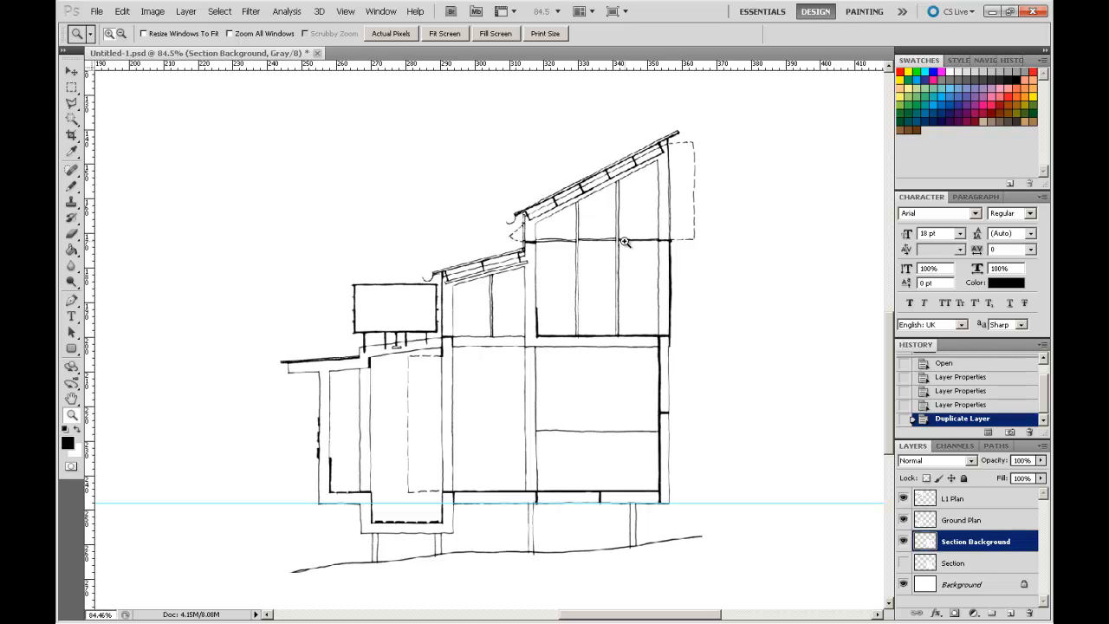
mouse_move(153, 223)
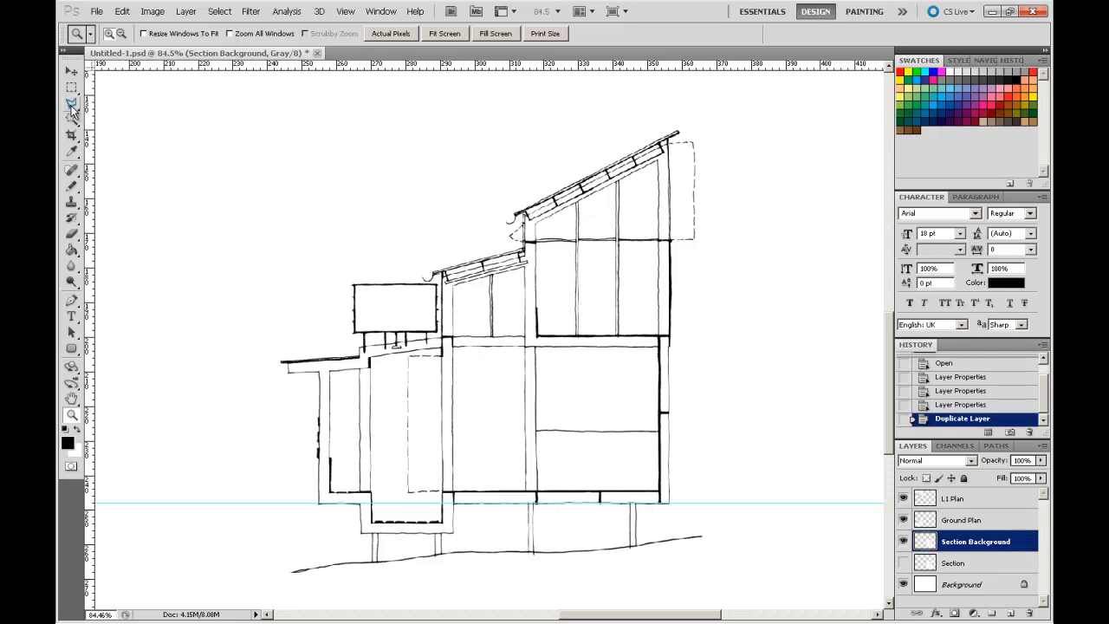
mouse_move(72, 104)
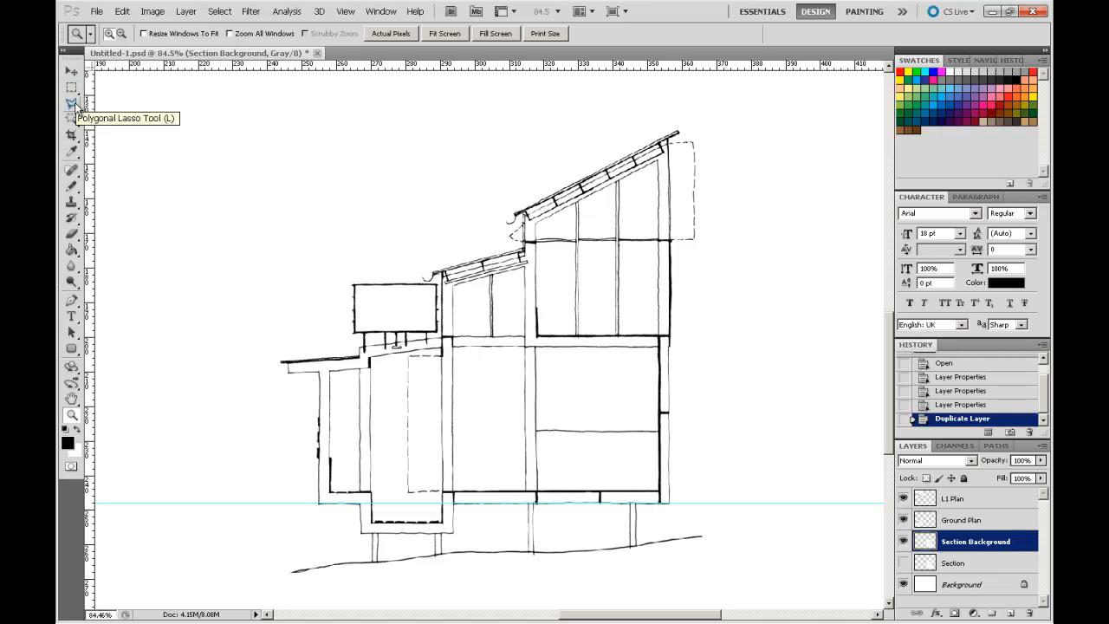
left_click(72, 102)
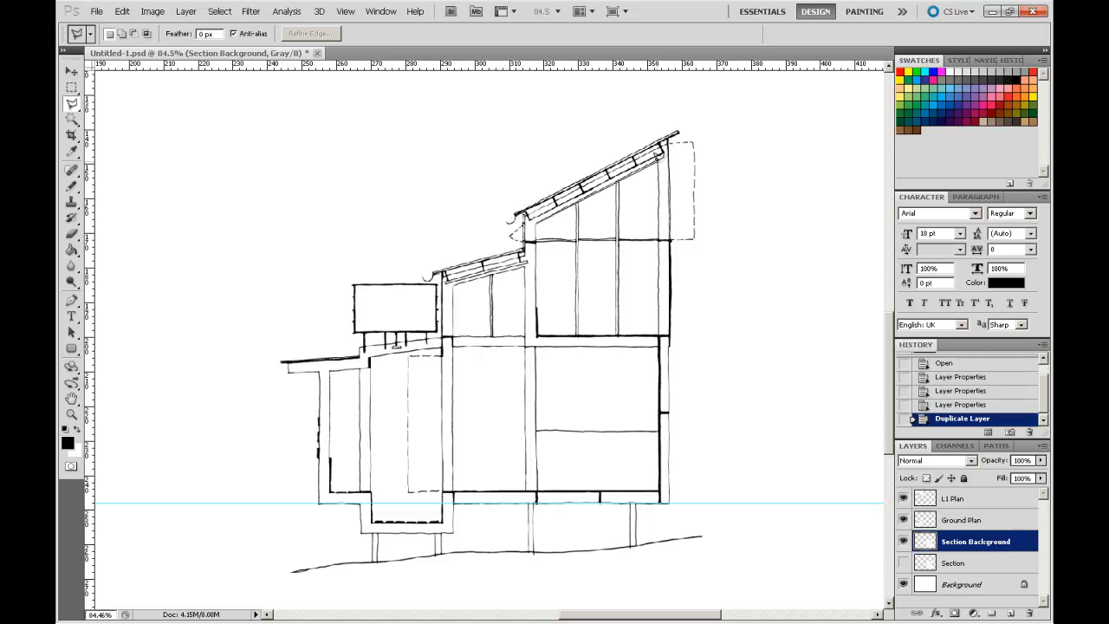
mouse_move(660, 305)
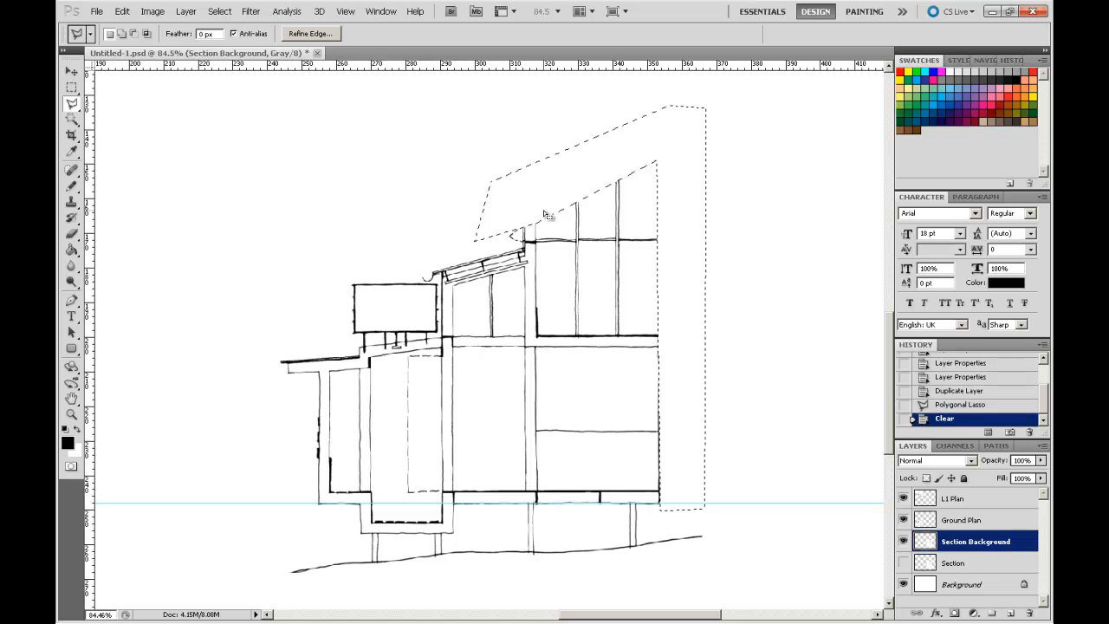
key("Ctrl+D")
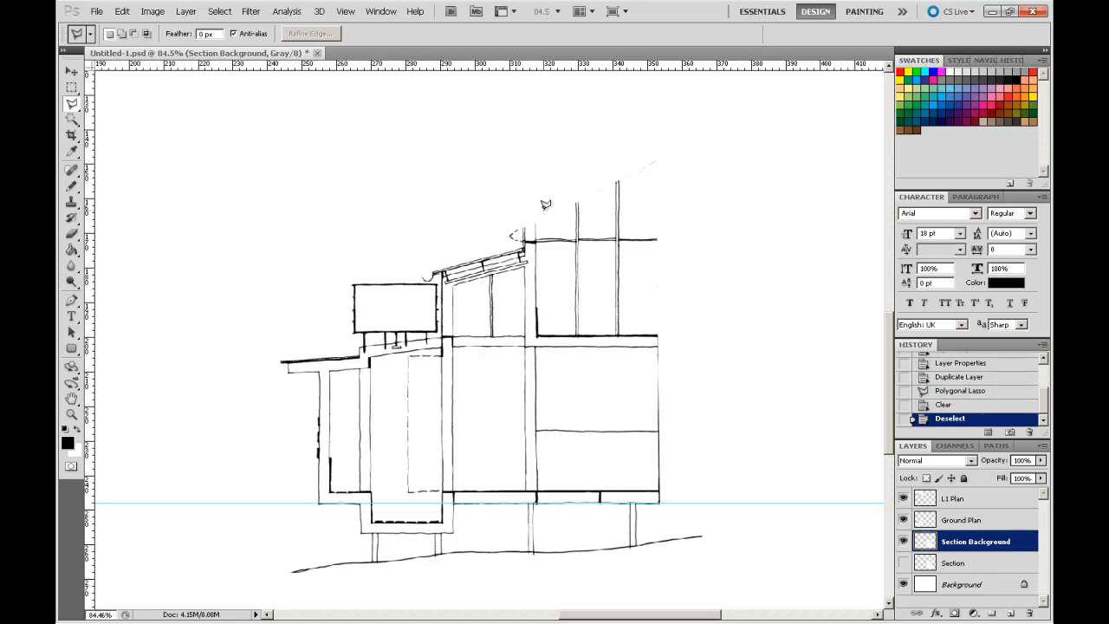
mouse_move(608, 189)
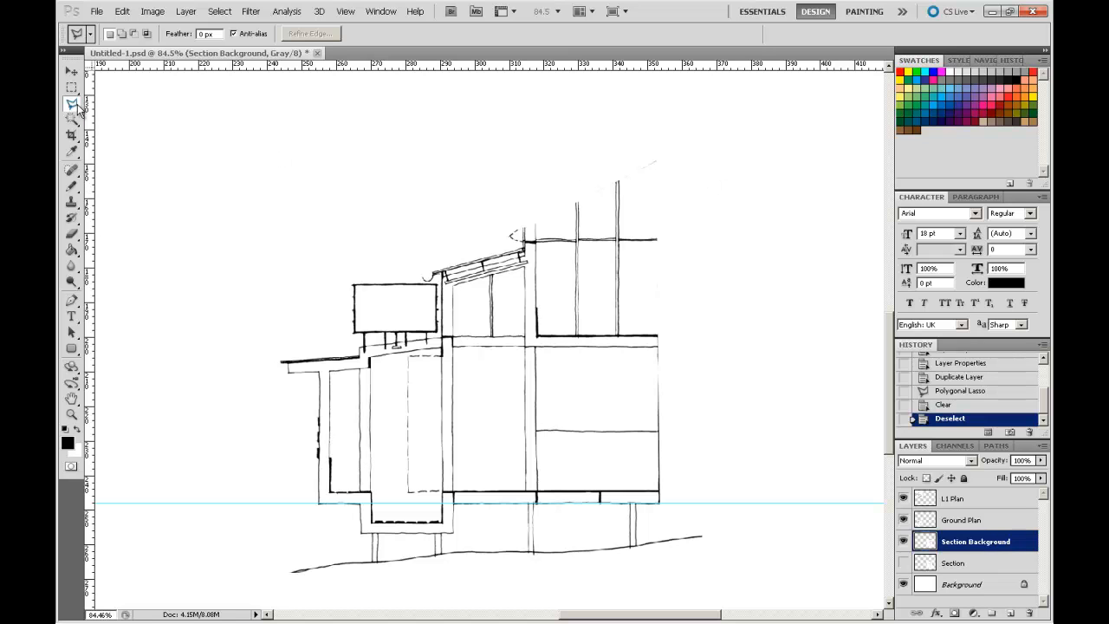
mouse_move(537, 215)
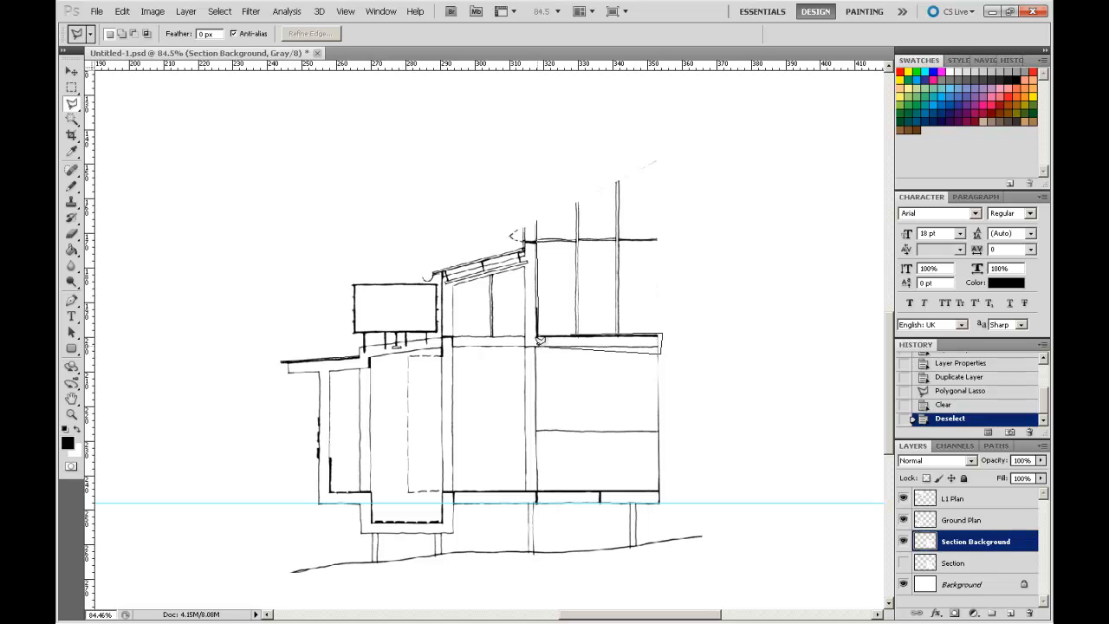
mouse_move(524, 291)
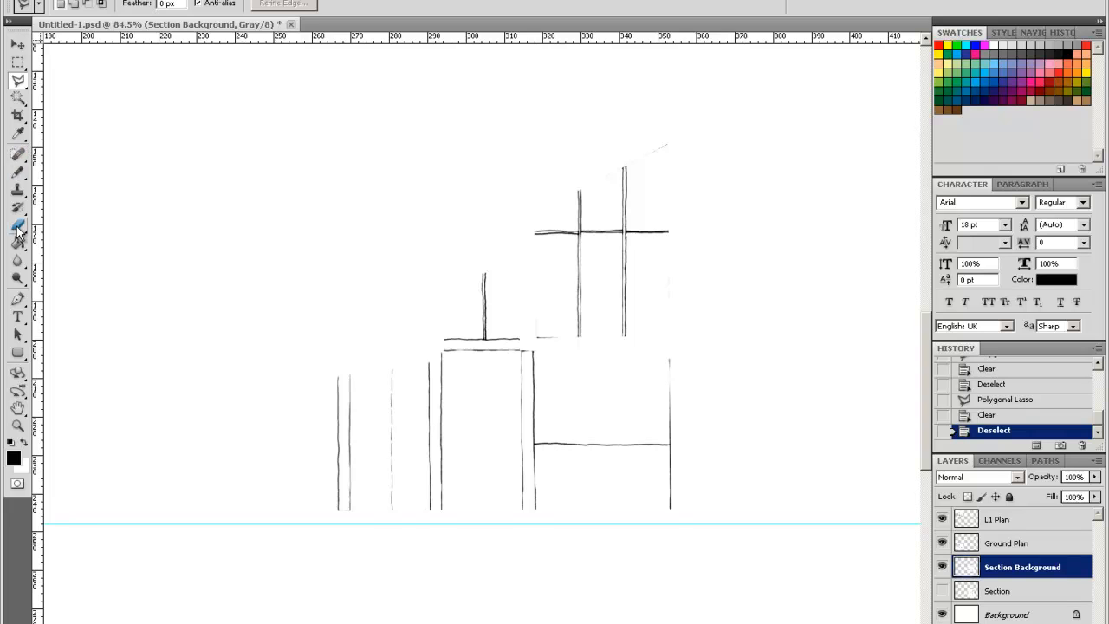
mouse_move(17, 226)
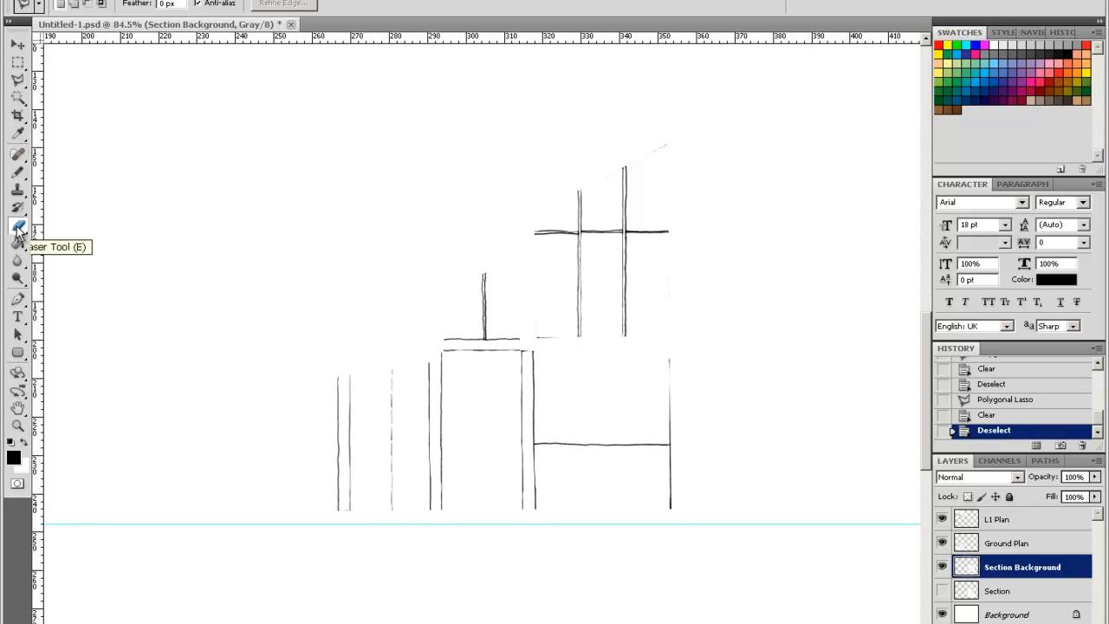
Erase the roof stub, the lower box's right vertical line and the dashed vertical line.
left_click(17, 226)
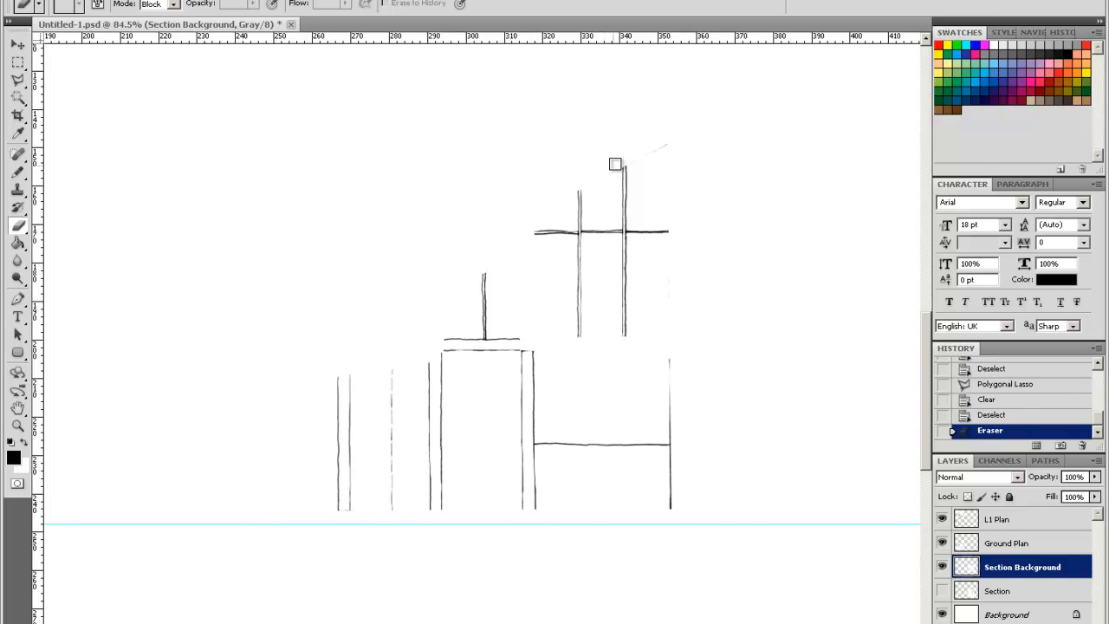
left_click_drag(615, 165, 724, 369)
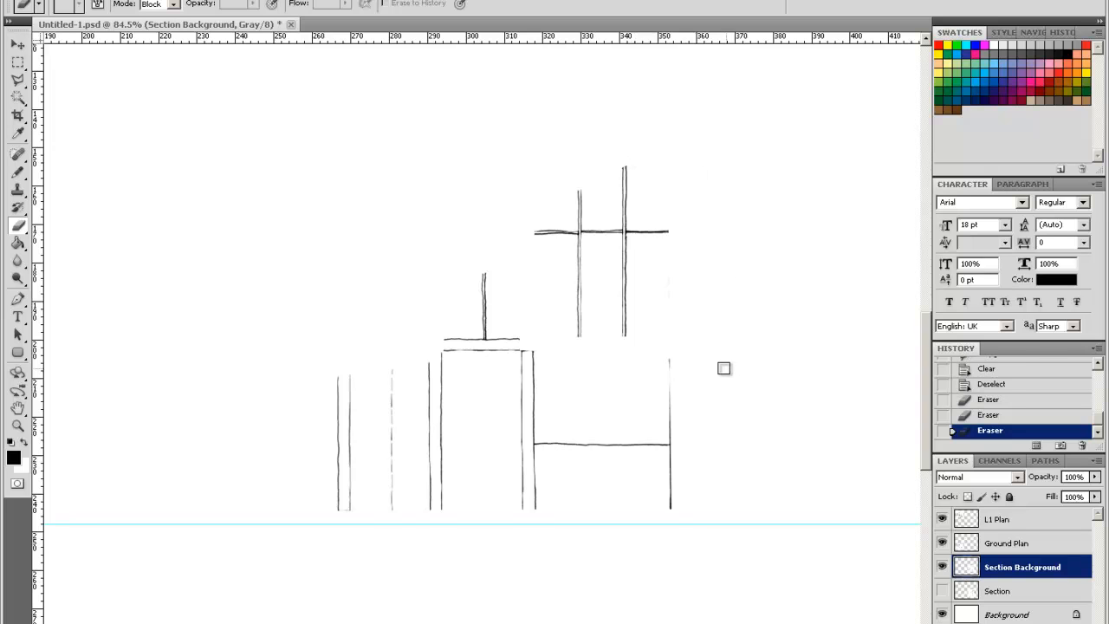
mouse_move(674, 361)
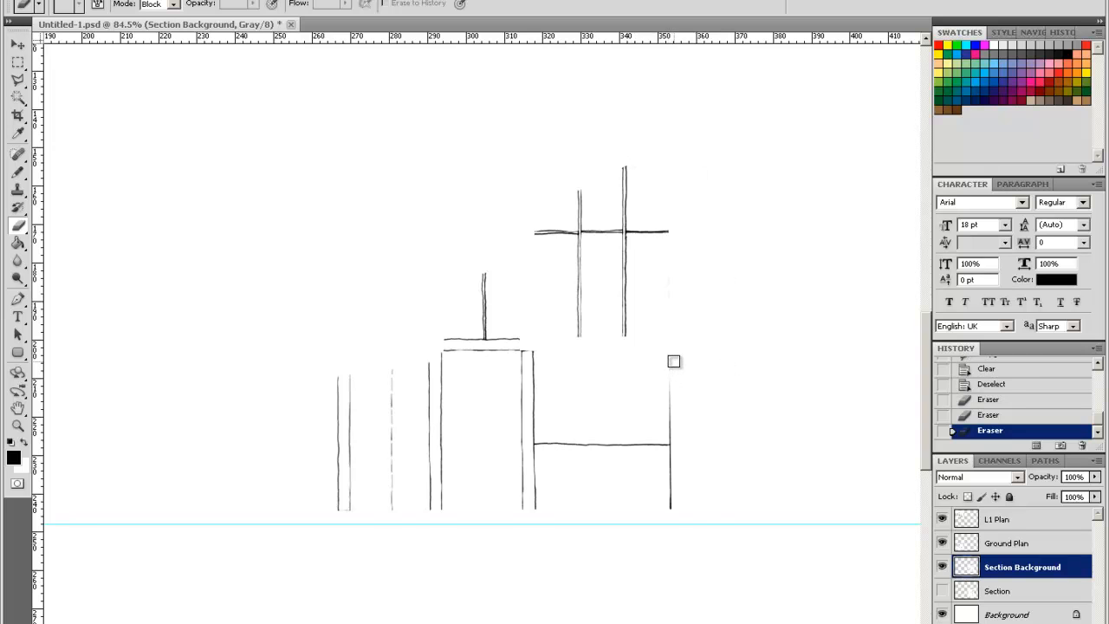
left_click_drag(674, 361, 666, 564)
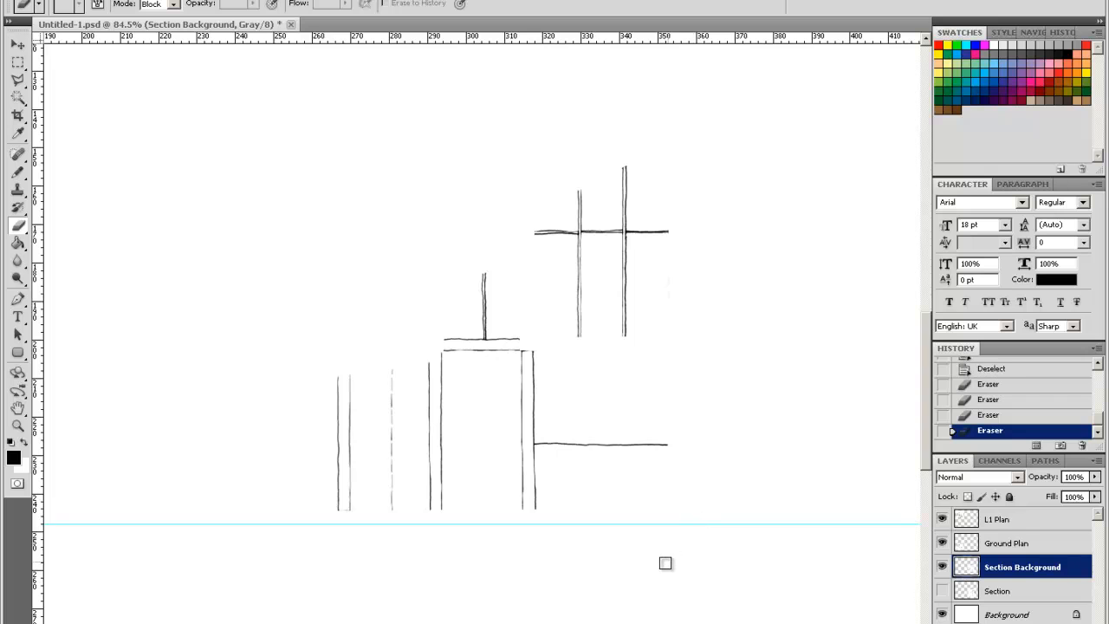
mouse_move(559, 527)
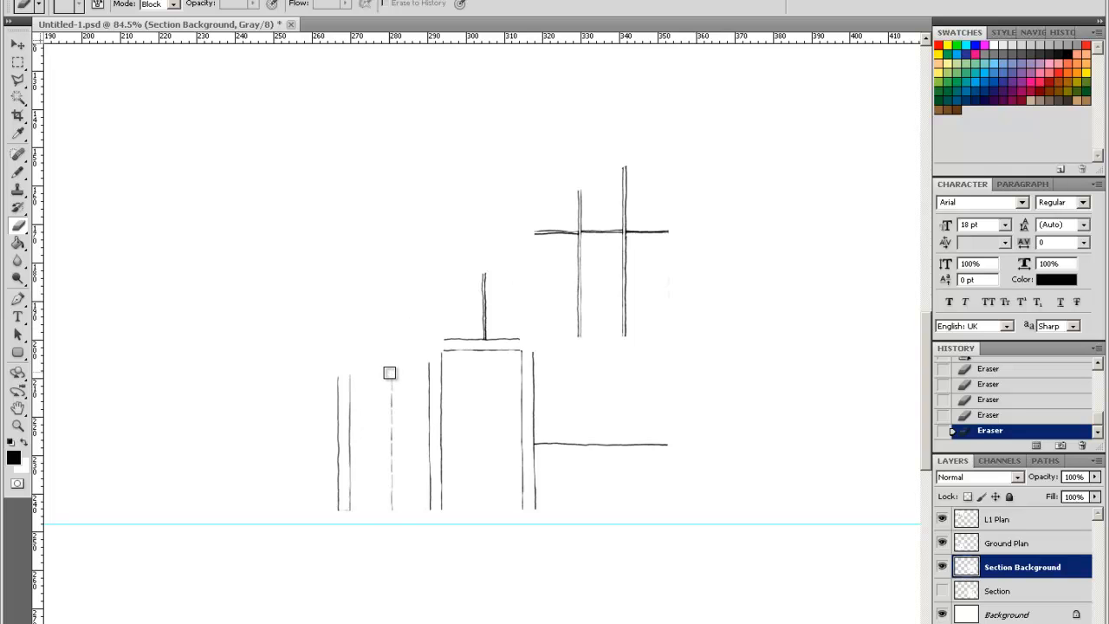
left_click_drag(390, 372, 344, 516)
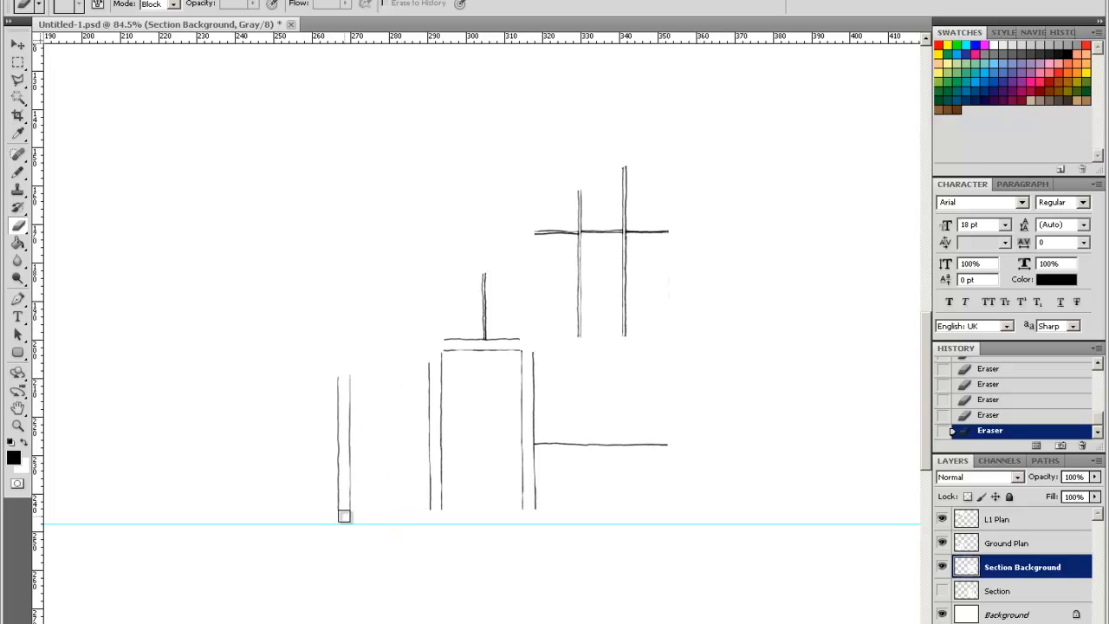
mouse_move(708, 414)
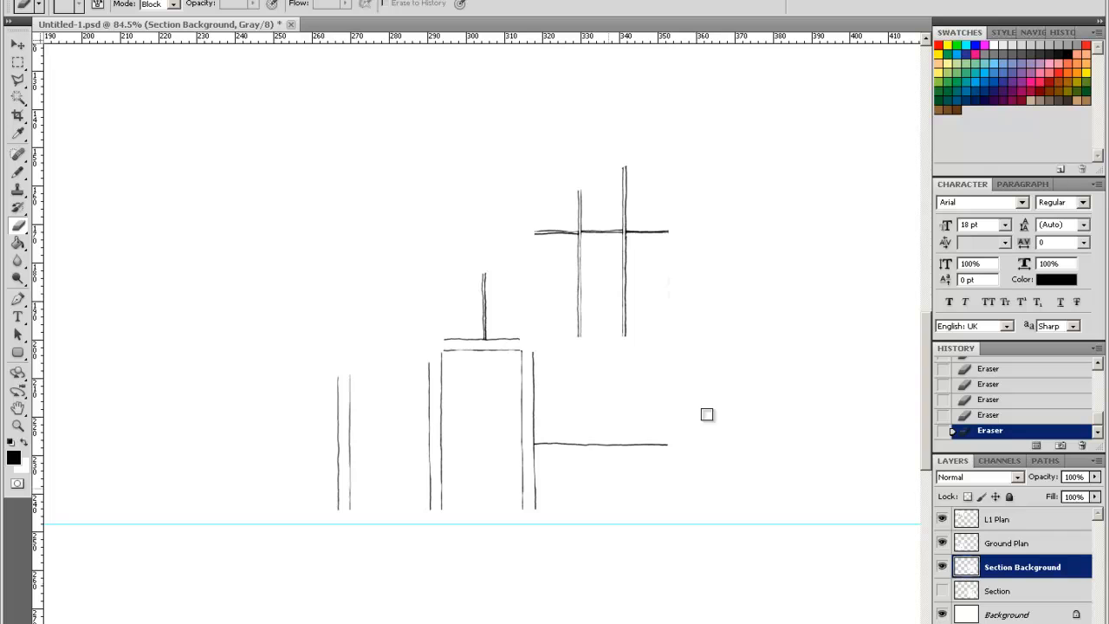
mouse_move(725, 79)
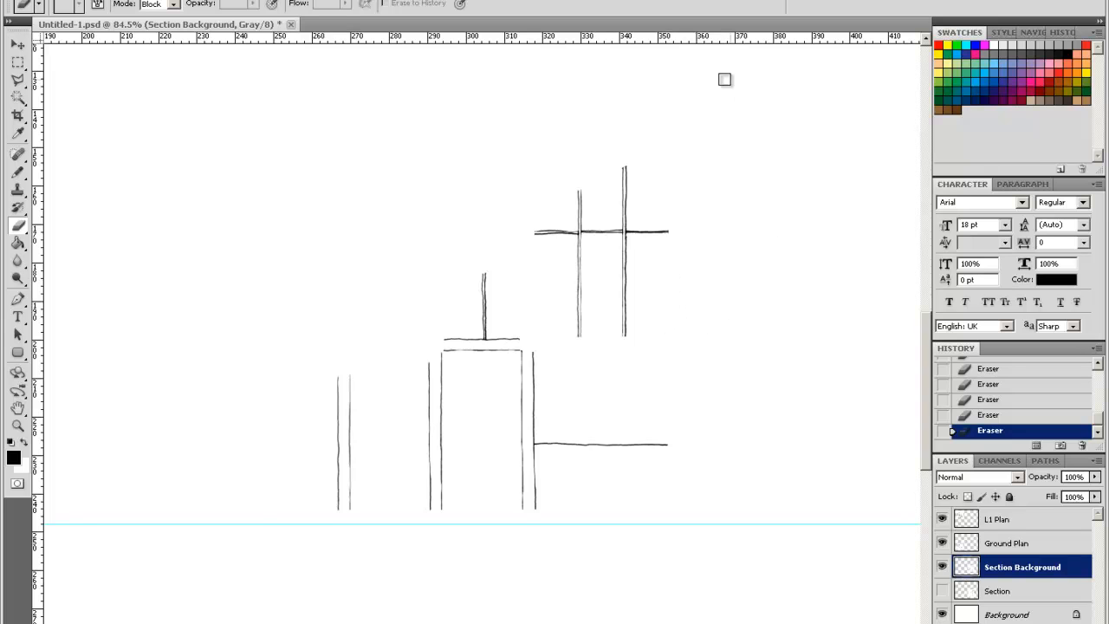
mouse_move(254, 488)
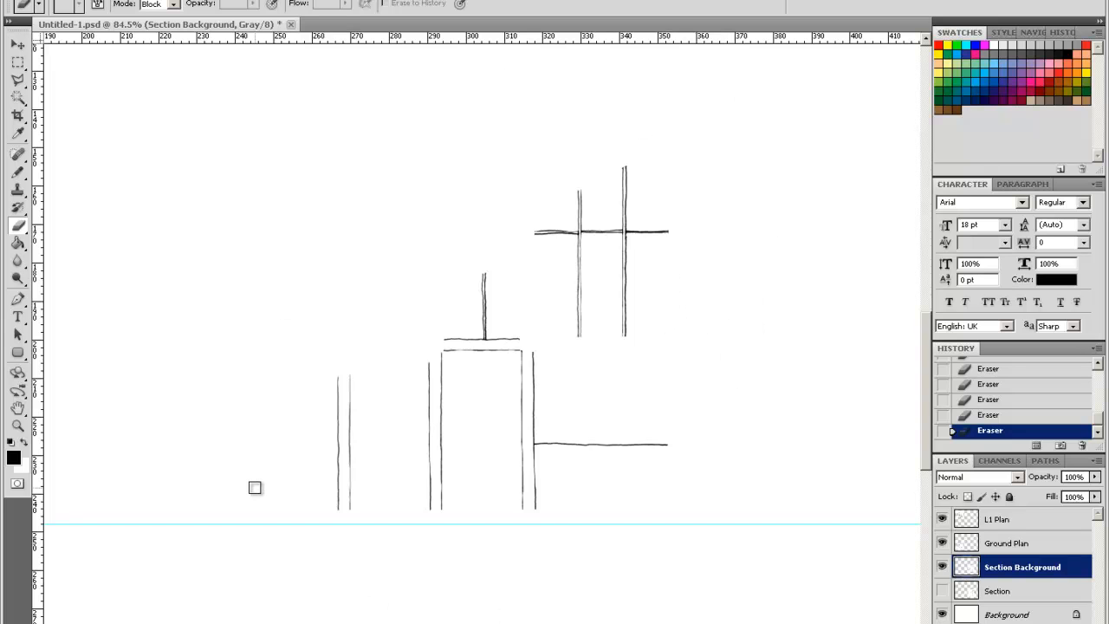
mouse_move(607, 357)
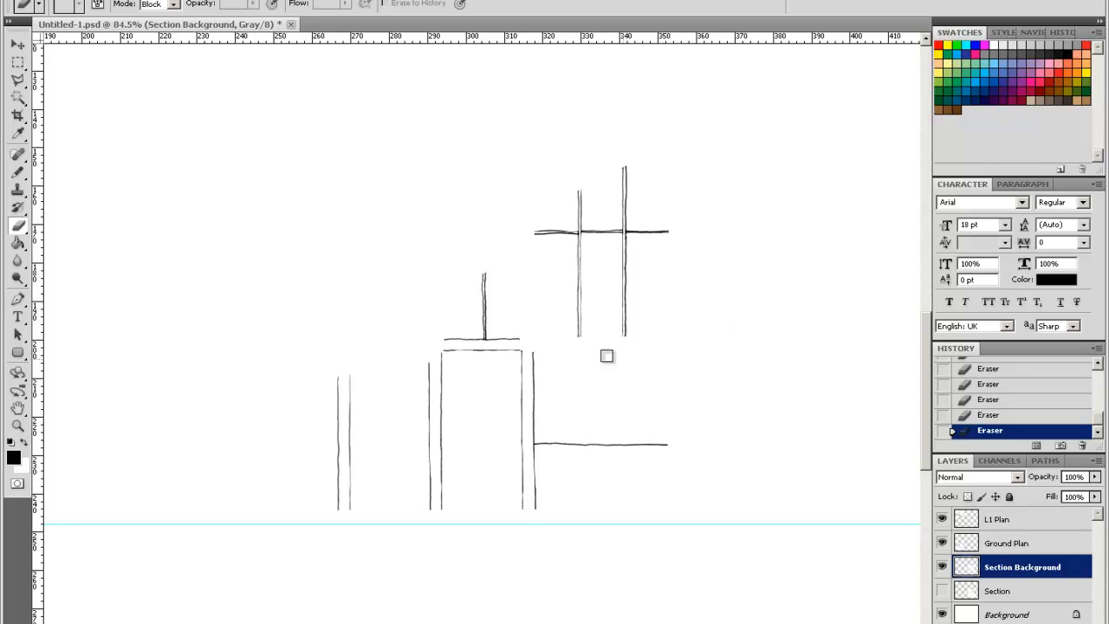
mouse_move(384, 483)
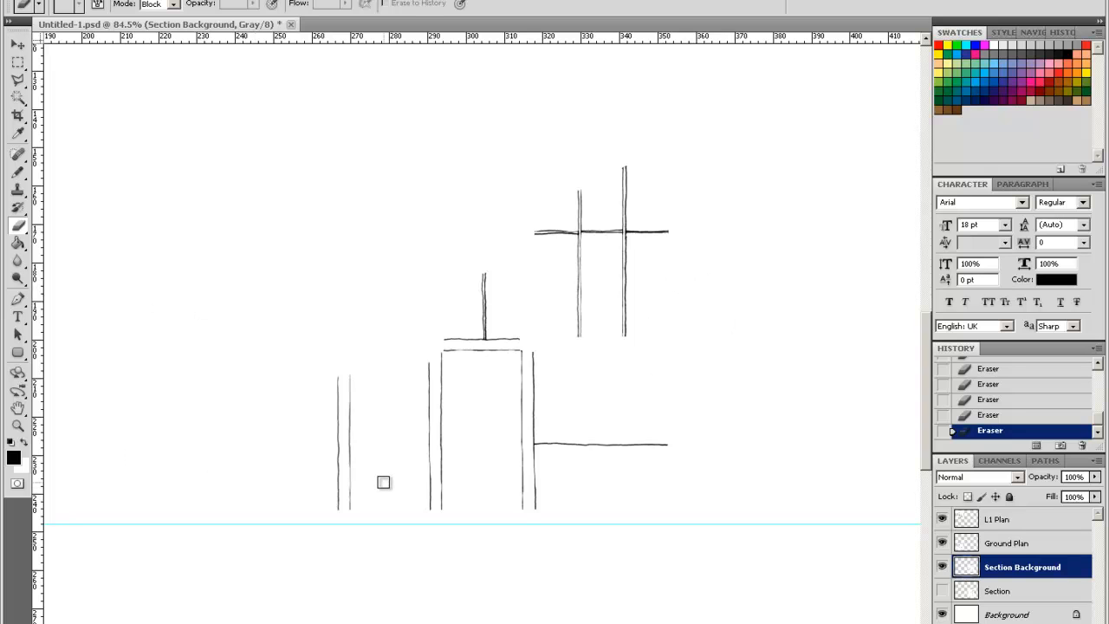
mouse_move(988, 592)
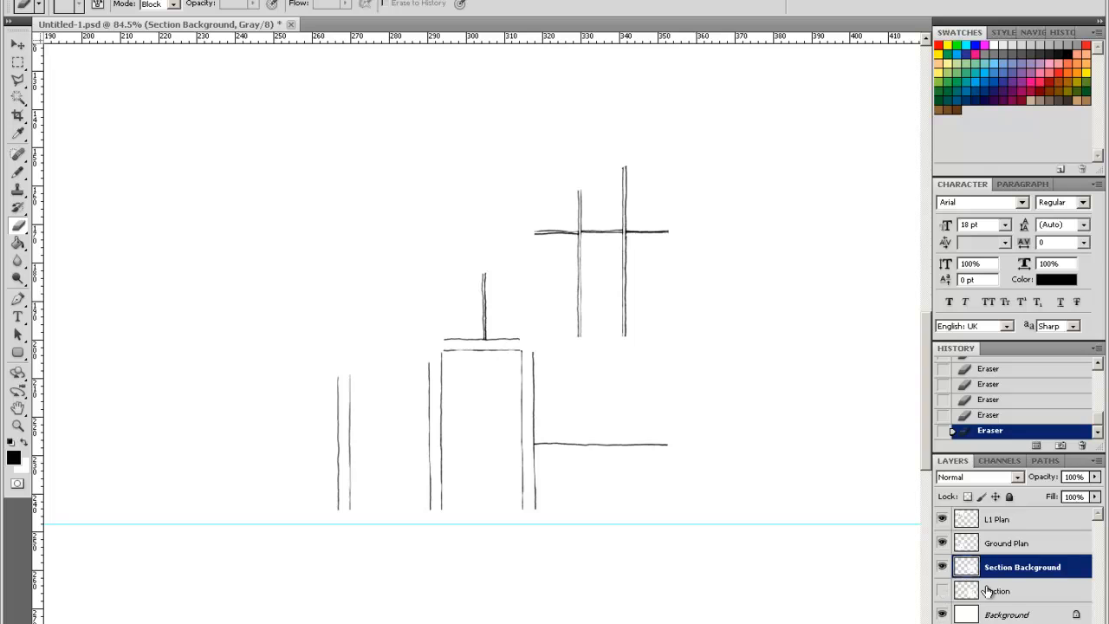
Select and show the Section layer, then erase its interior window, partition and floor lines.
left_click(998, 591)
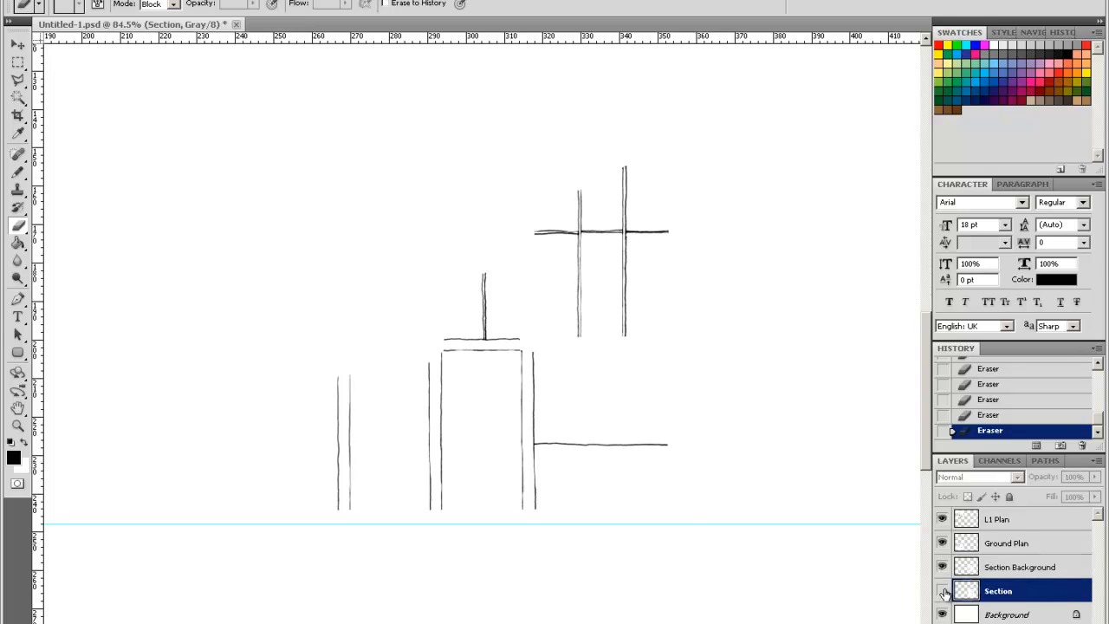
left_click(942, 567)
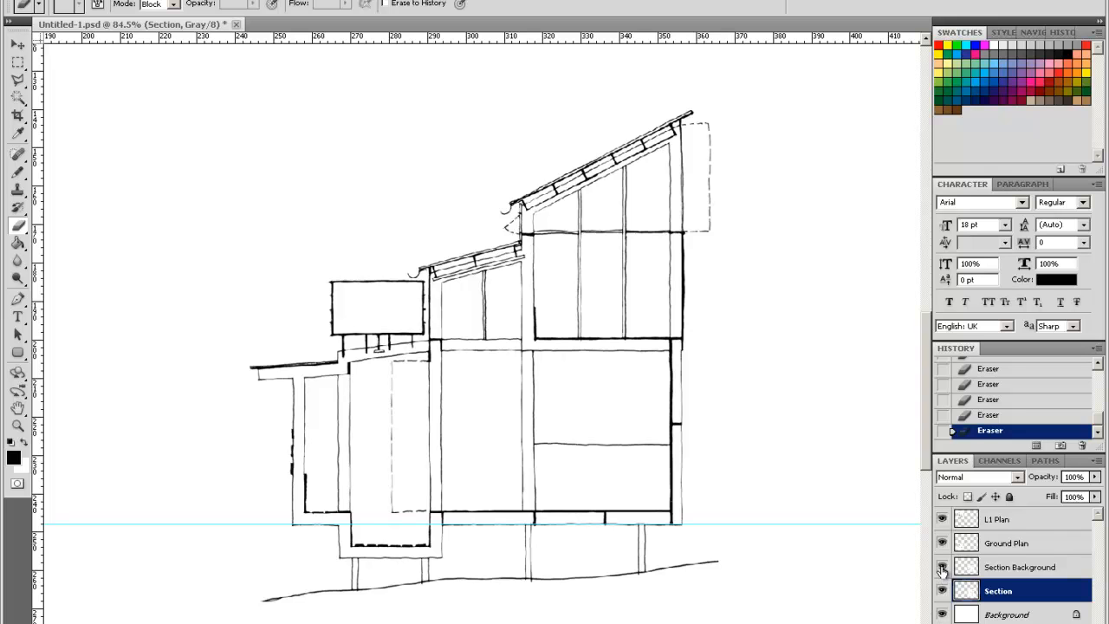
mouse_move(942, 567)
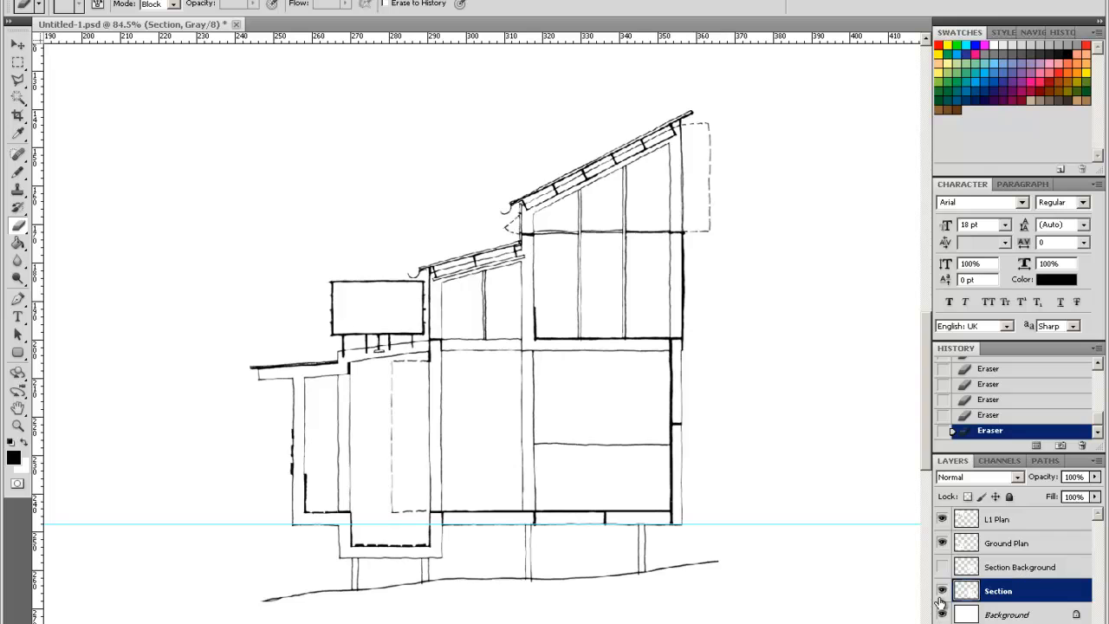
mouse_move(943, 591)
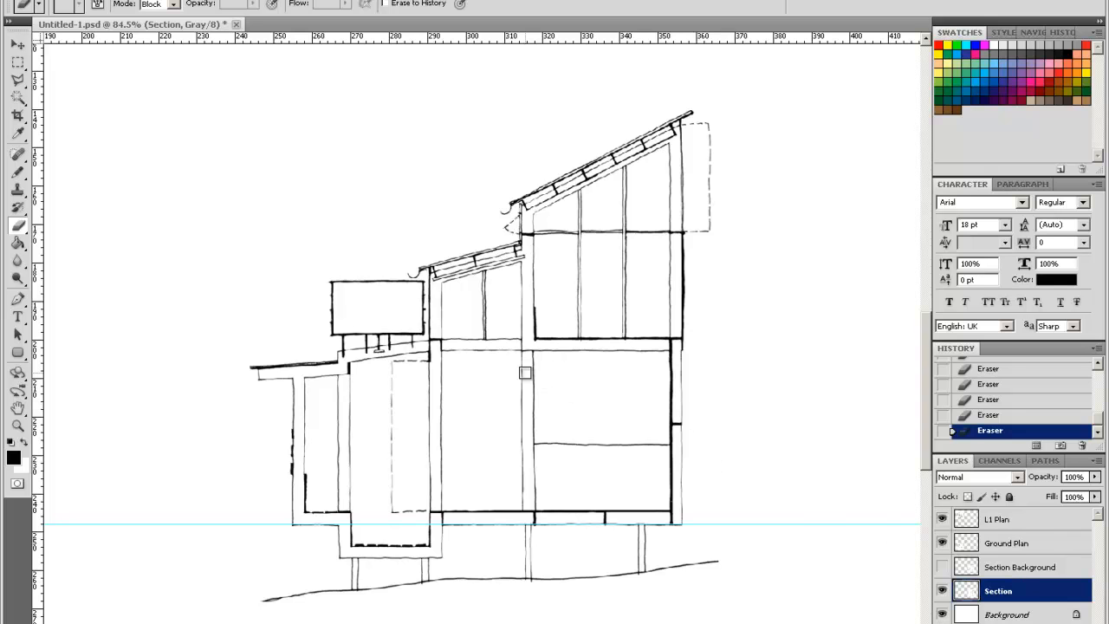
mouse_move(533, 357)
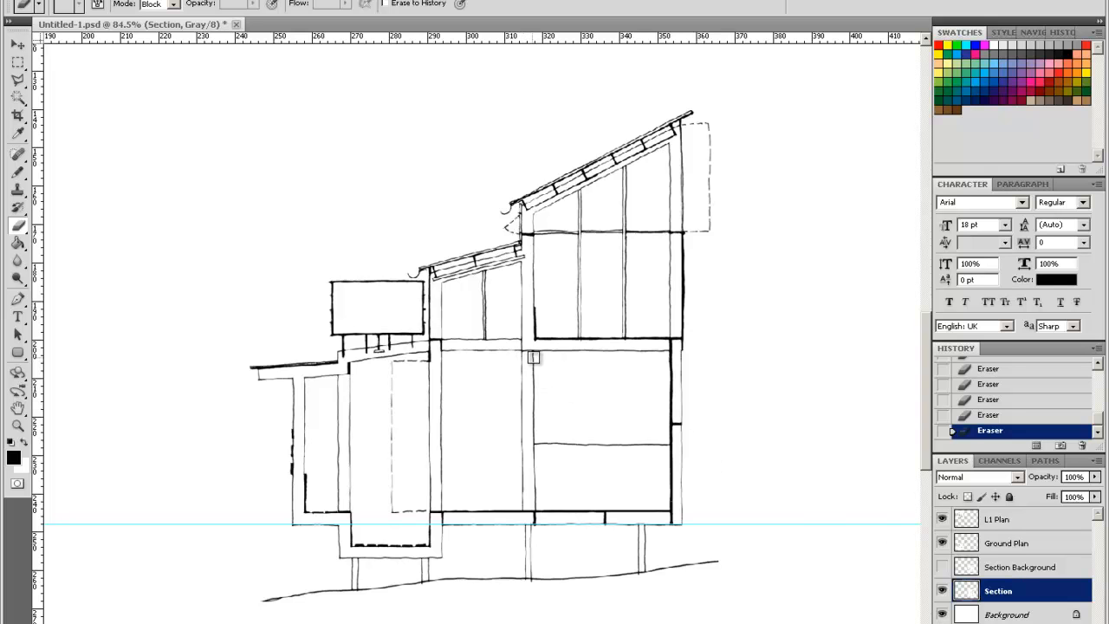
left_click_drag(534, 357, 535, 505)
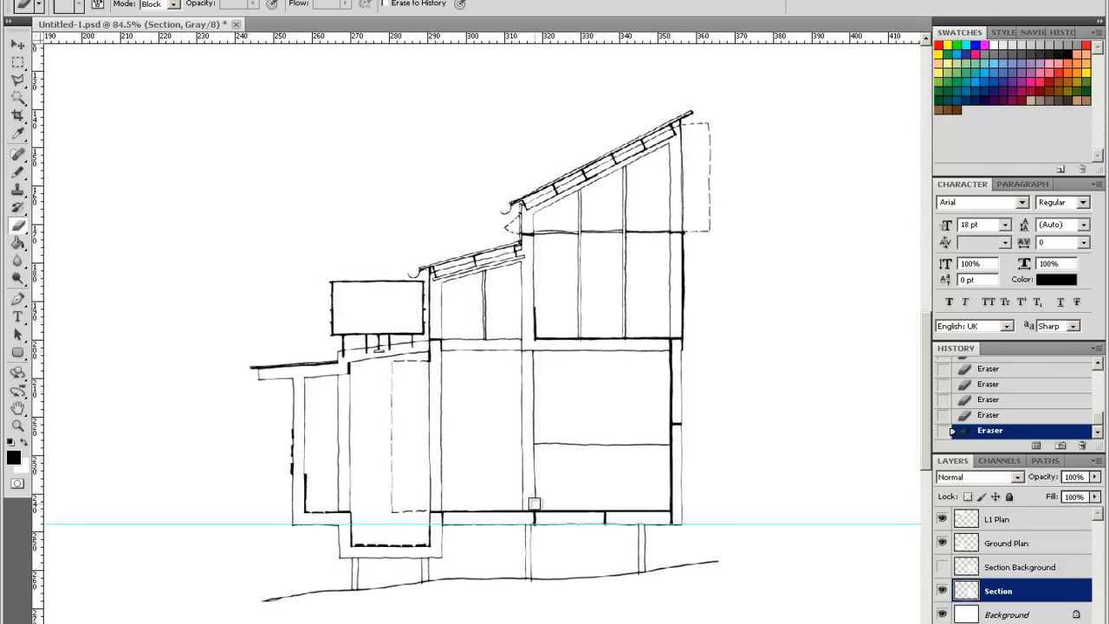
left_click_drag(533, 502, 531, 440)
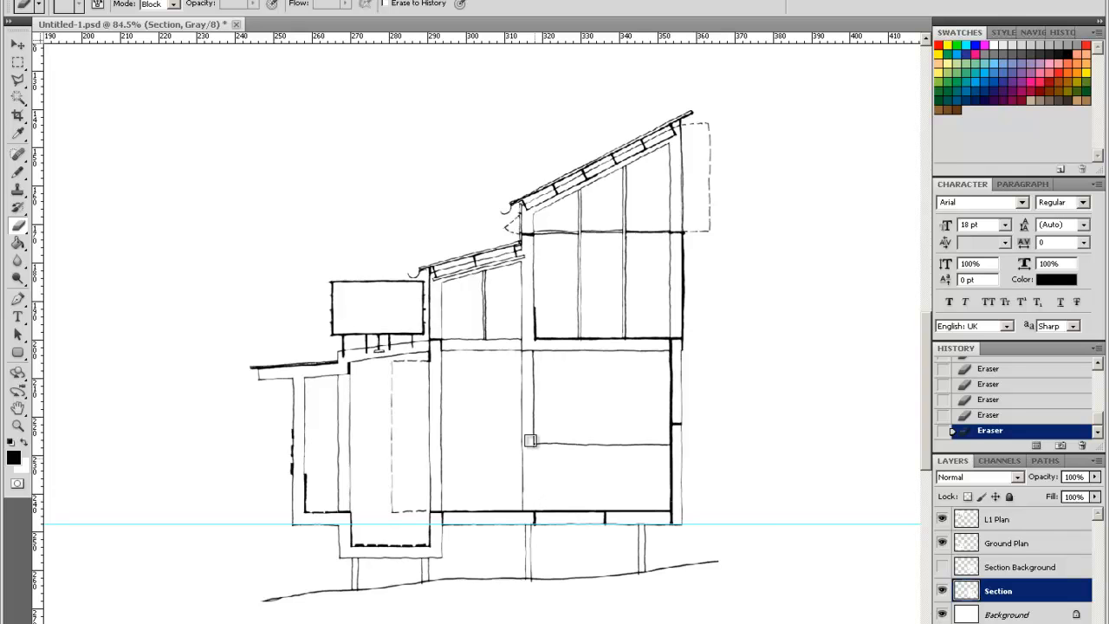
left_click_drag(530, 440, 533, 357)
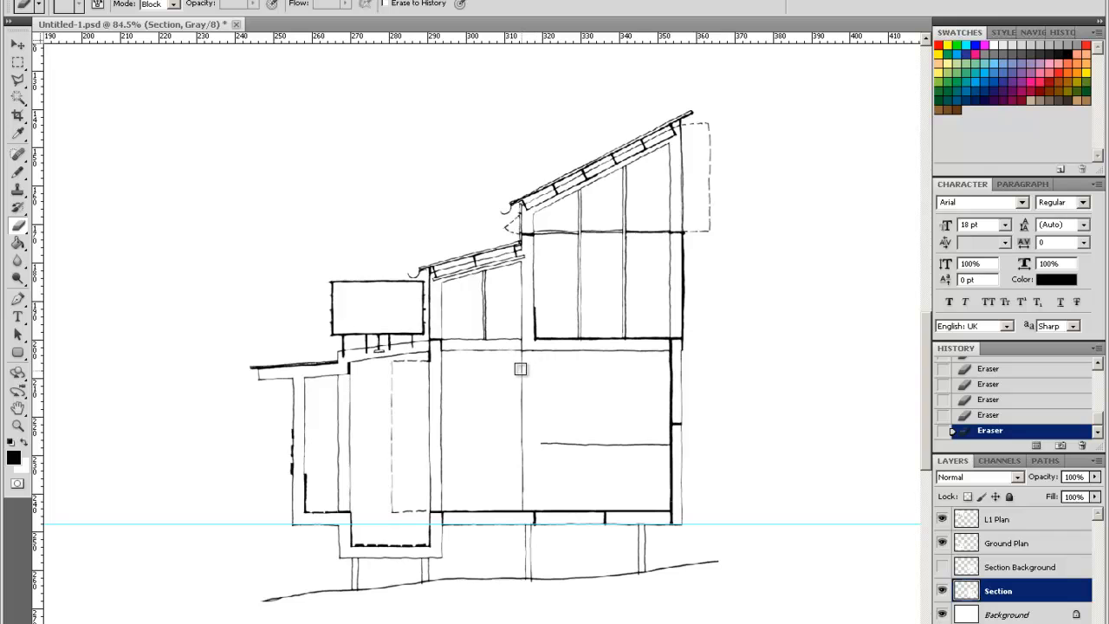
left_click_drag(520, 370, 518, 485)
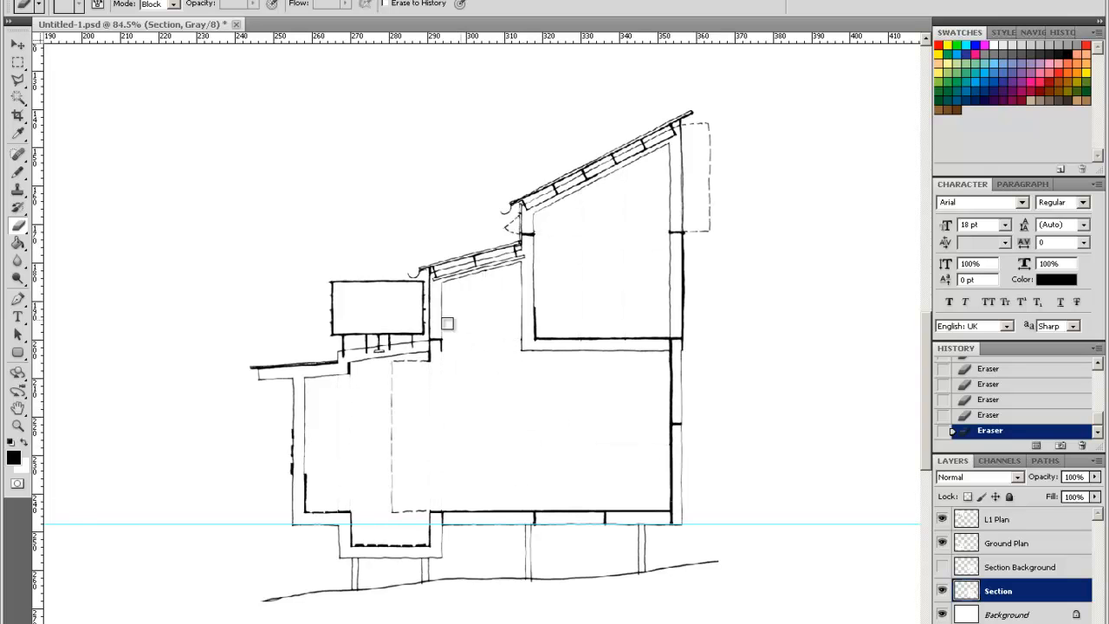
mouse_move(579, 343)
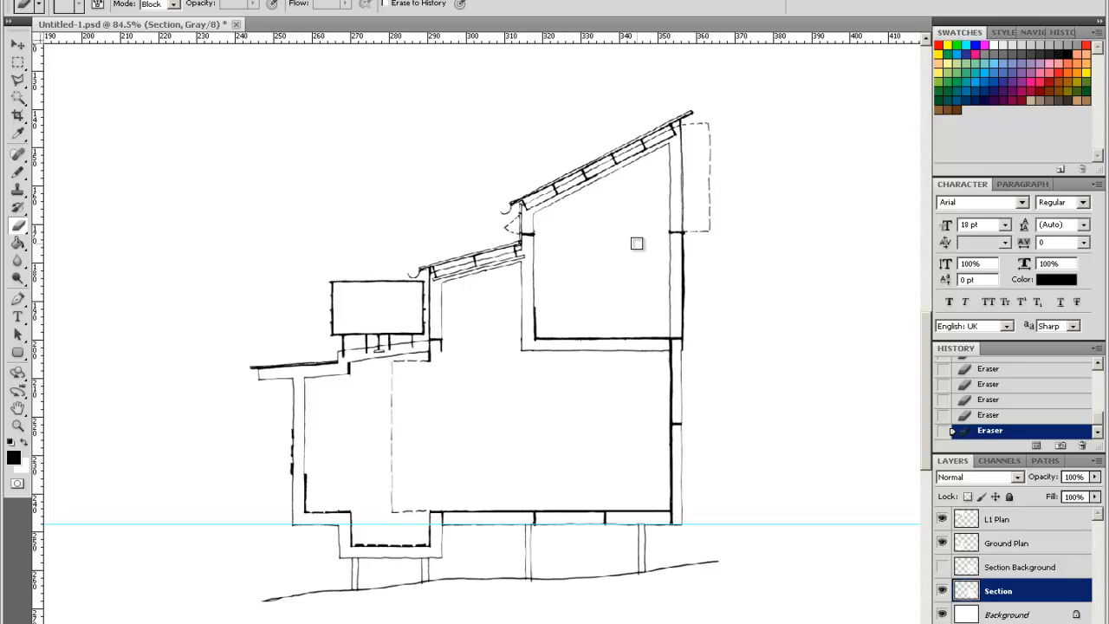
mouse_move(455, 452)
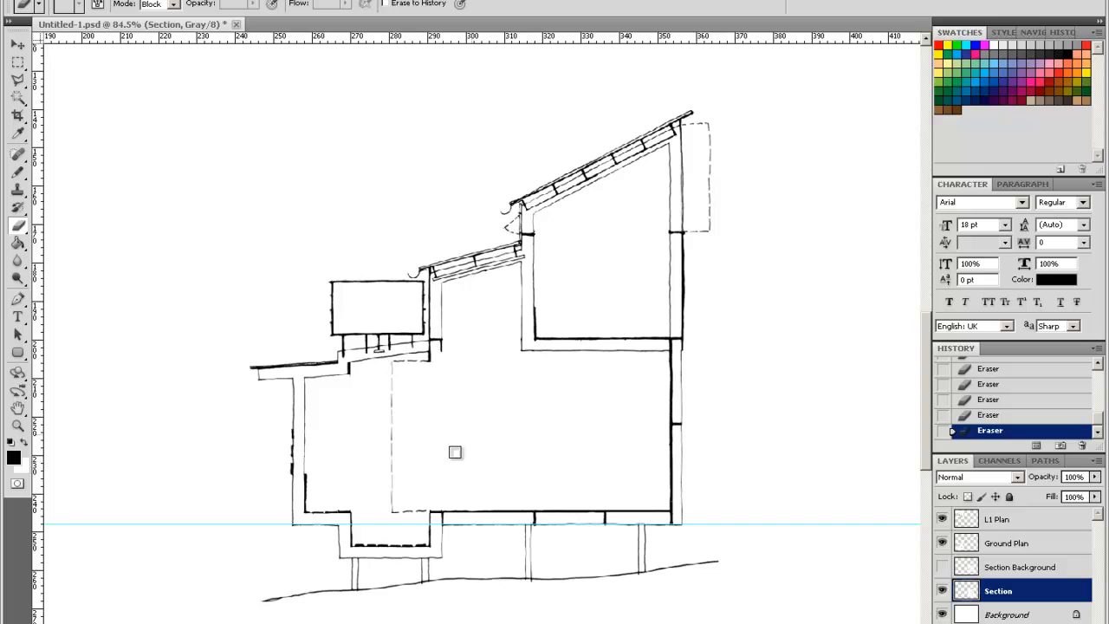
mouse_move(939, 570)
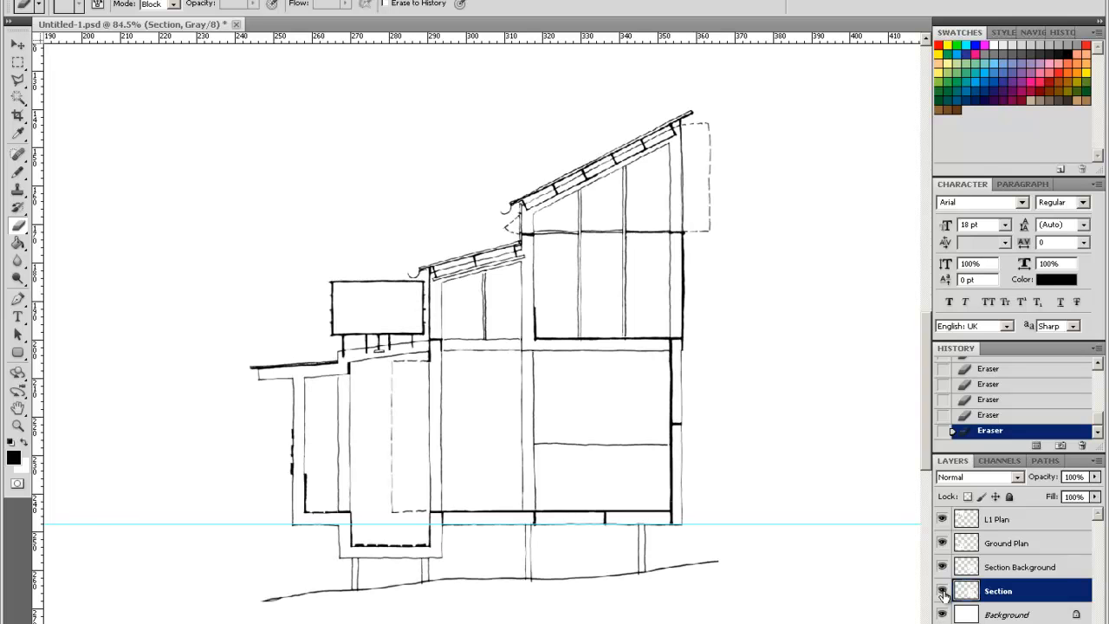
Set Section Background's opacity to 48%, then reselect the Section layer.
left_click(943, 590)
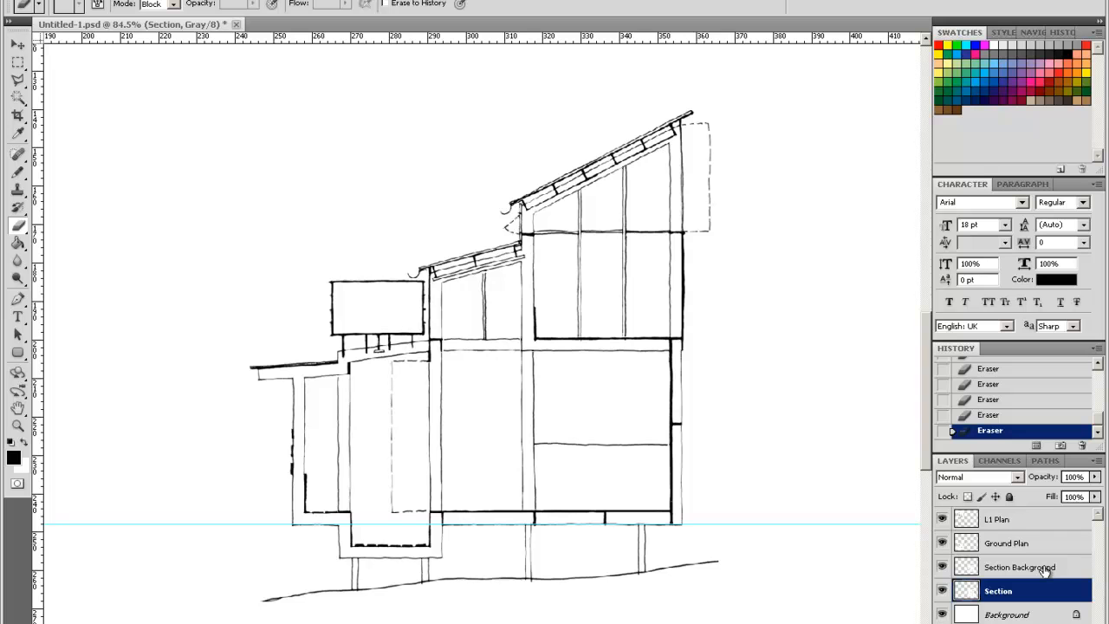
left_click(1019, 567)
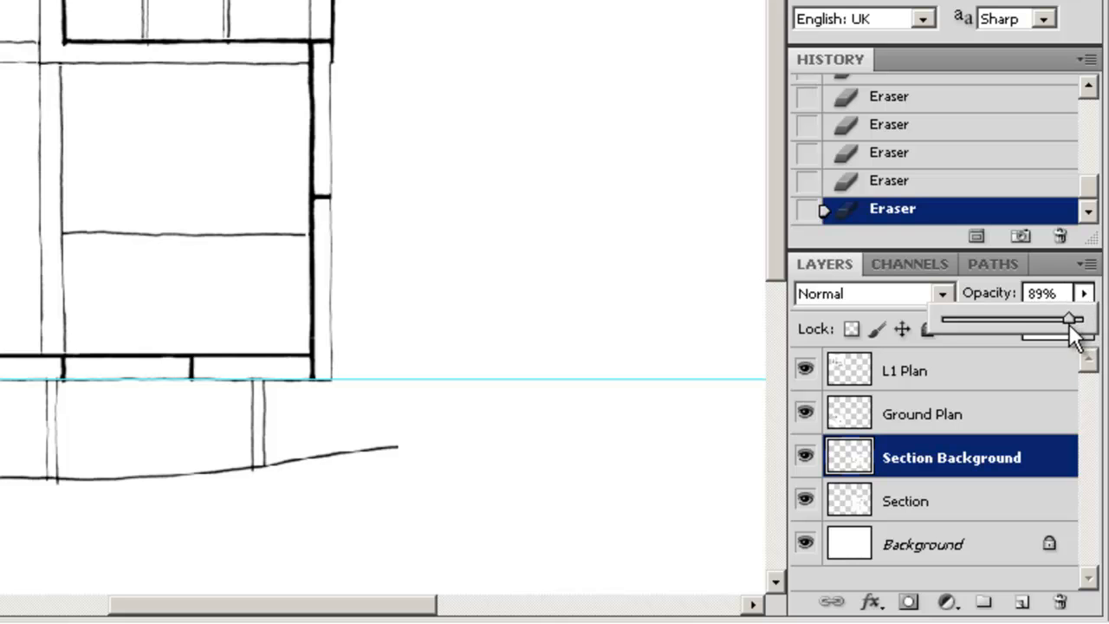
left_click_drag(1070, 319, 996, 319)
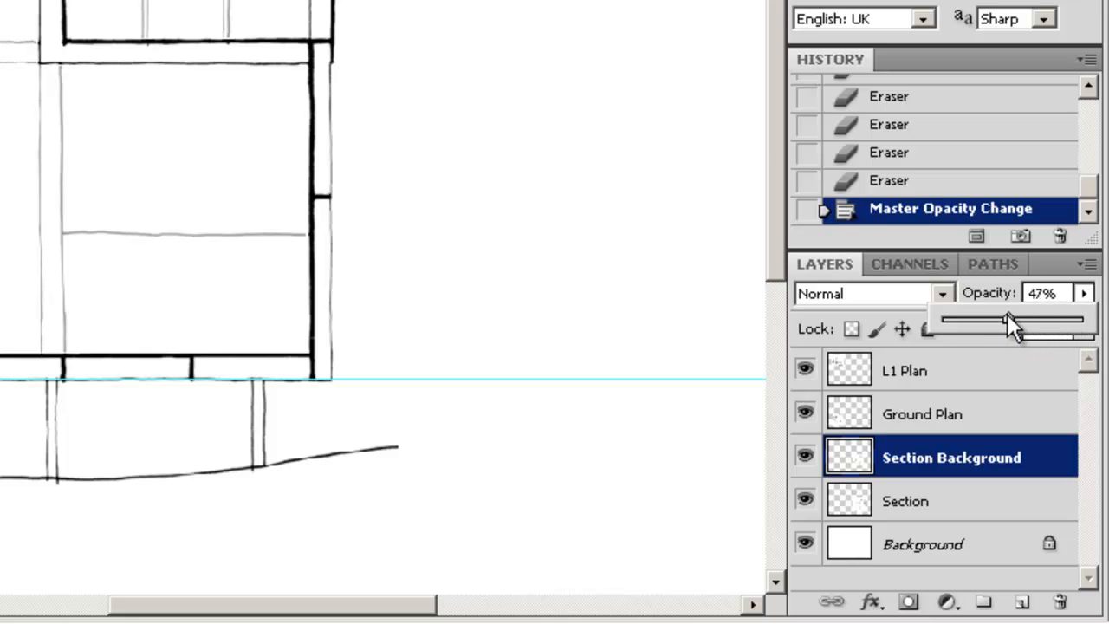
left_click_drag(1031, 319, 983, 319)
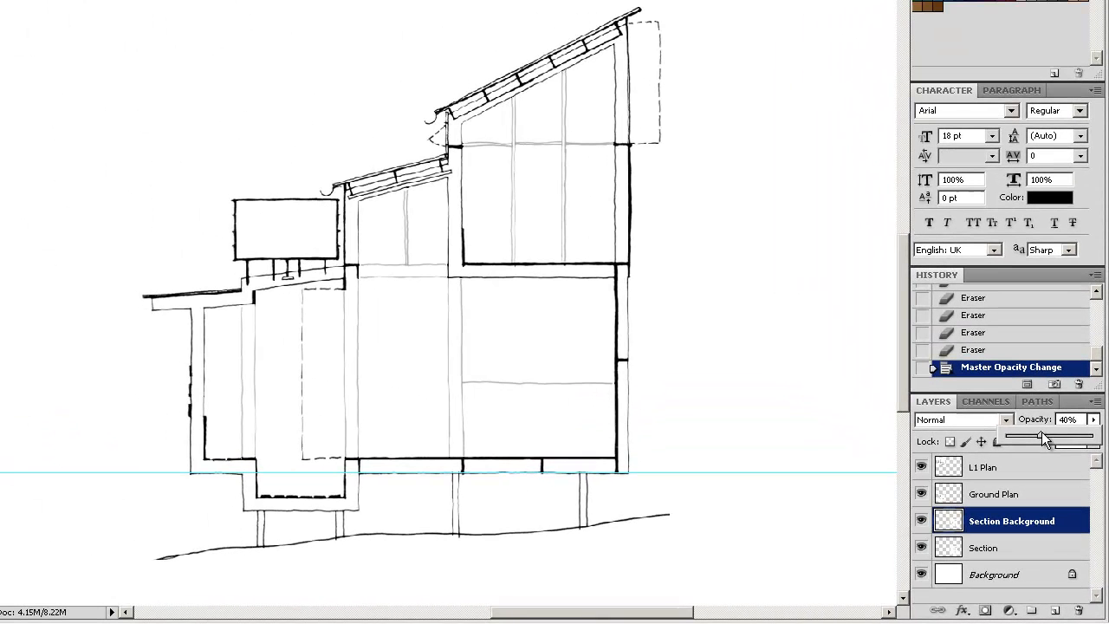
left_click_drag(1040, 440, 1053, 441)
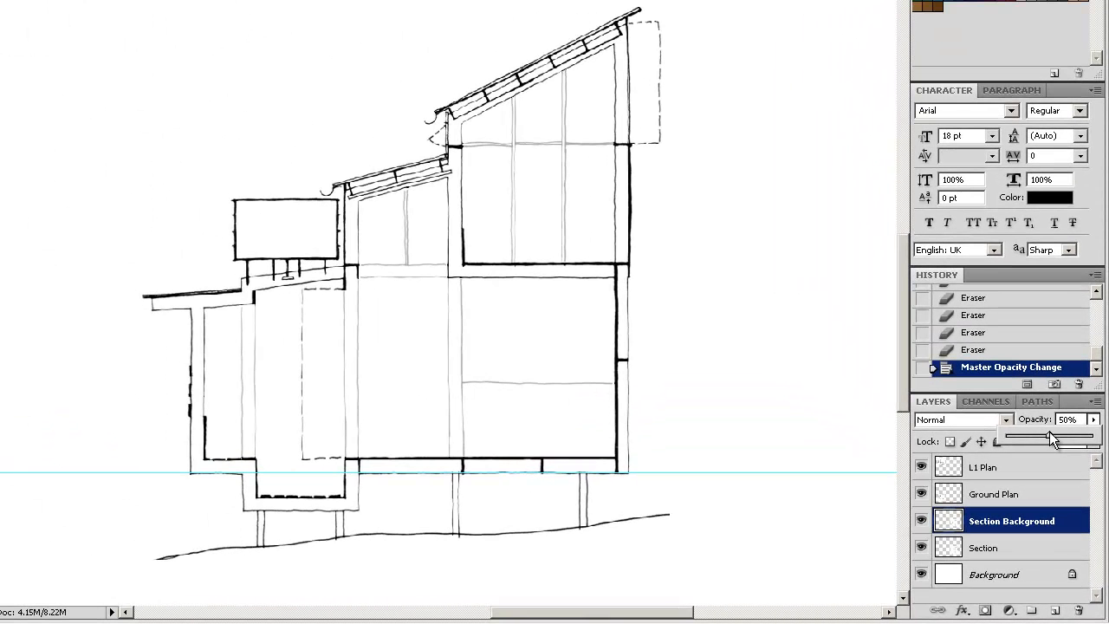
left_click_drag(1056, 441, 1049, 441)
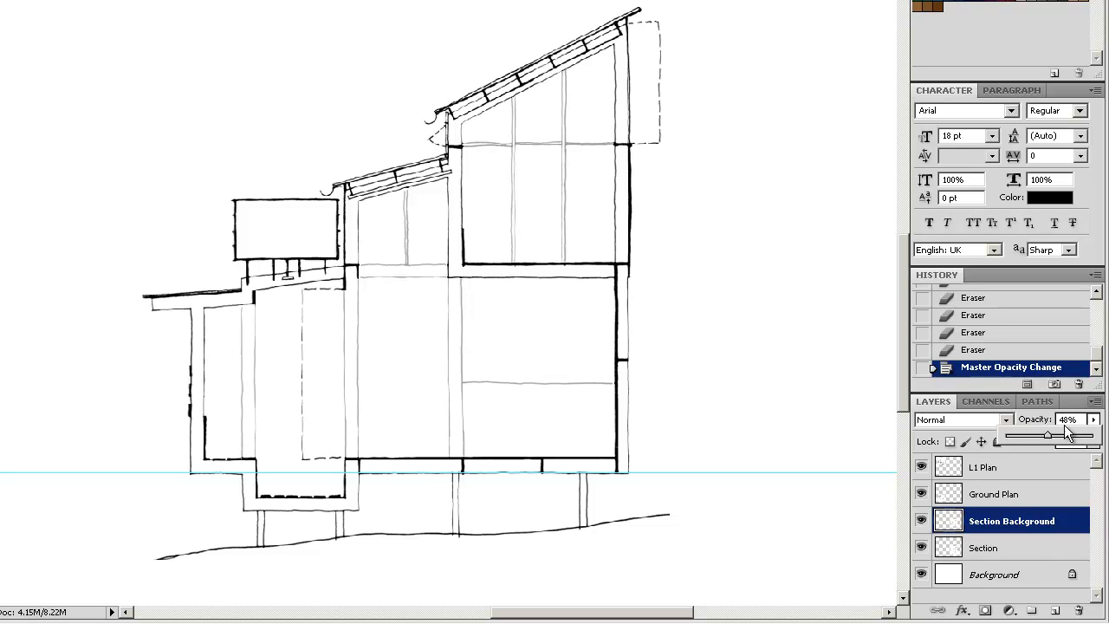
mouse_move(1037, 535)
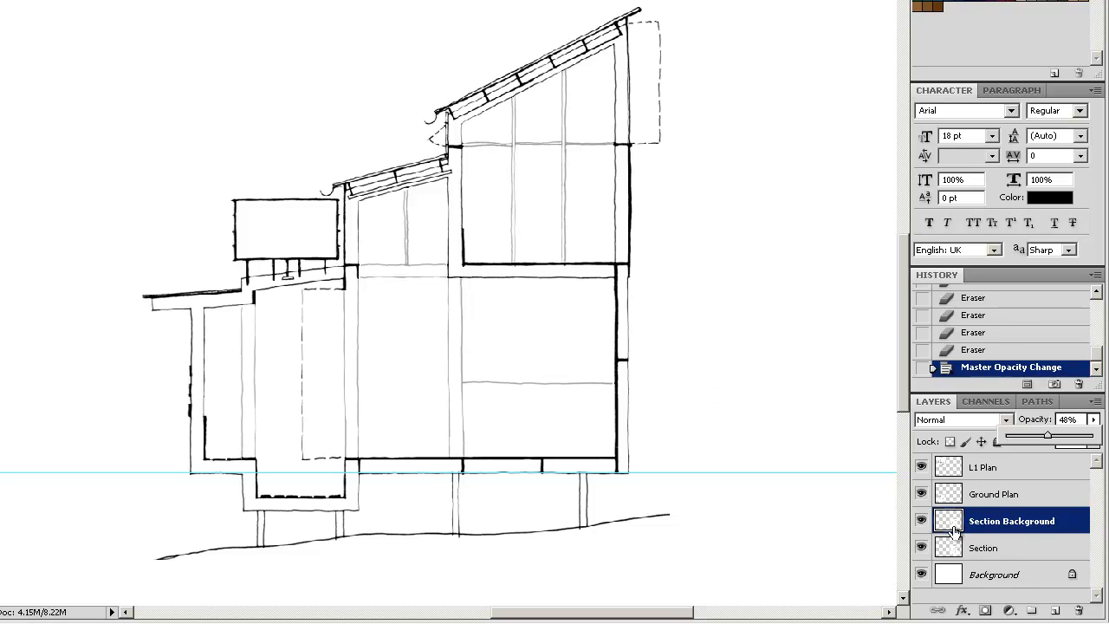
left_click(984, 546)
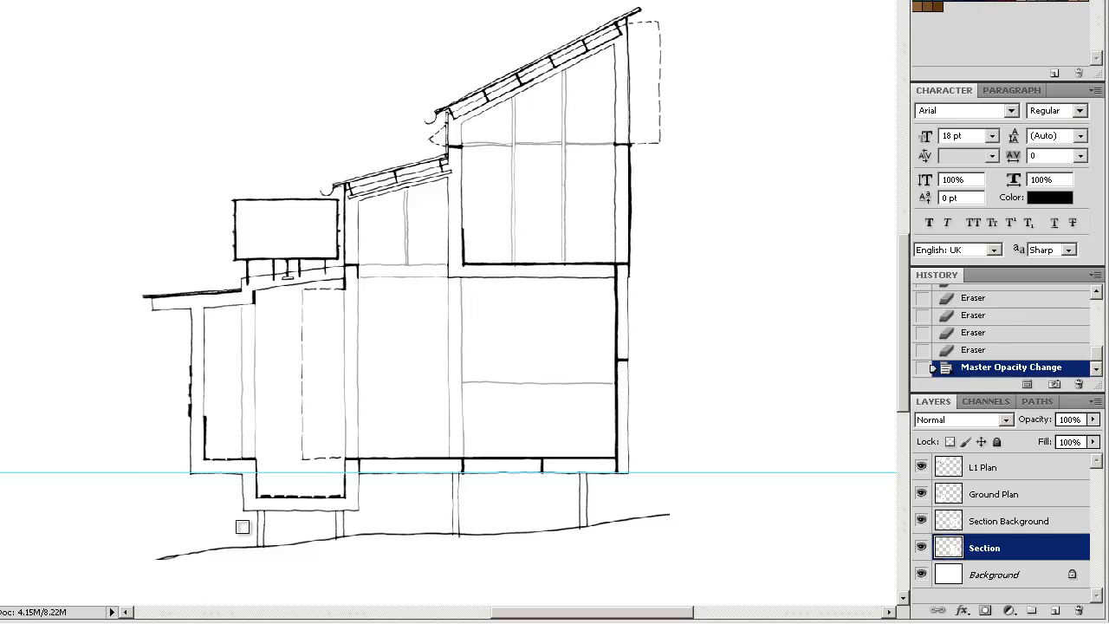
mouse_move(692, 318)
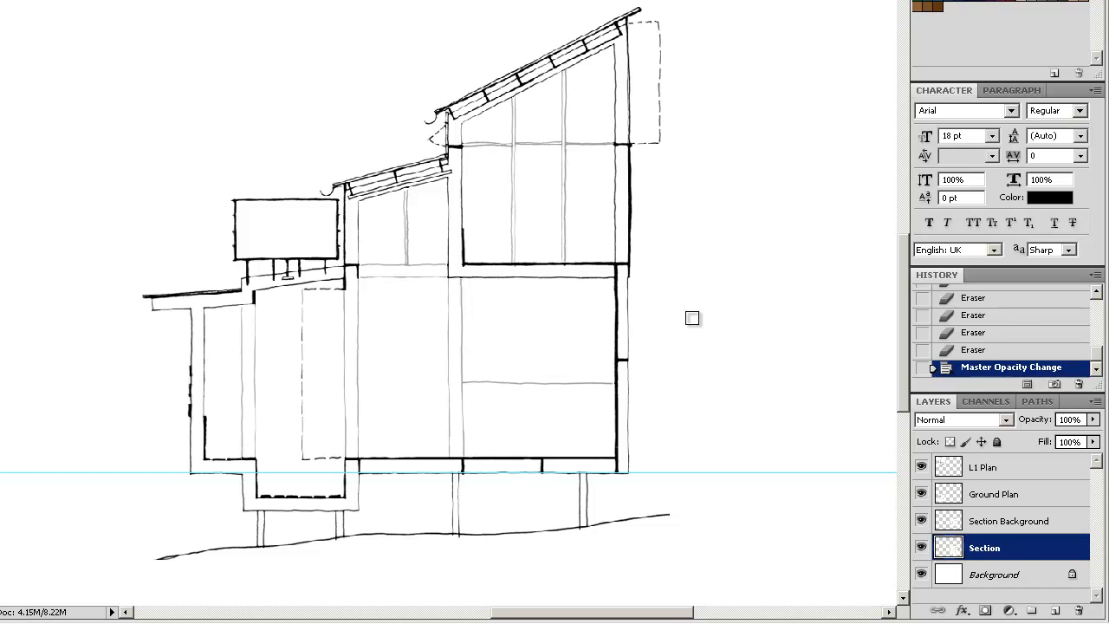
mouse_move(699, 347)
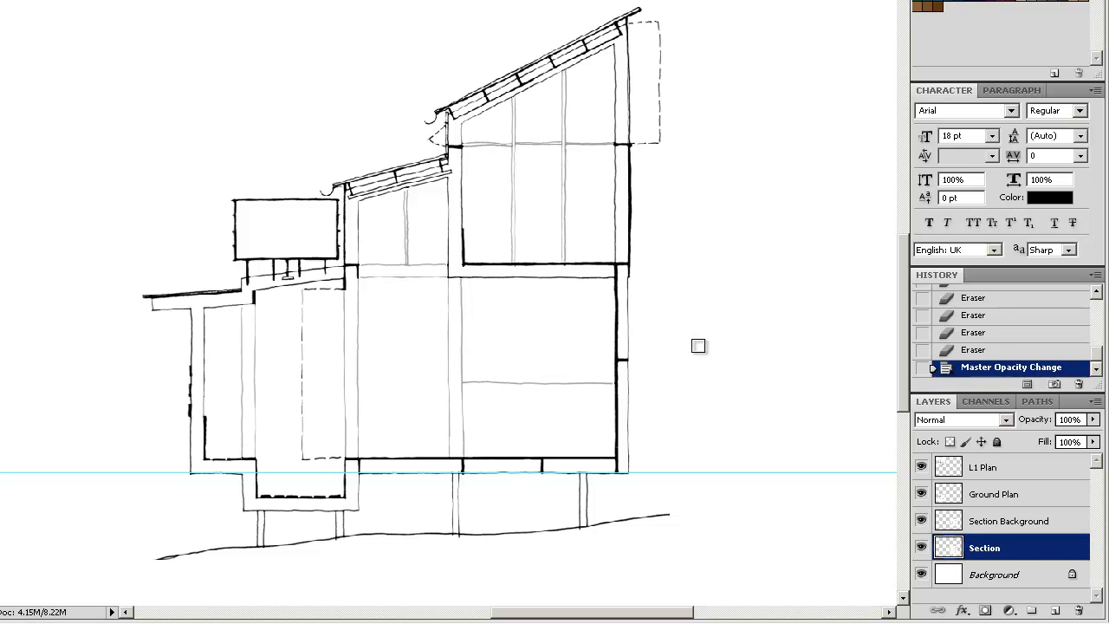
mouse_move(702, 353)
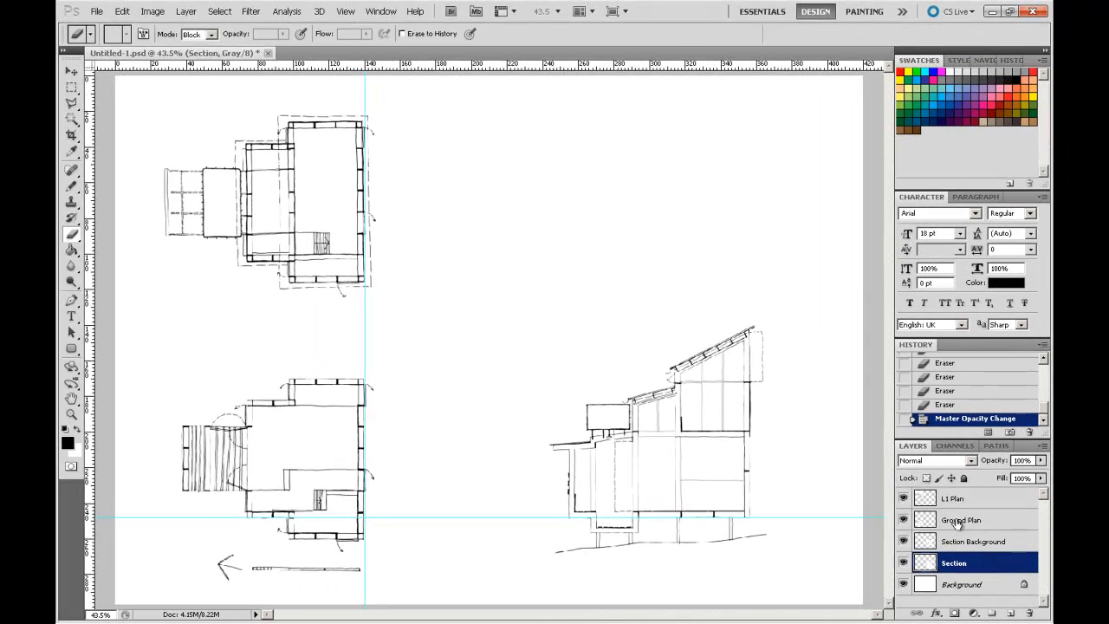
Select the Ground Plan layer and set its blend mode to Multiply.
left_click(962, 519)
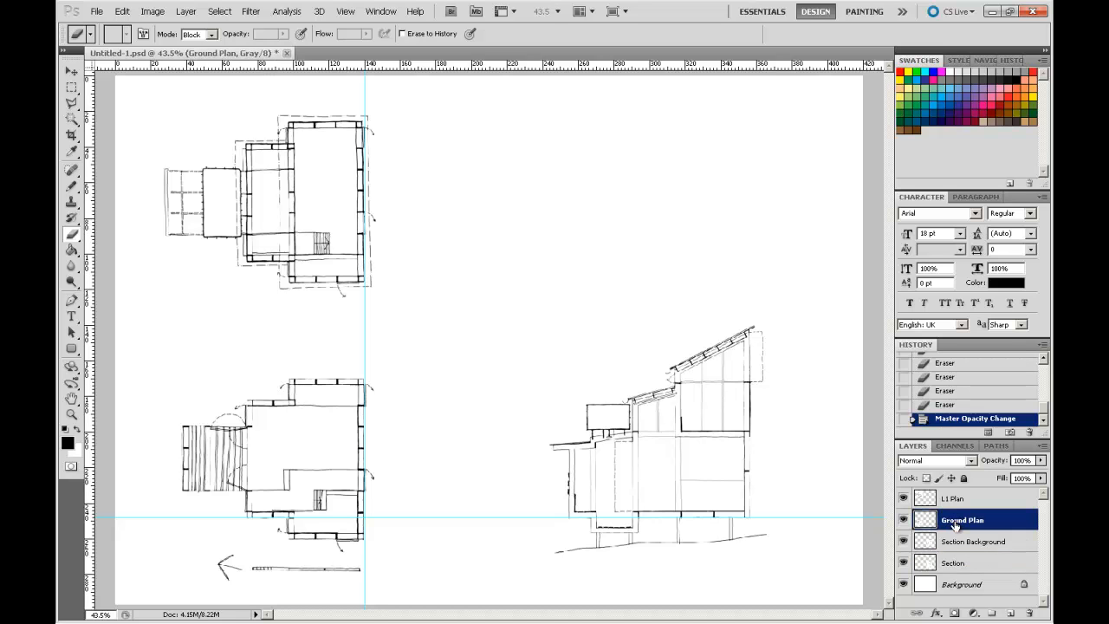
mouse_move(975, 467)
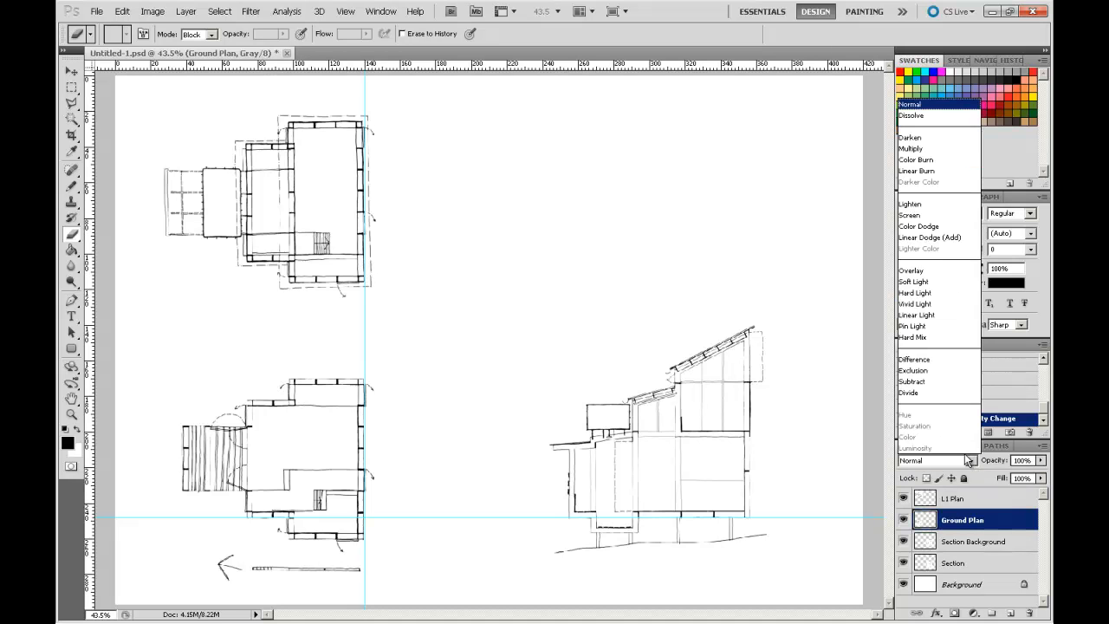
mouse_move(910, 138)
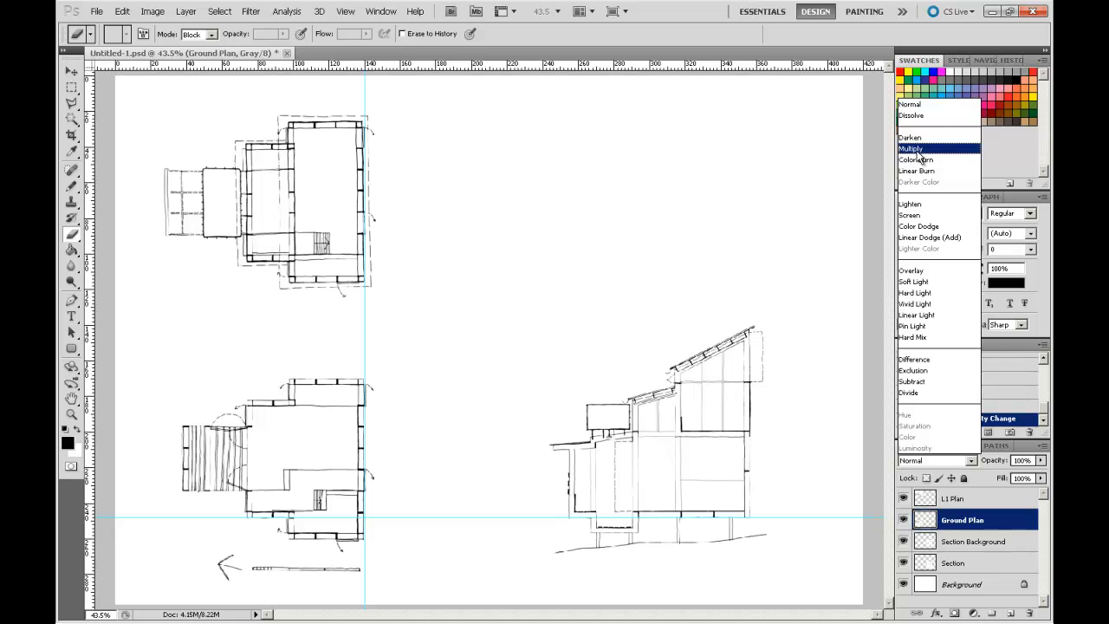
left_click(911, 148)
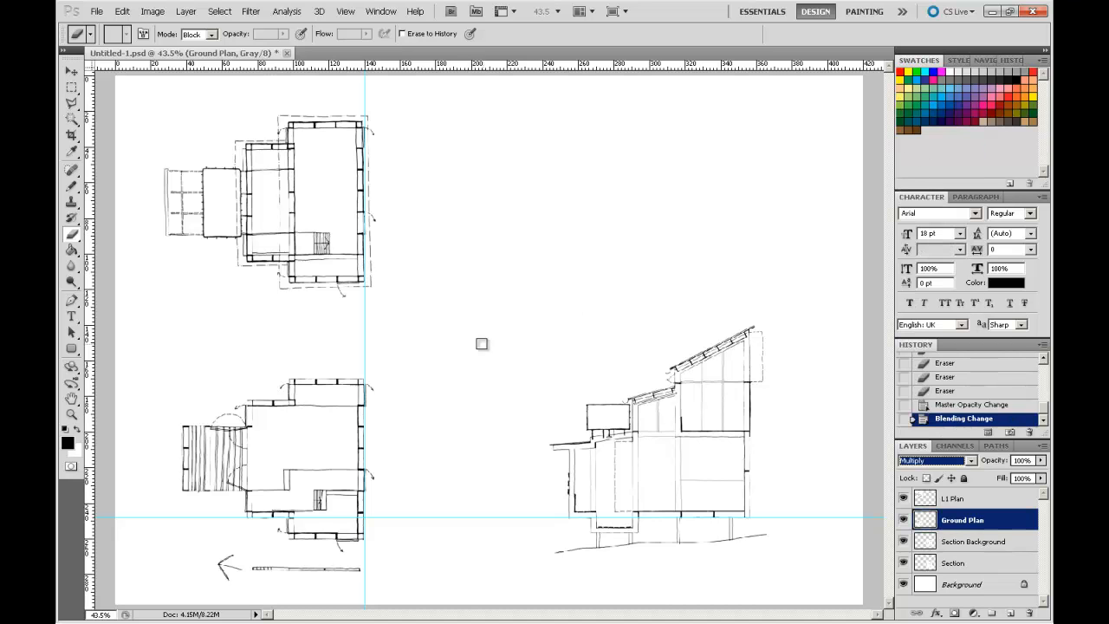
left_click(72, 73)
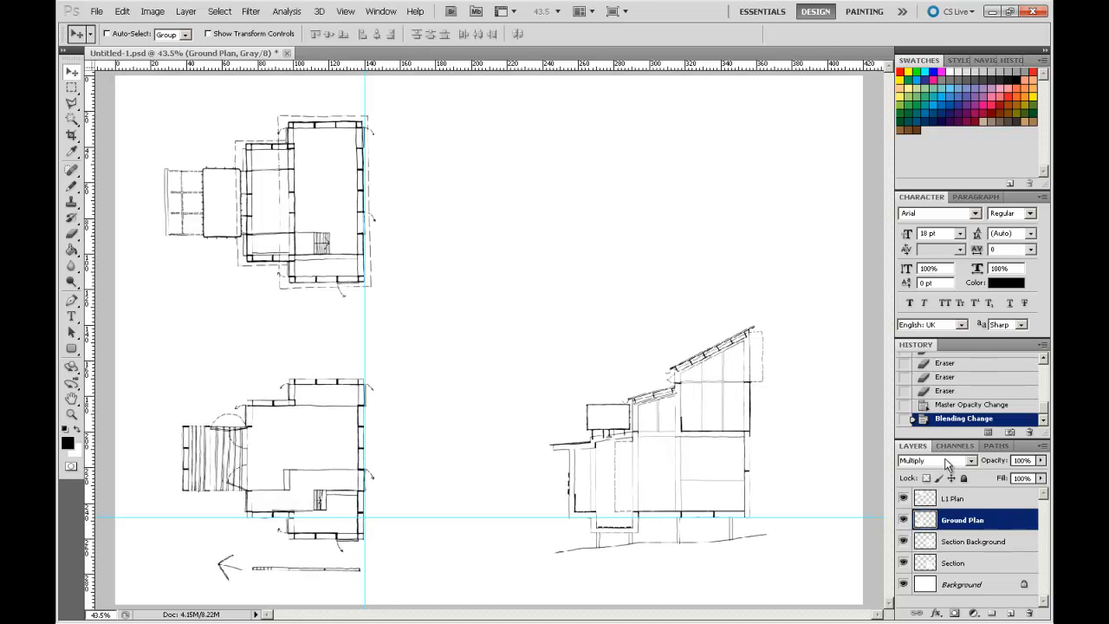
Set the Ground Plan layer's blend mode to Difference.
left_click(940, 461)
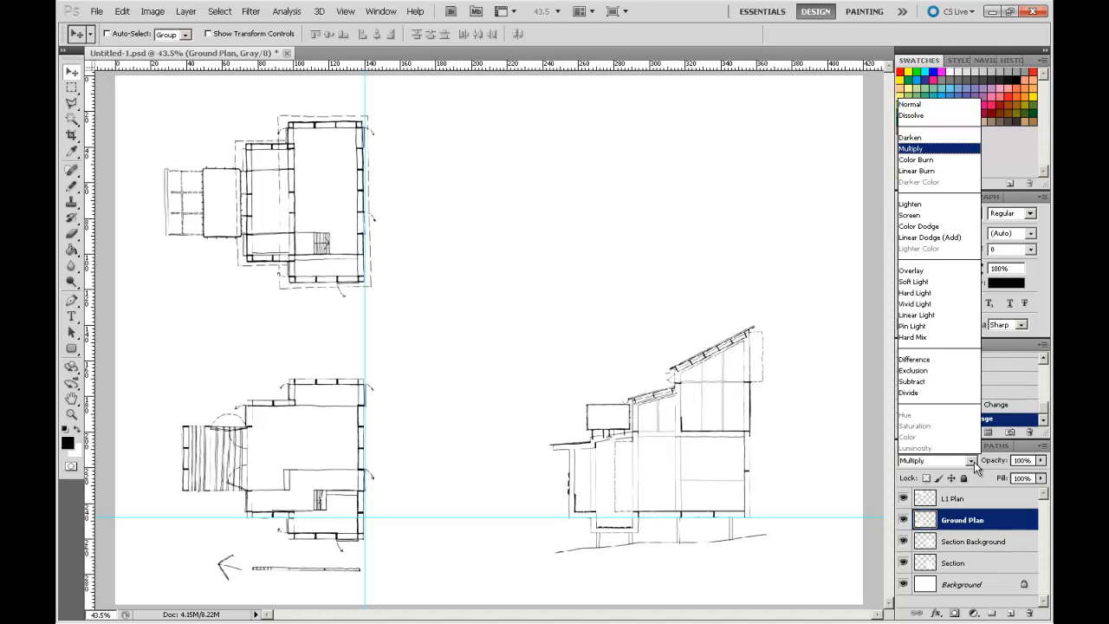
mouse_move(912, 370)
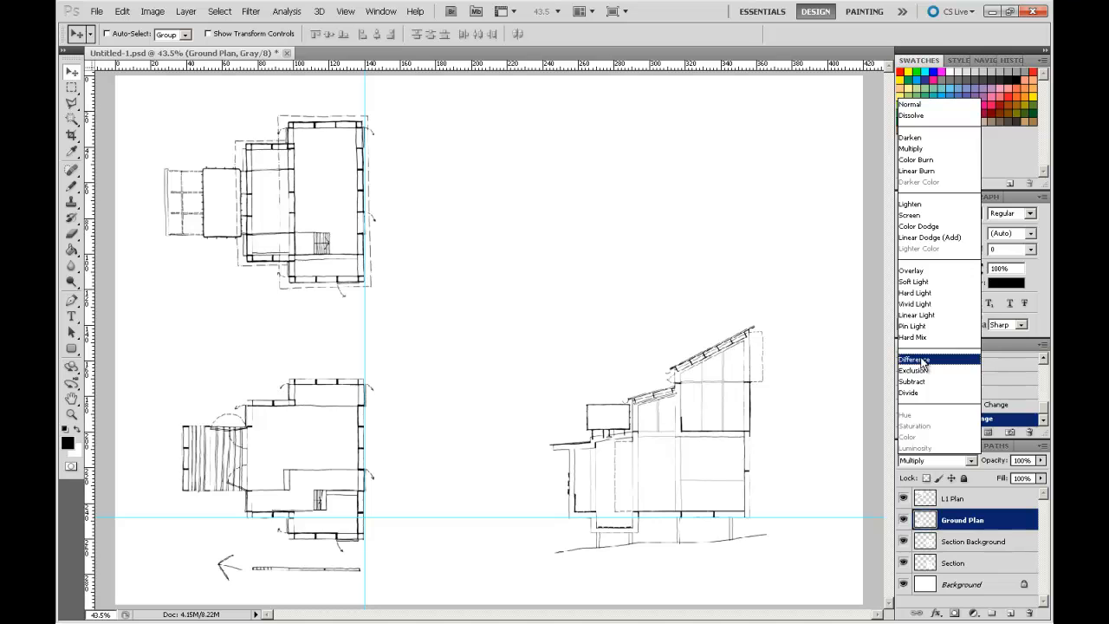
left_click(916, 359)
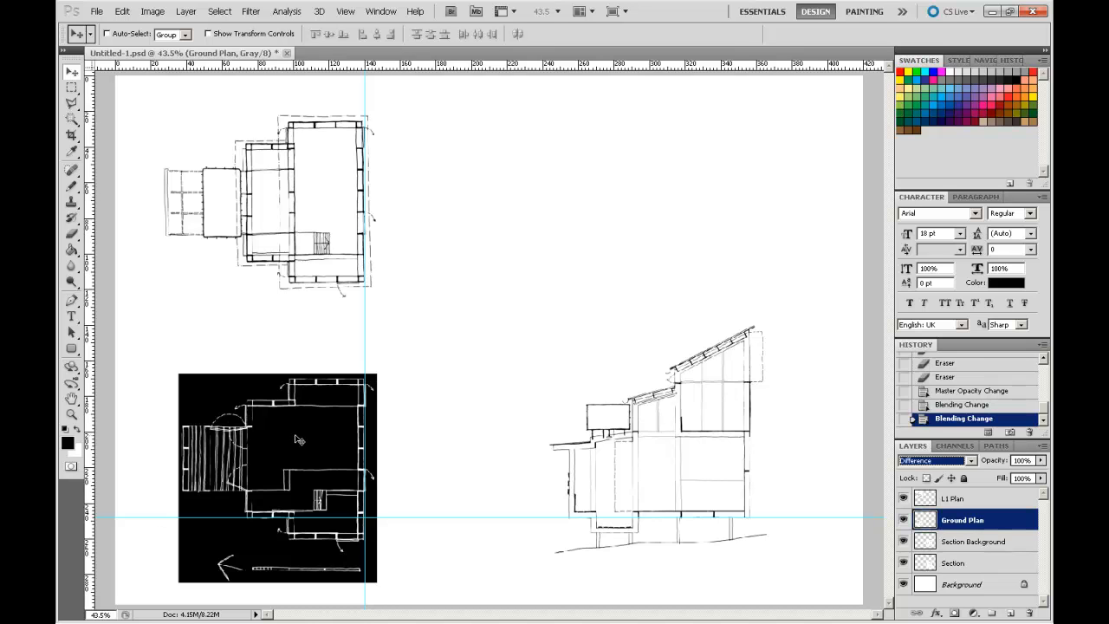
mouse_move(329, 405)
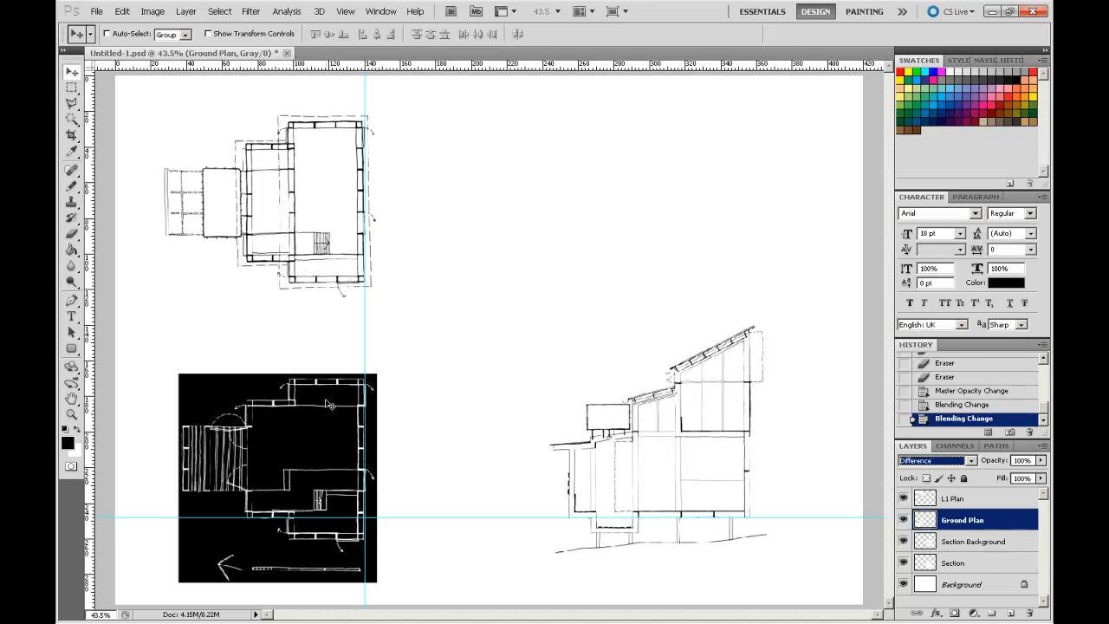
mouse_move(216, 402)
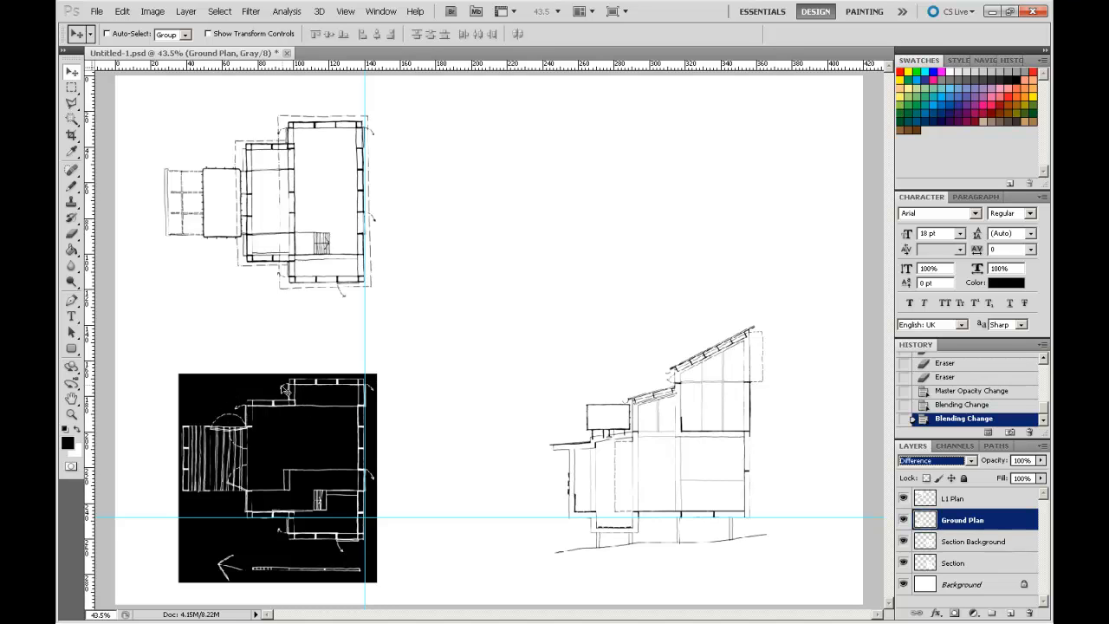
mouse_move(684, 452)
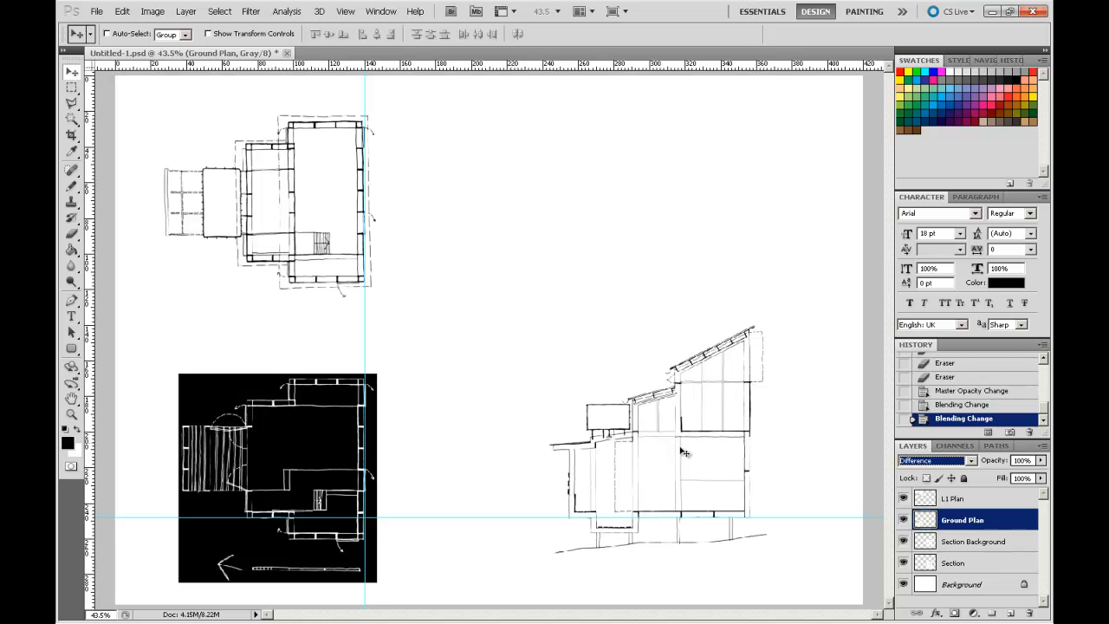
mouse_move(321, 485)
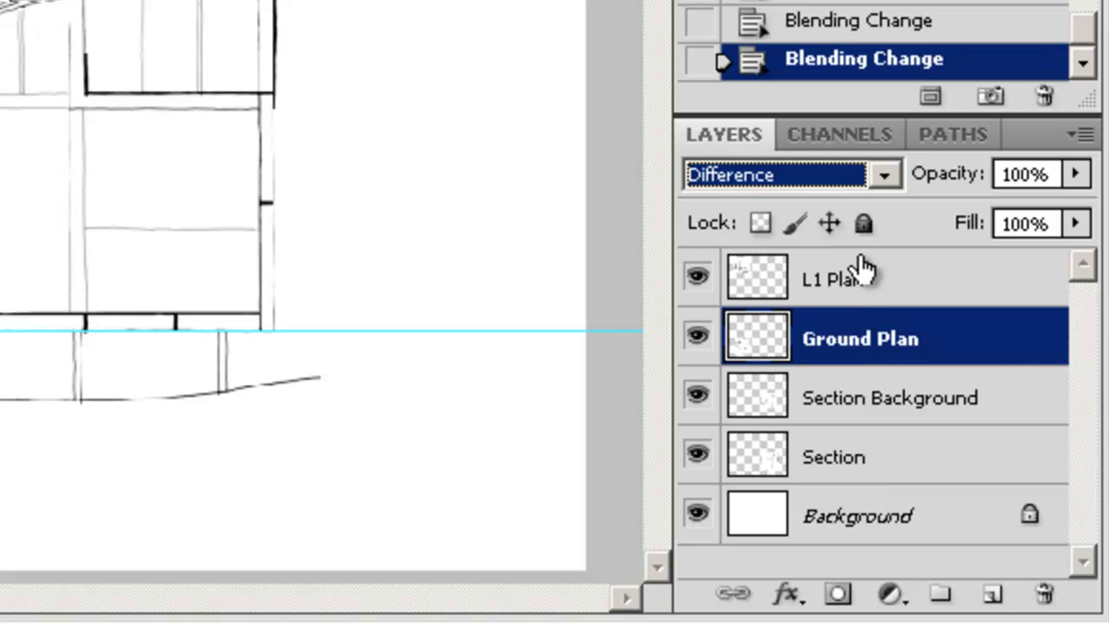
mouse_move(850, 299)
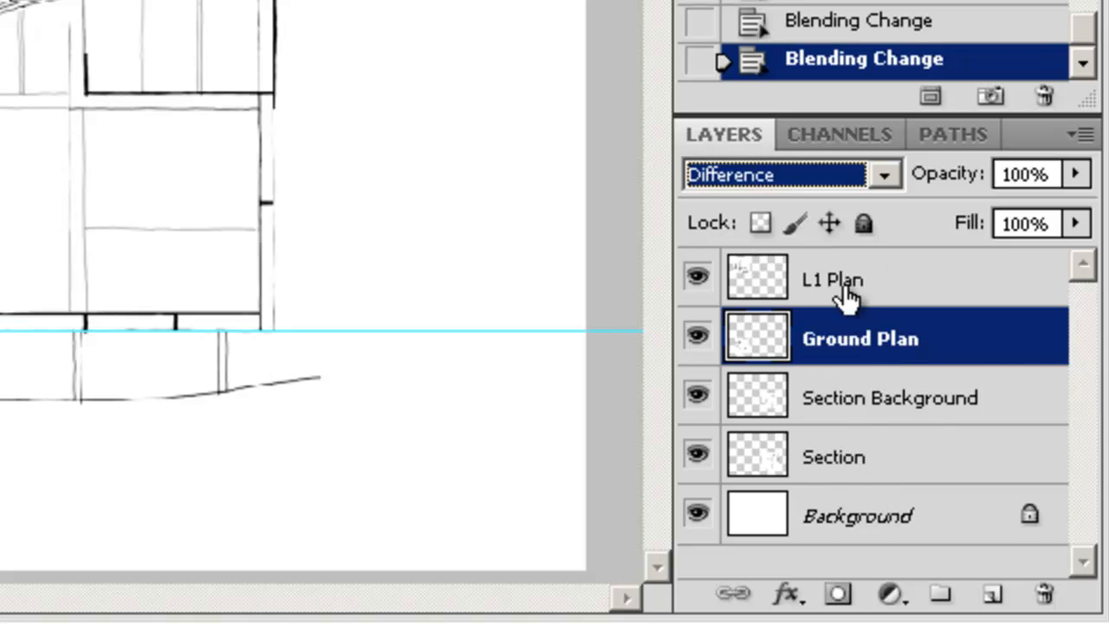
mouse_move(853, 286)
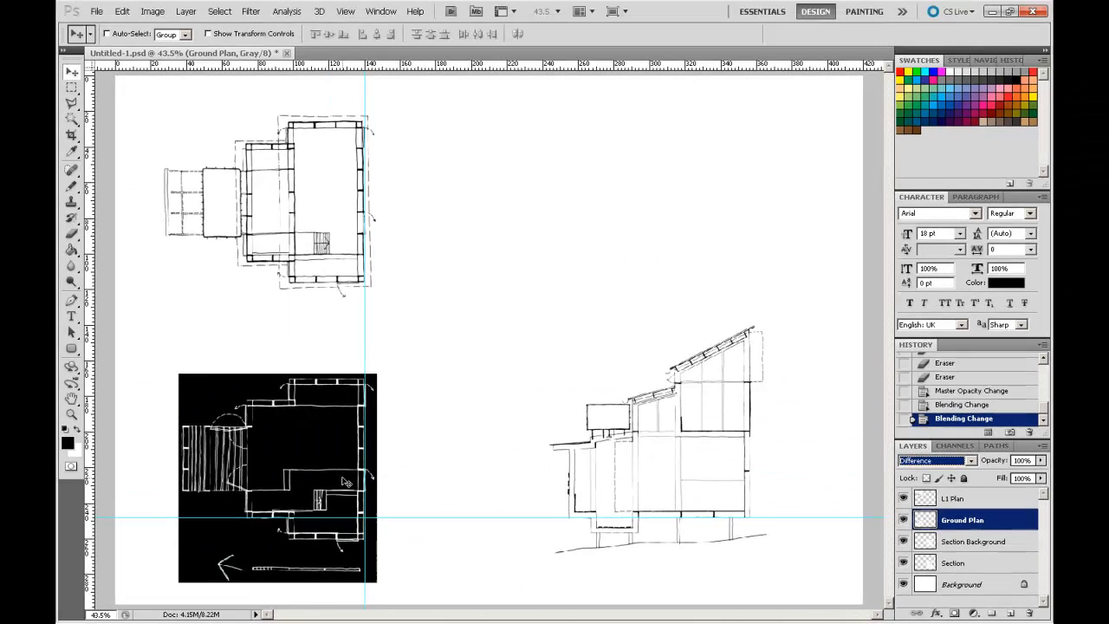
Drag the inverted Ground Plan over the section, up beneath the L1 plan, then select L1 Plan.
double_click(962, 520)
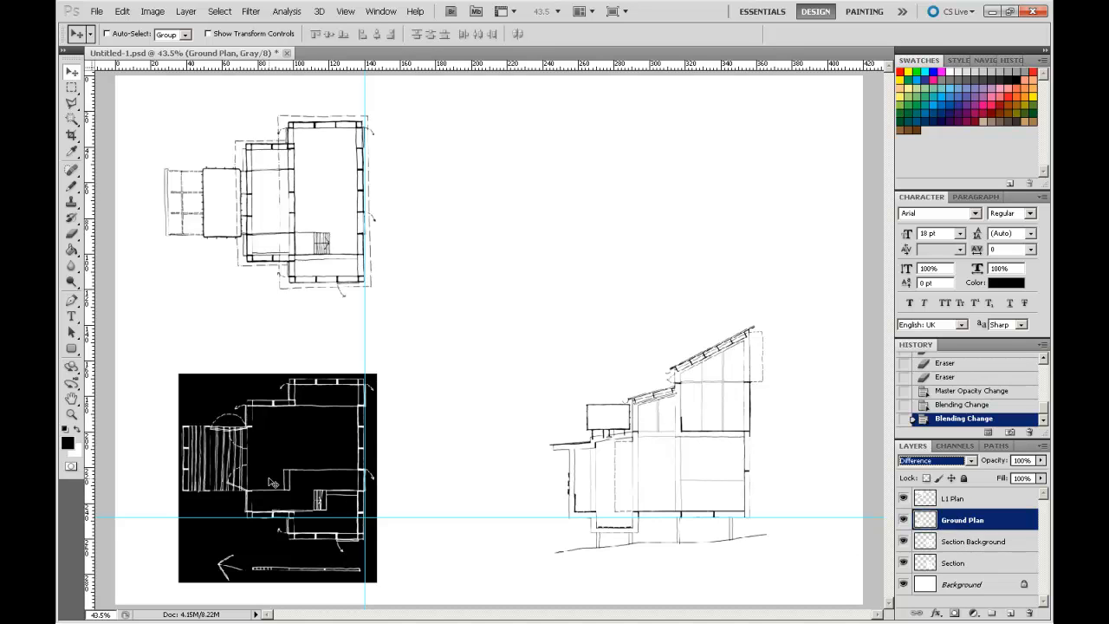
left_click_drag(271, 482, 476, 453)
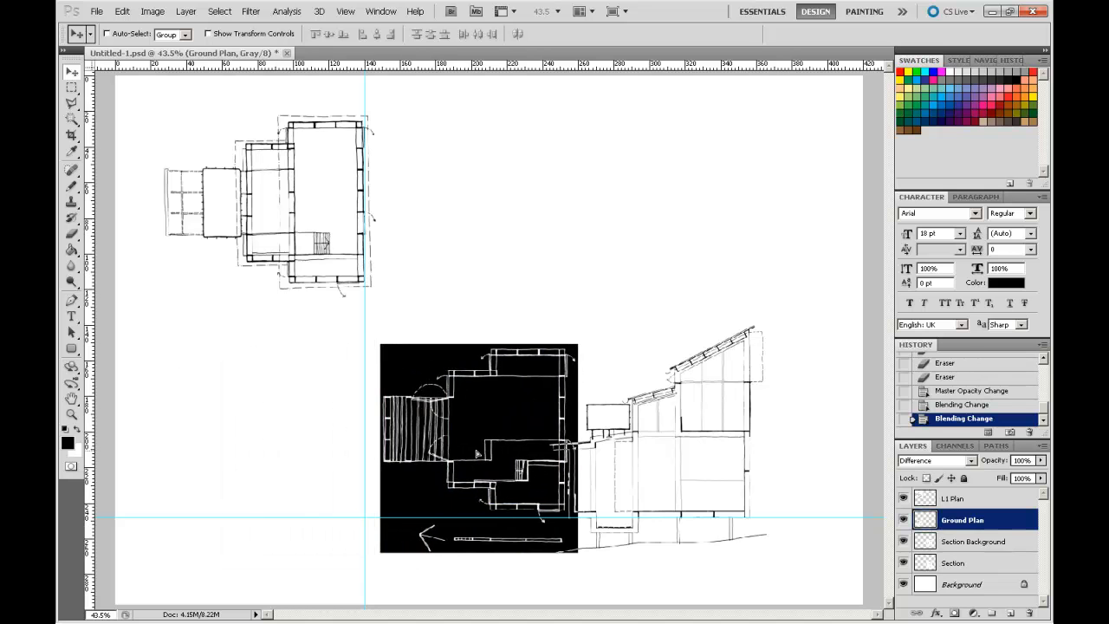
left_click_drag(477, 447, 546, 446)
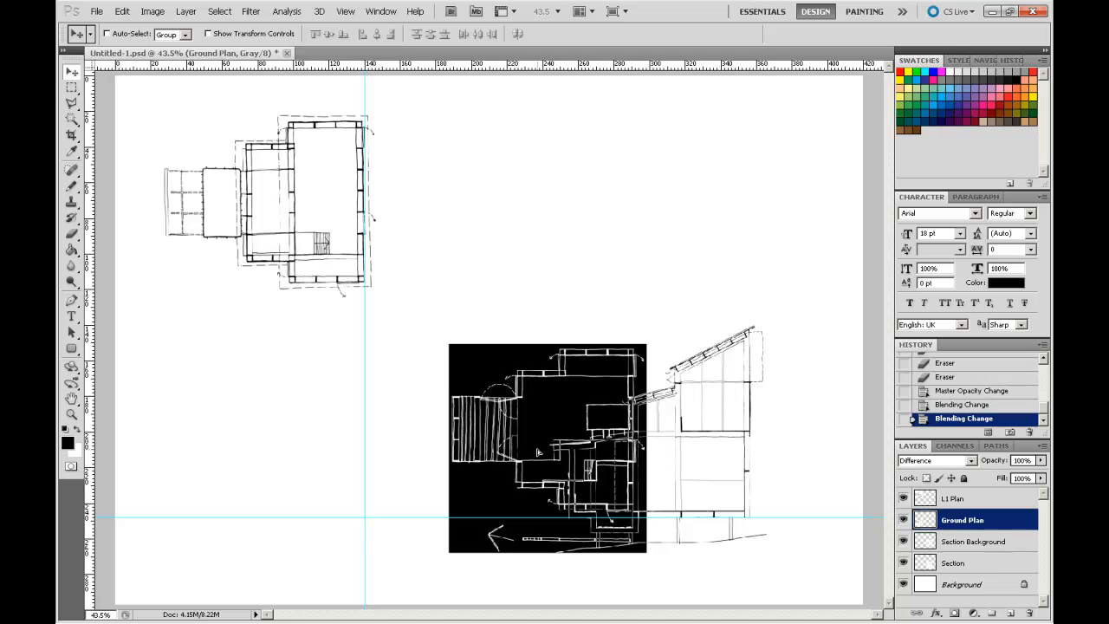
left_click_drag(548, 446, 541, 460)
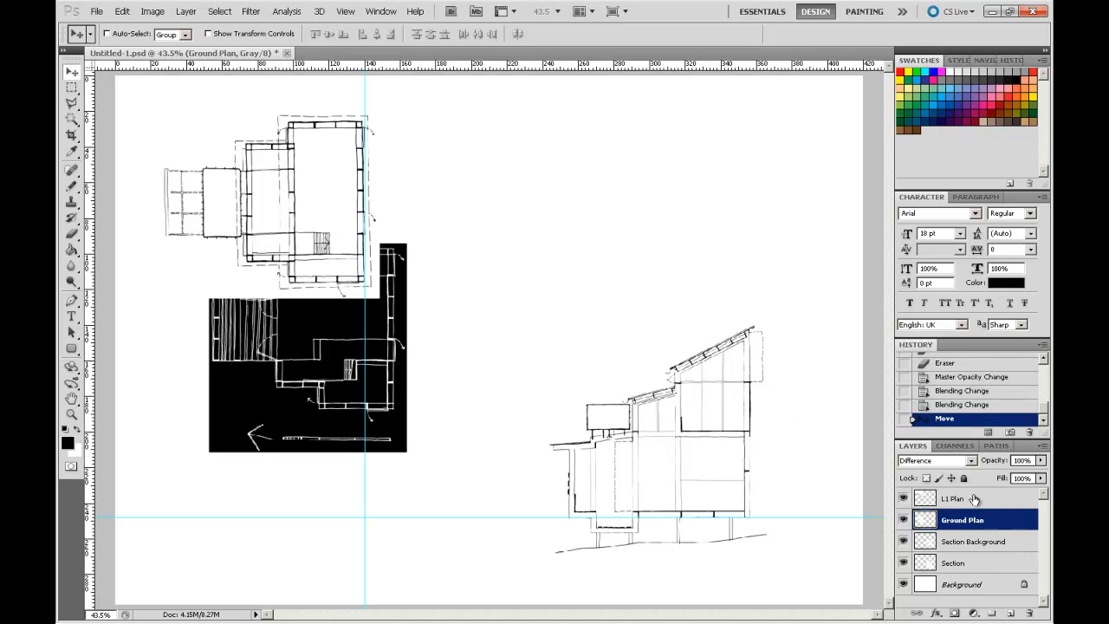
left_click(953, 498)
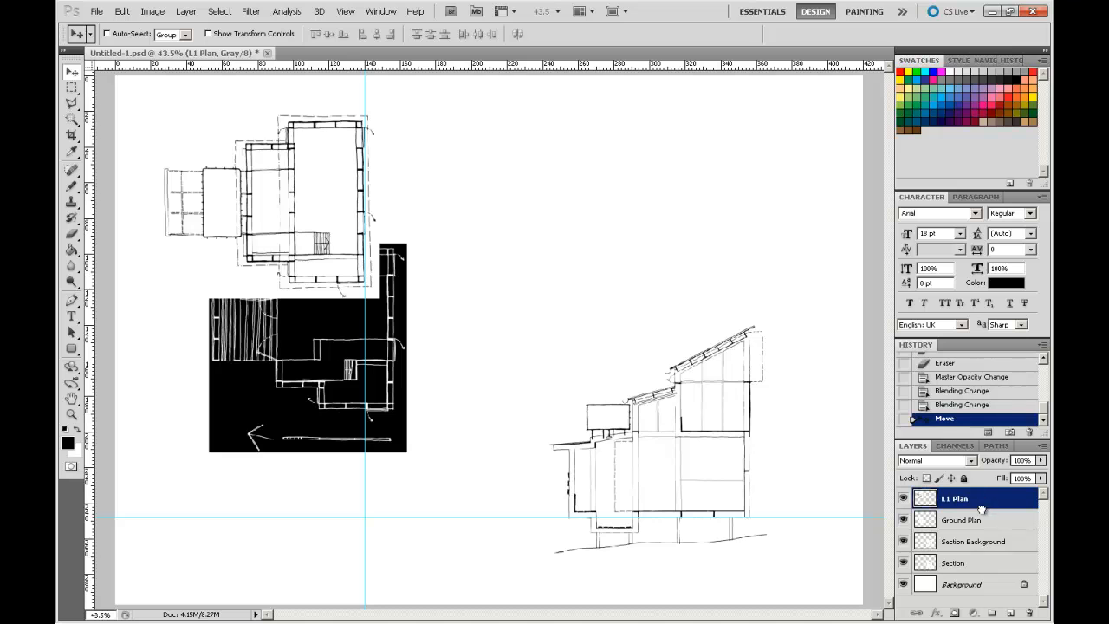
Move L1 Plan below Ground Plan in the stack and nudge Ground Plan to align beneath it.
left_click_drag(953, 498, 954, 520)
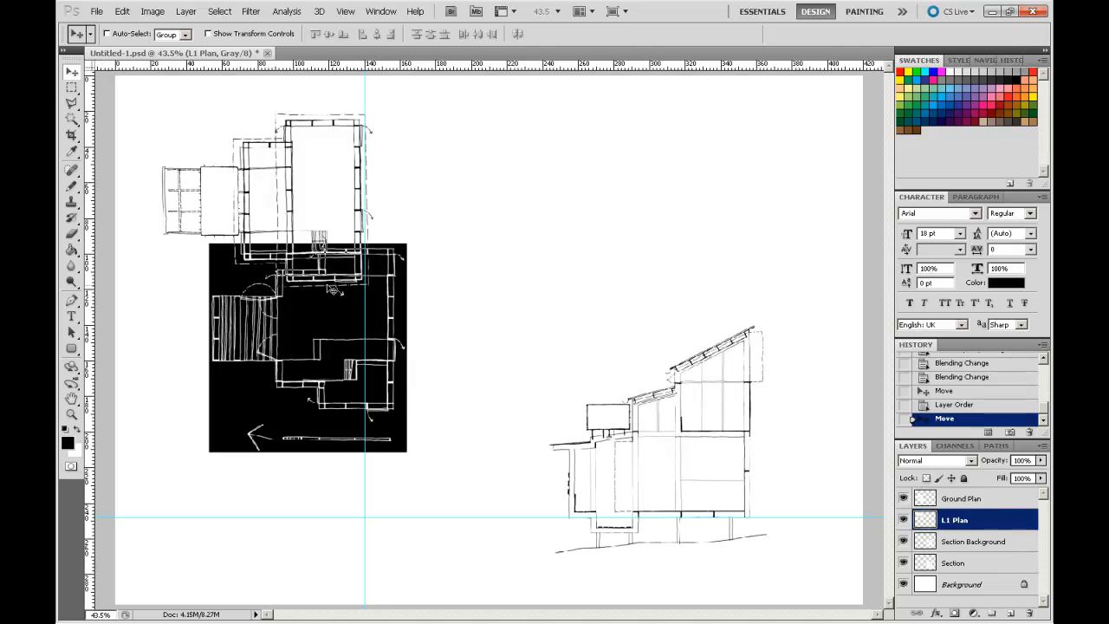
mouse_move(293, 364)
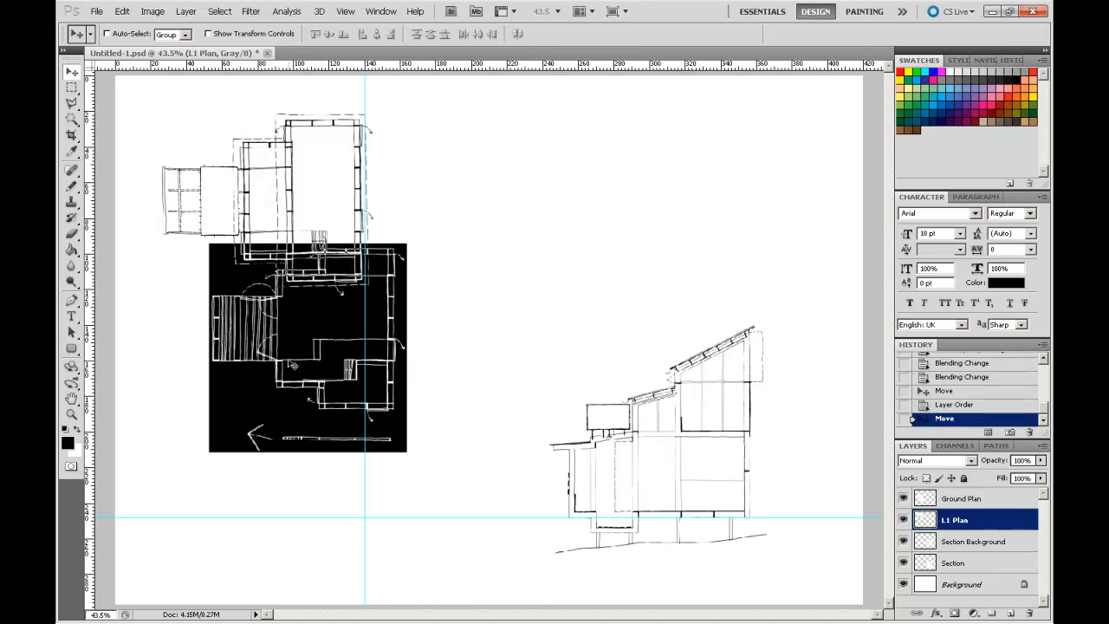
left_click(961, 499)
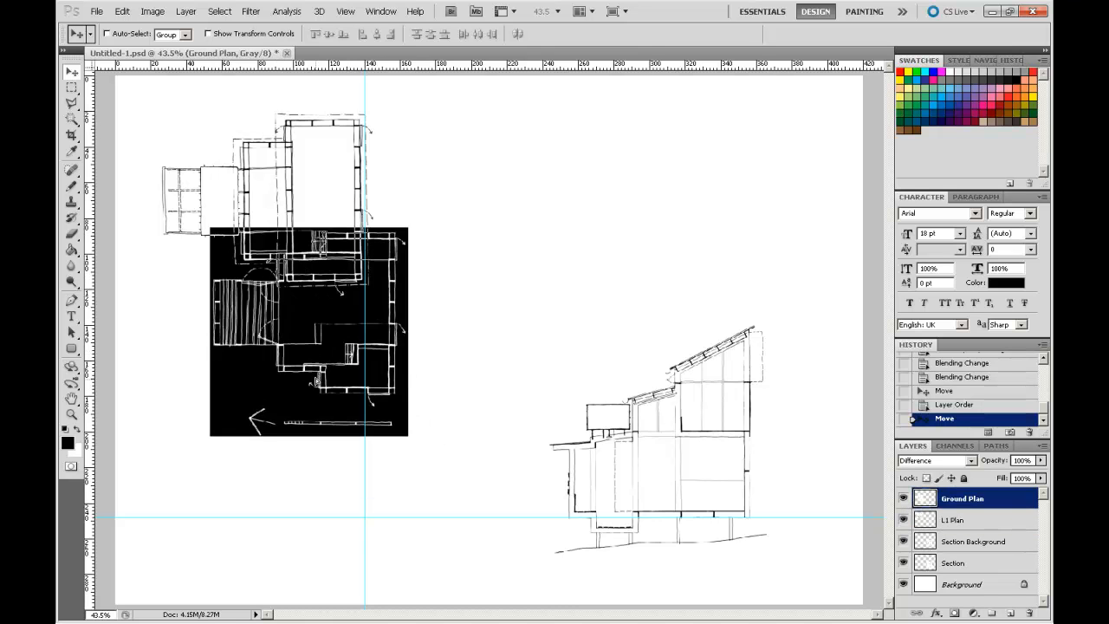
left_click_drag(307, 333, 312, 347)
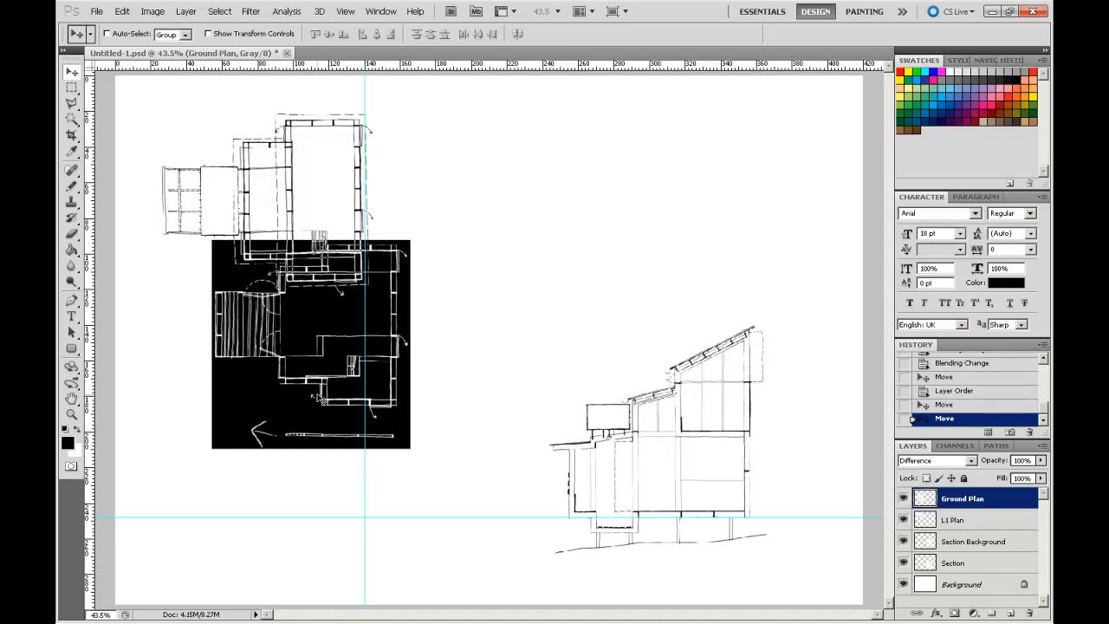
mouse_move(296, 390)
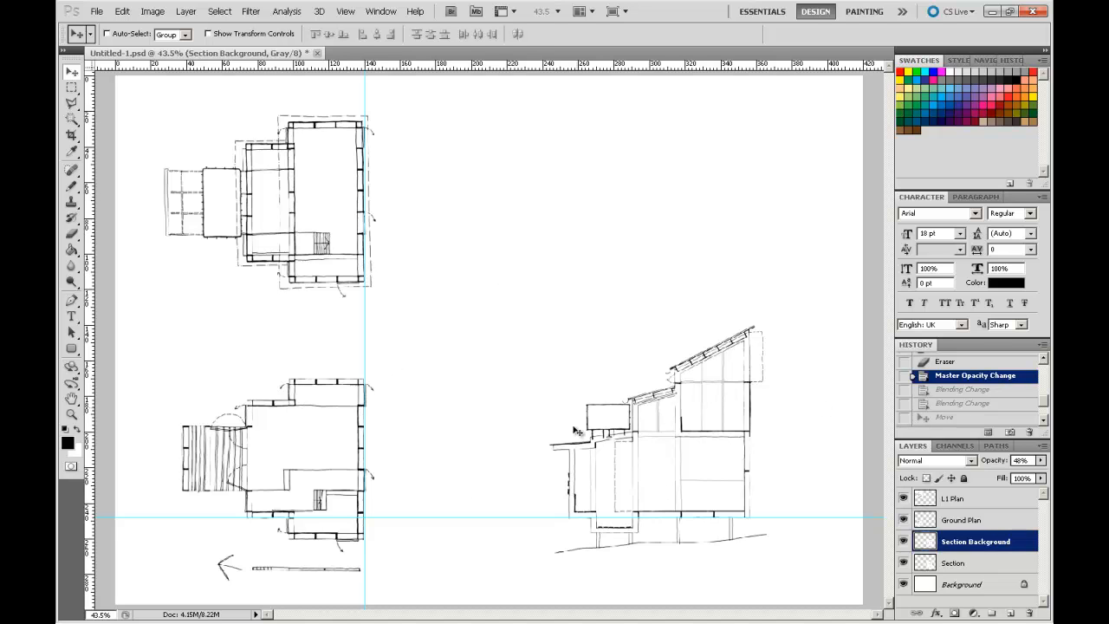
mouse_move(748, 481)
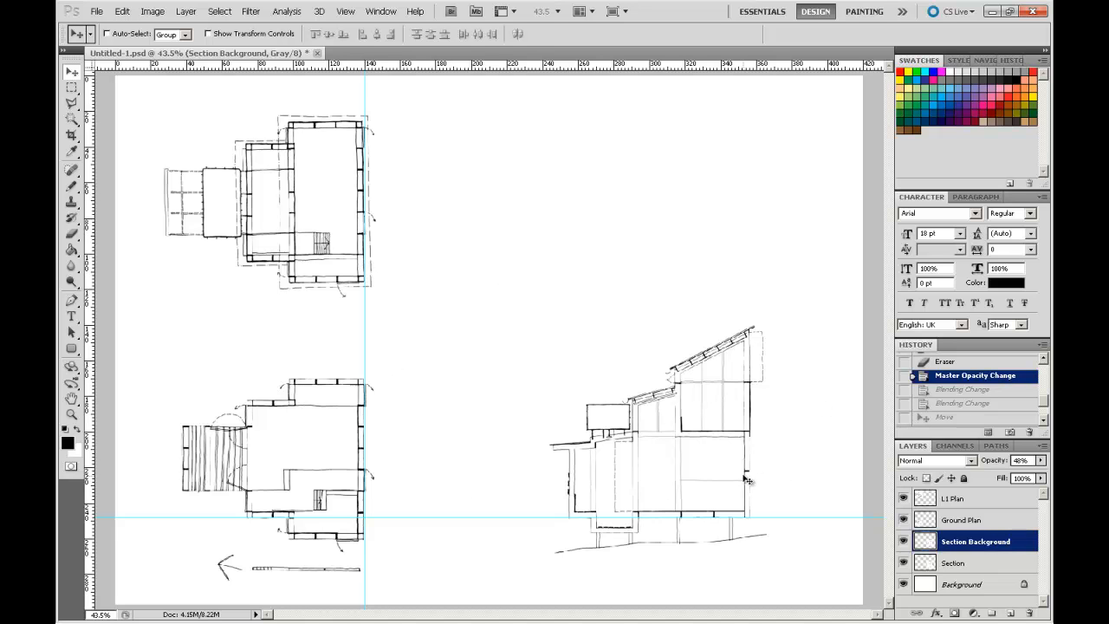
mouse_move(921, 349)
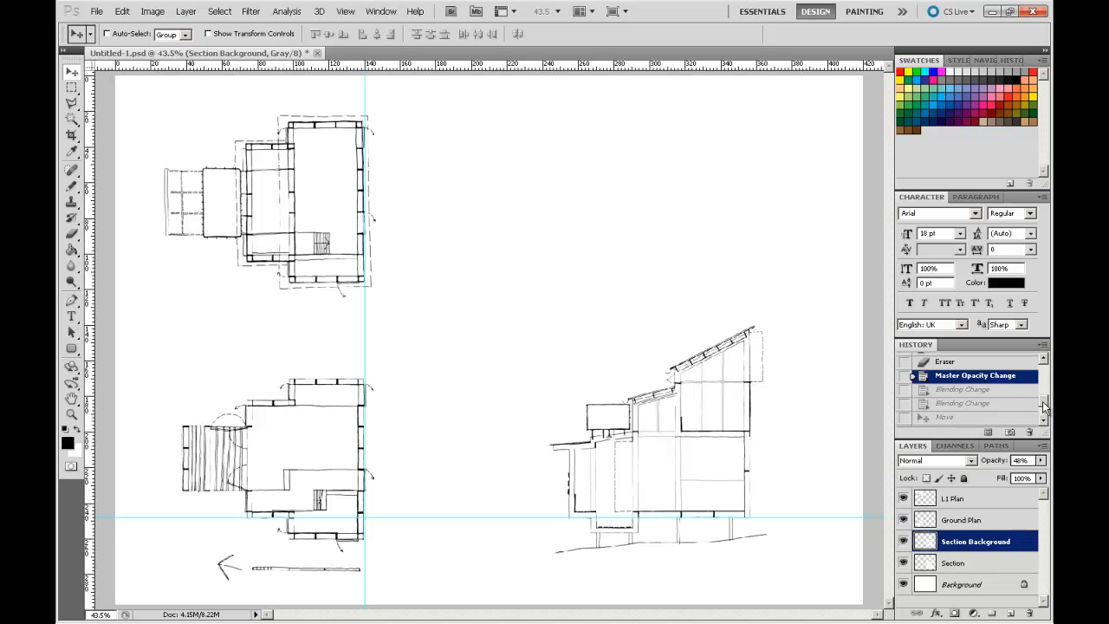
left_click(1044, 398)
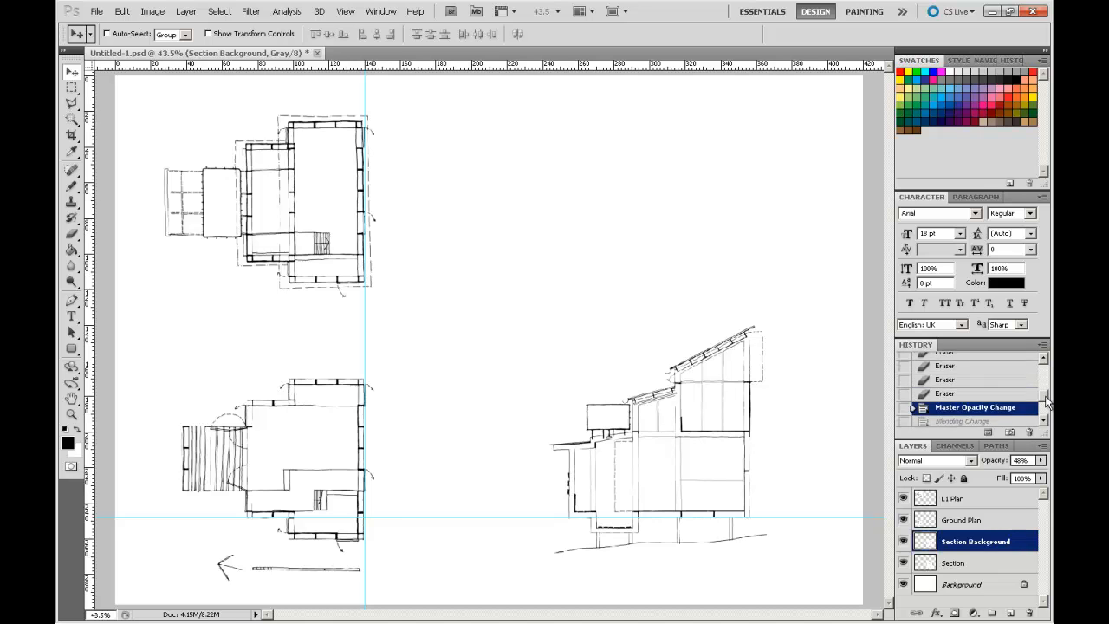
scroll("down", 3)
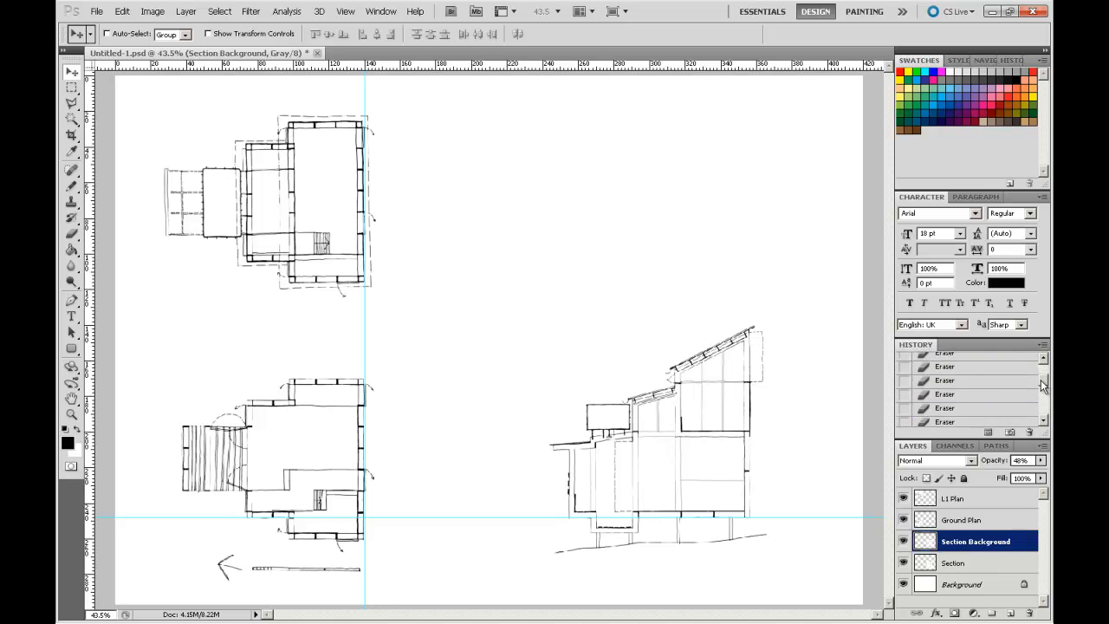
scroll("up", 3)
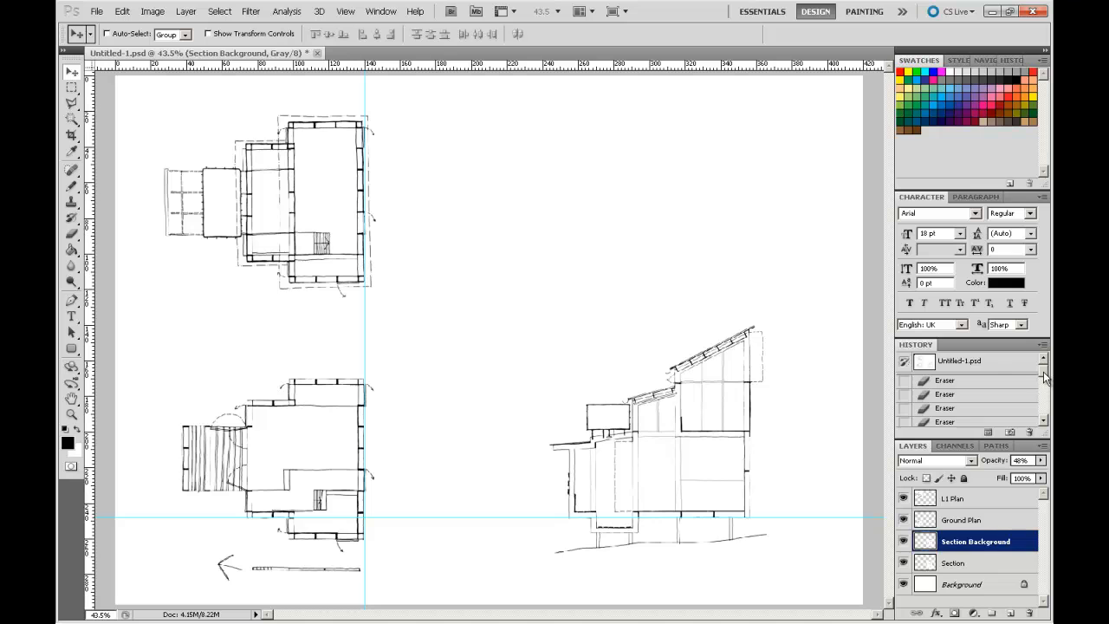
scroll("down", 3)
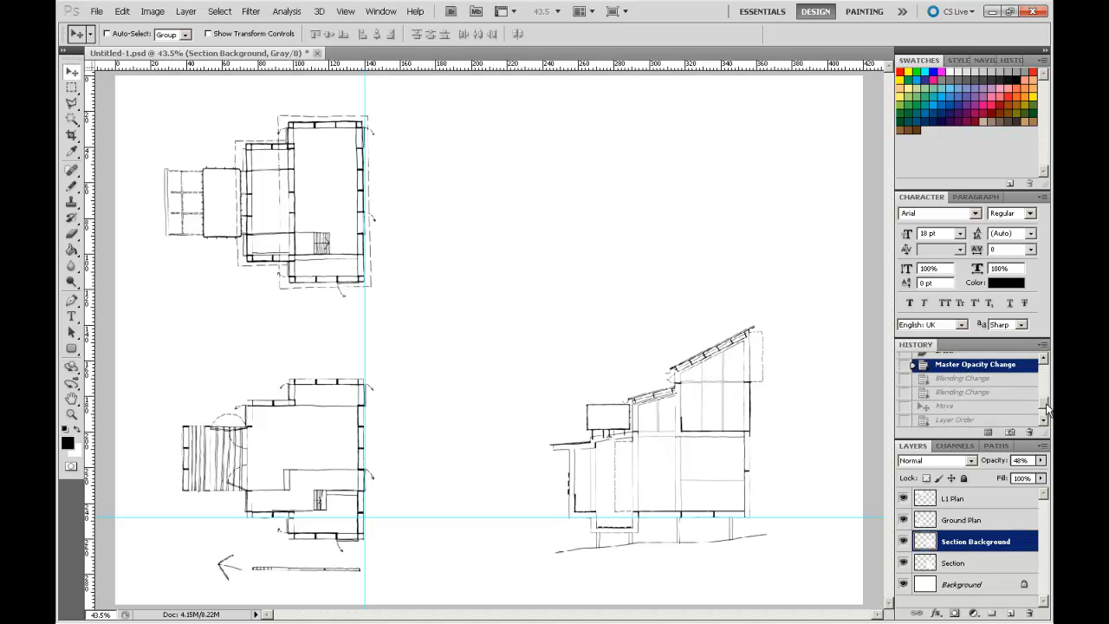
scroll("down", 3)
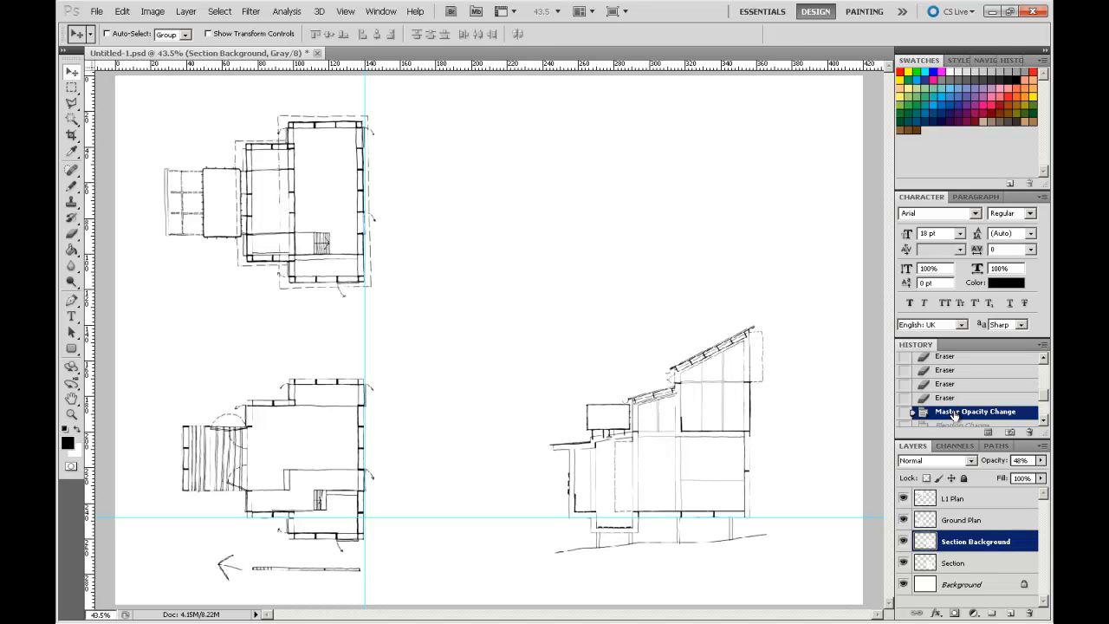
mouse_move(535, 334)
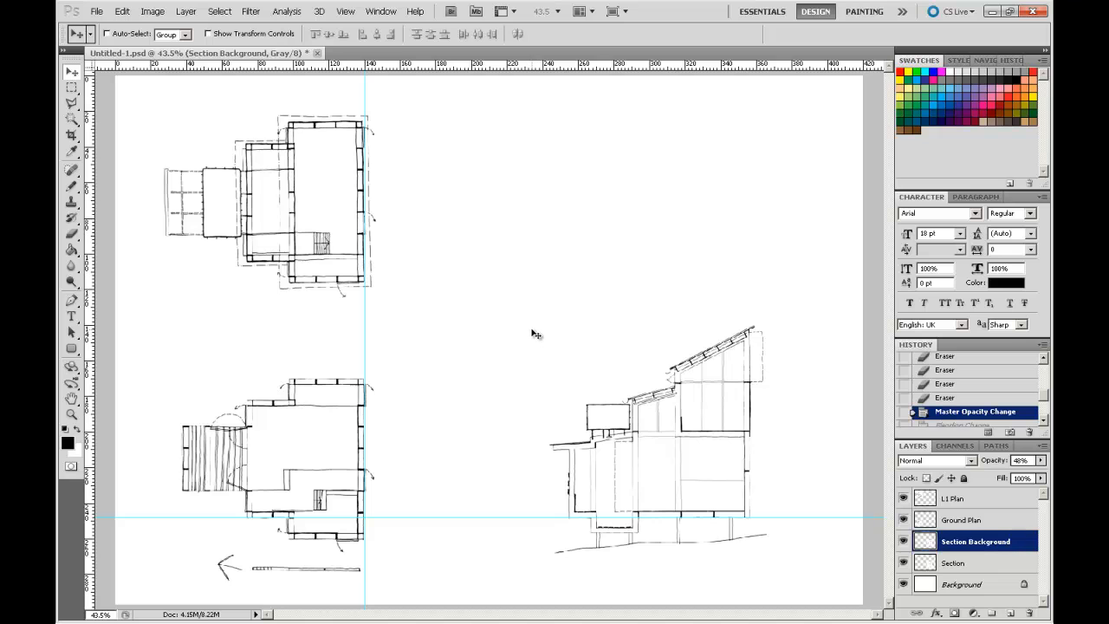
mouse_move(325, 167)
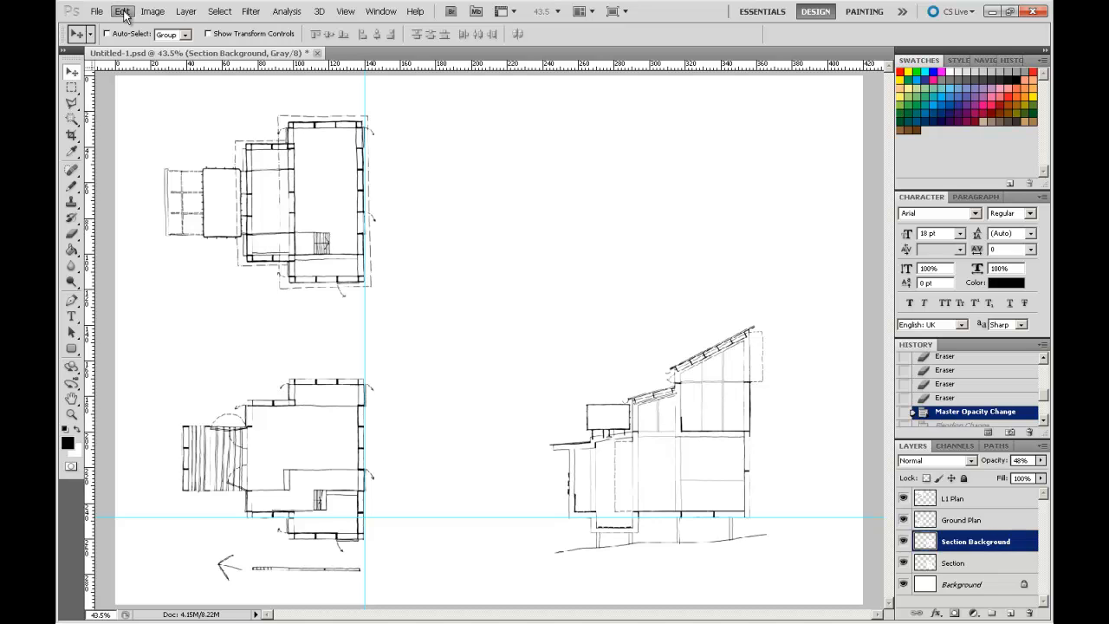
Open the General page of Photoshop's Preferences from the Edit menu.
left_click(122, 12)
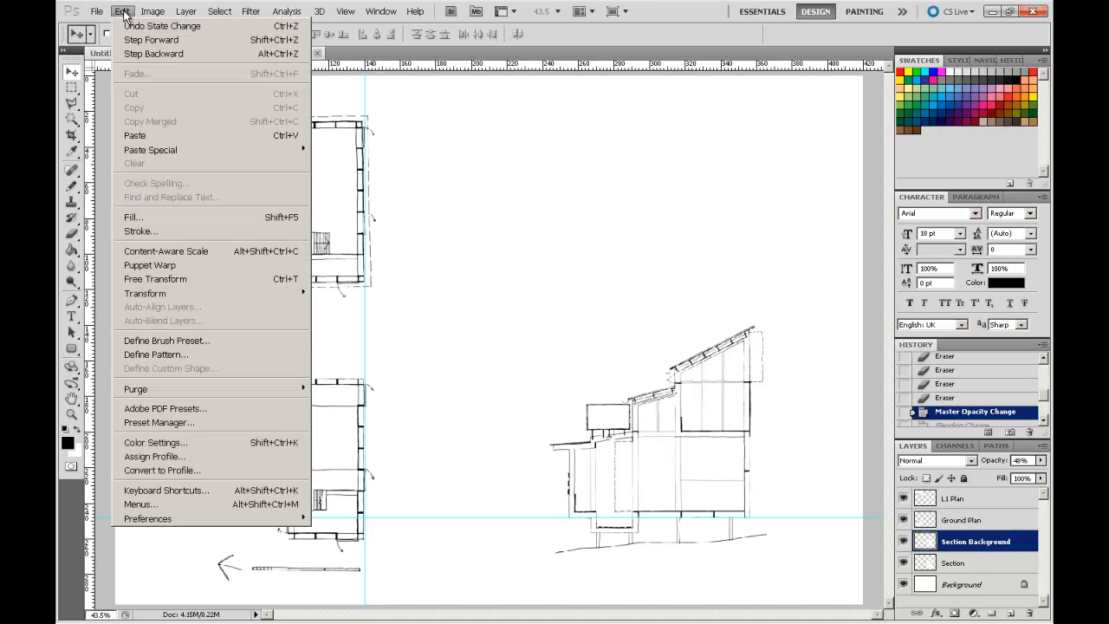
mouse_move(135, 542)
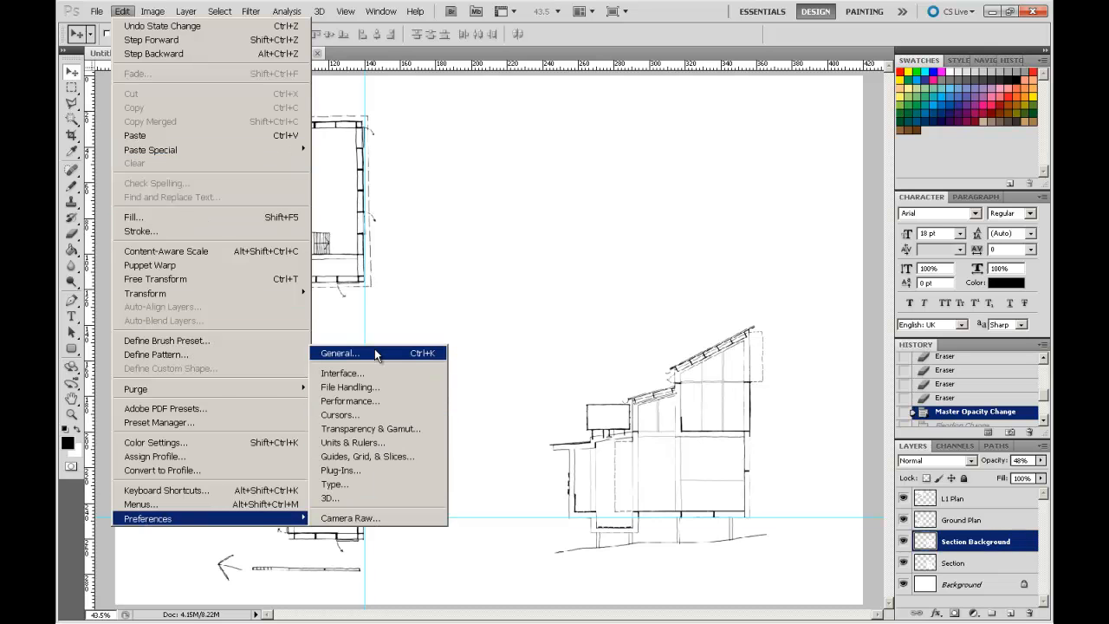
left_click(338, 353)
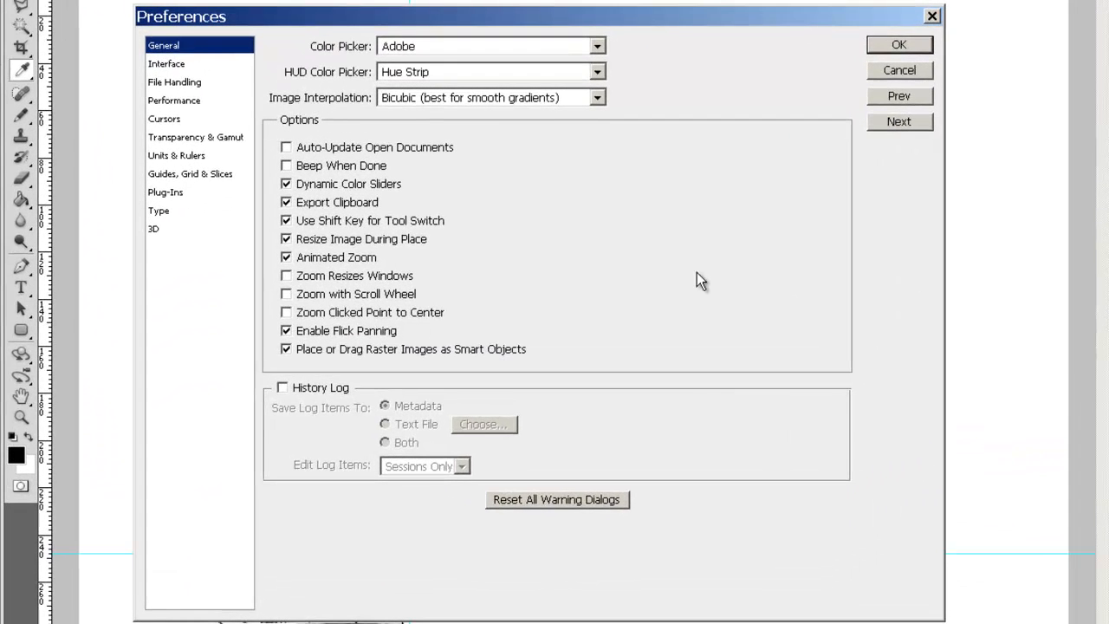
mouse_move(701, 279)
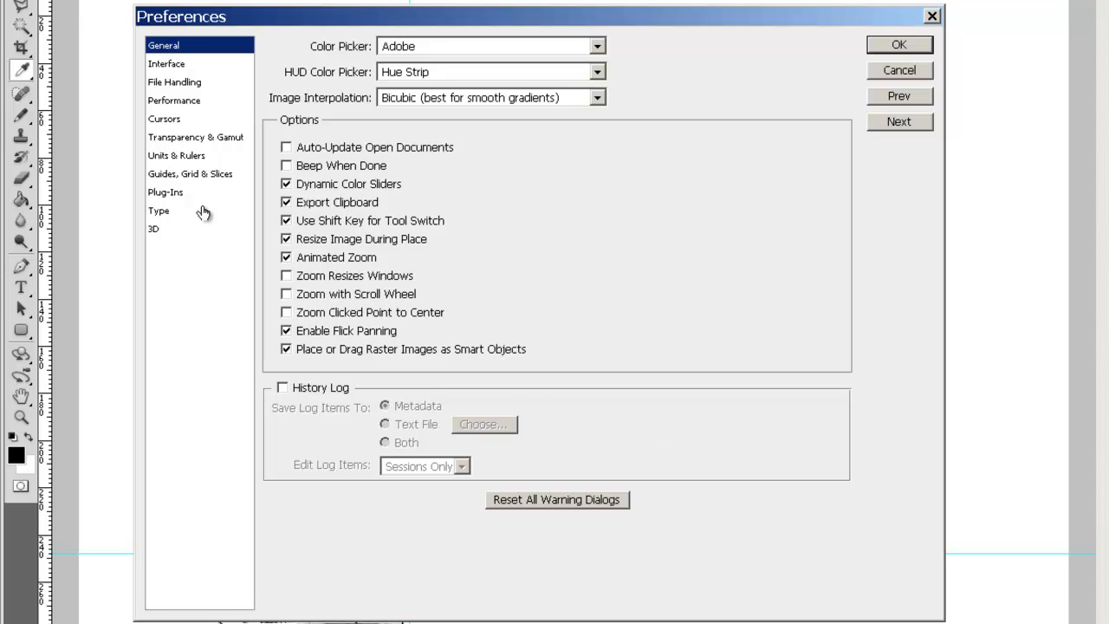
On the Performance page, set History States to 67 and confirm the preferences.
left_click(174, 101)
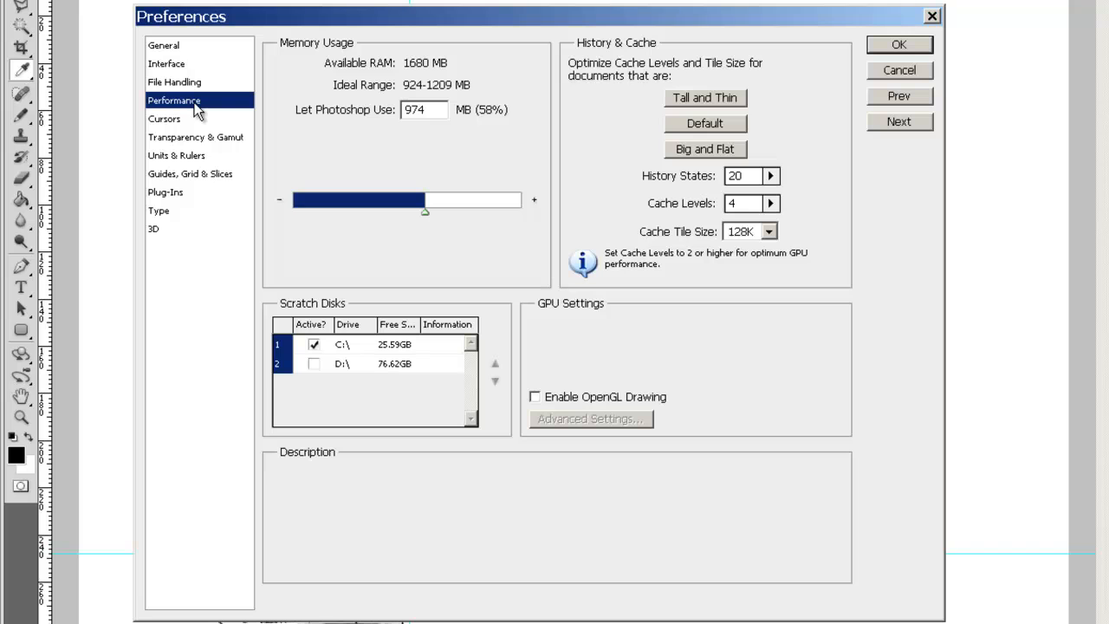
left_click(771, 176)
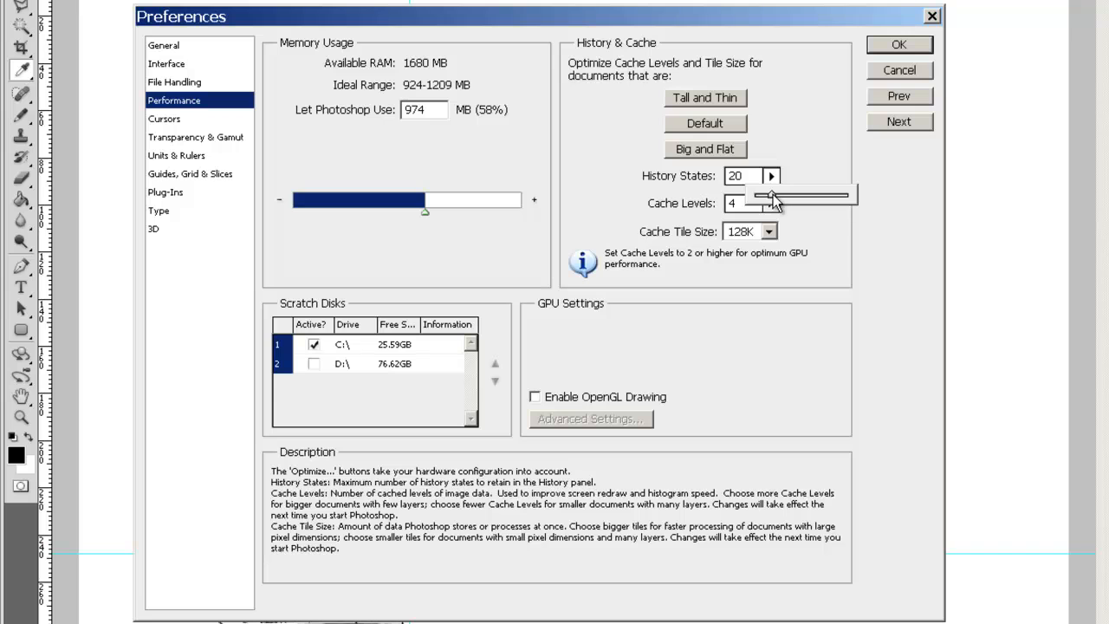
left_click_drag(771, 194, 790, 194)
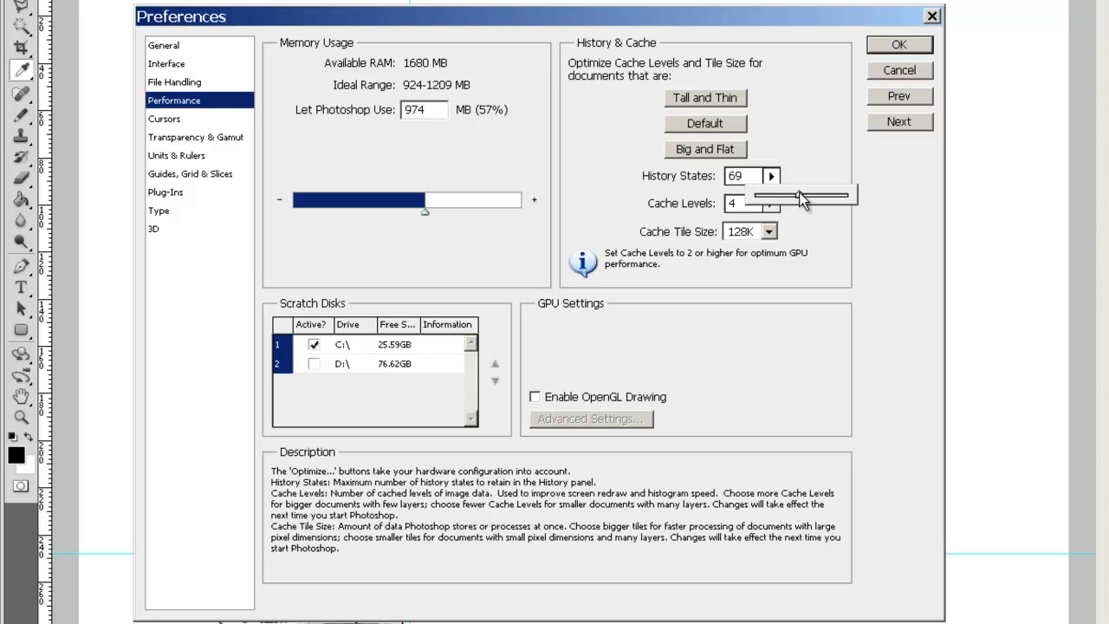
left_click(772, 179)
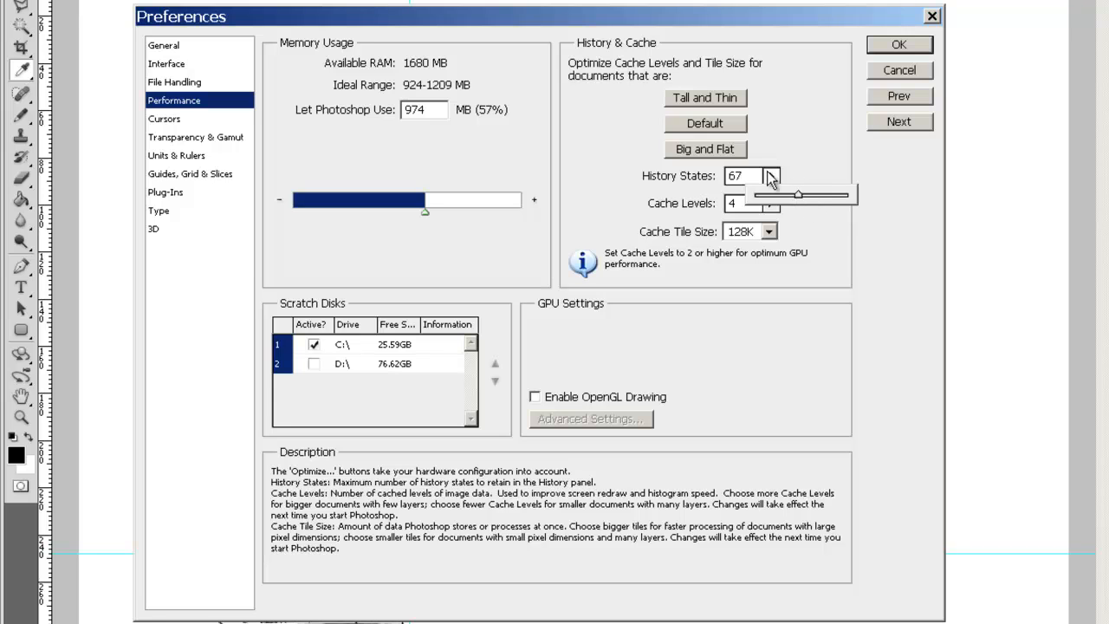
mouse_move(823, 232)
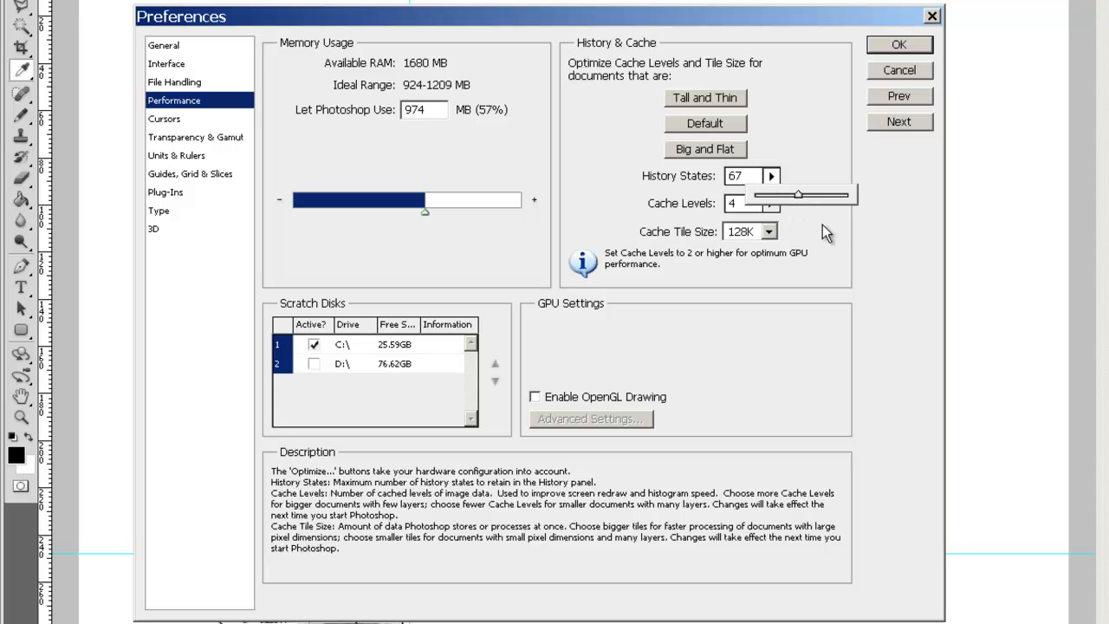
mouse_move(823, 177)
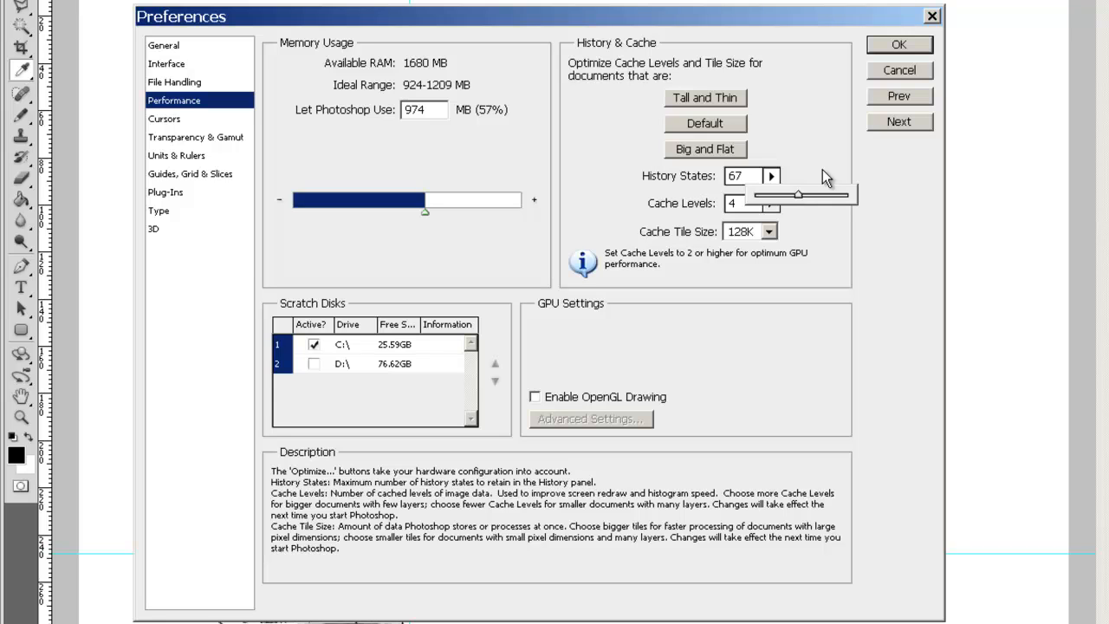
mouse_move(823, 147)
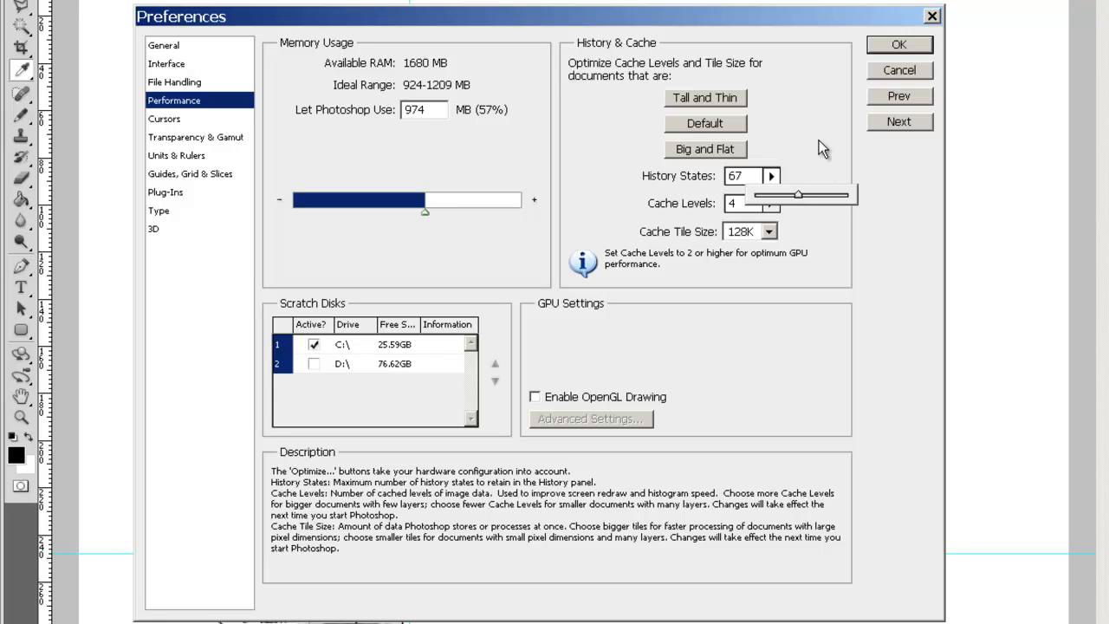
mouse_move(837, 147)
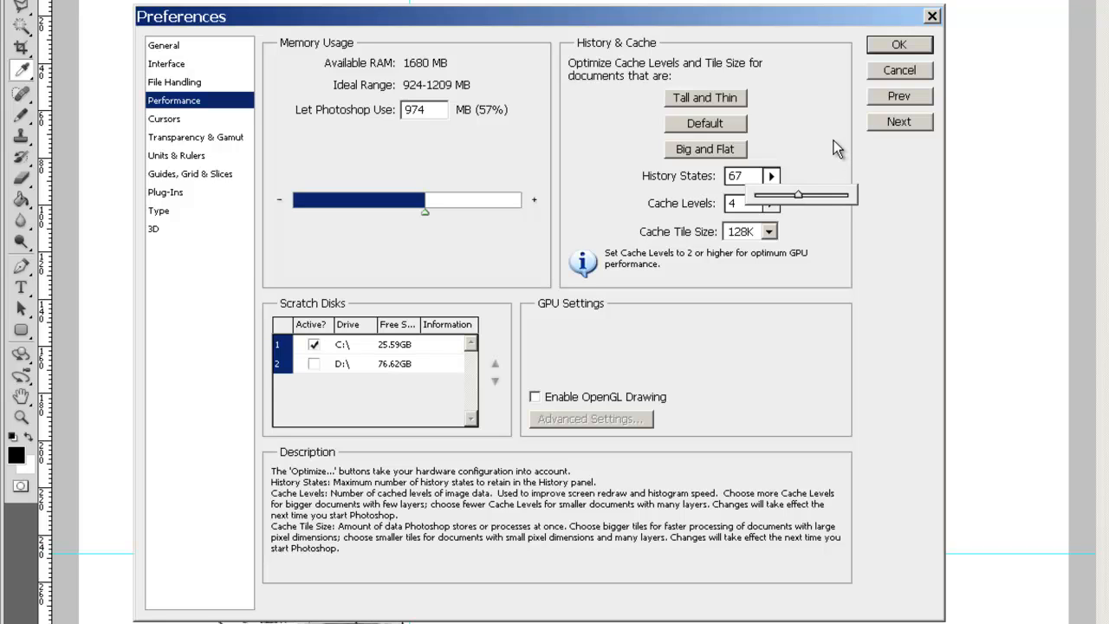
mouse_move(662, 180)
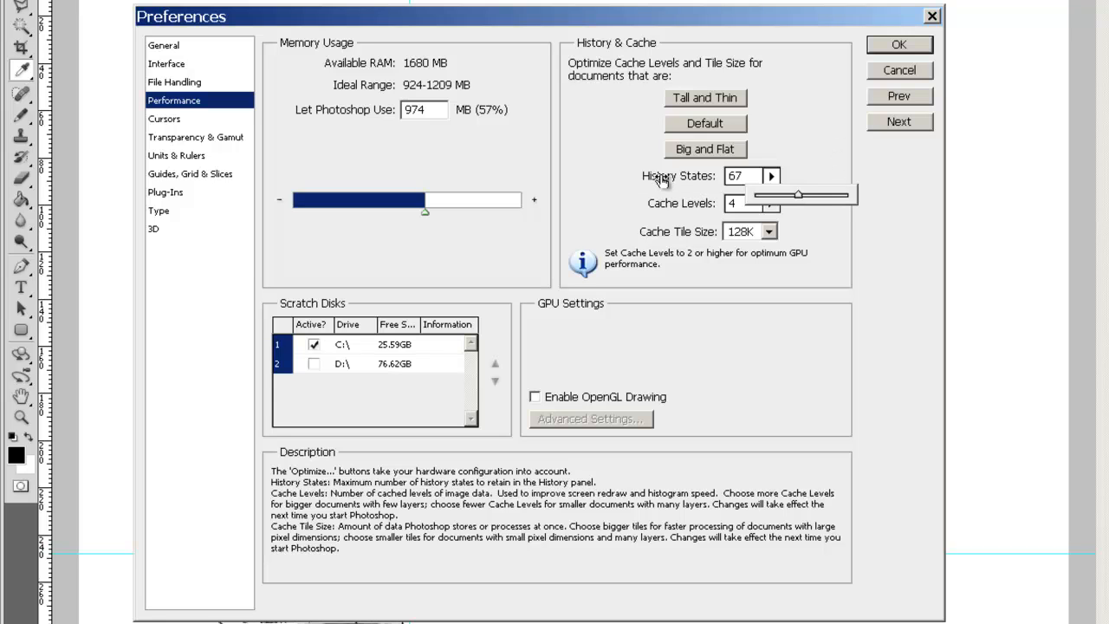
mouse_move(668, 191)
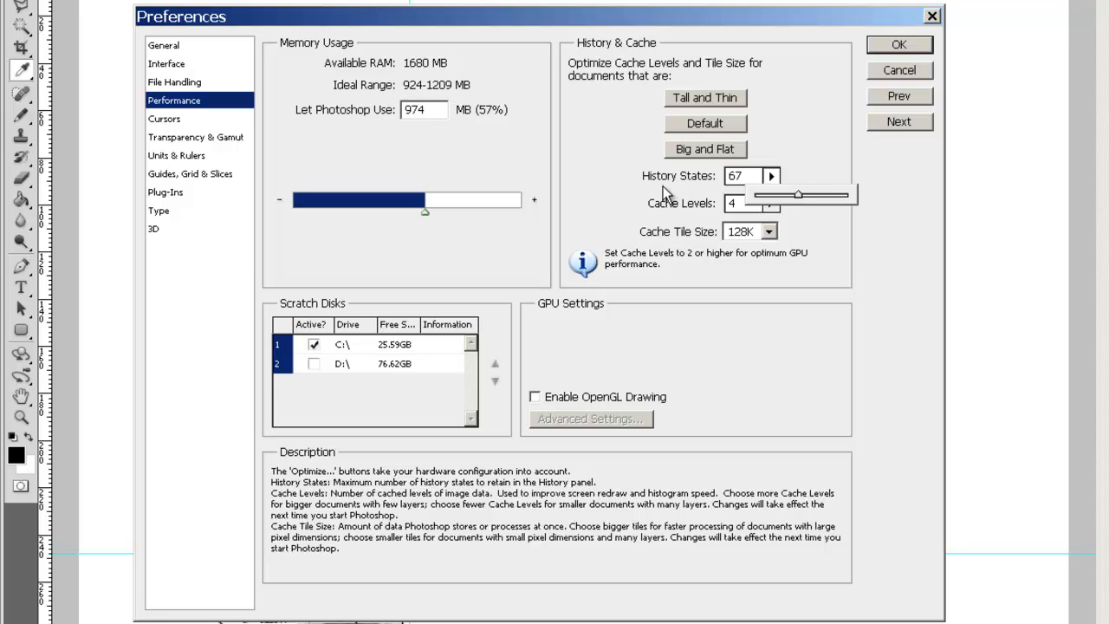
mouse_move(799, 220)
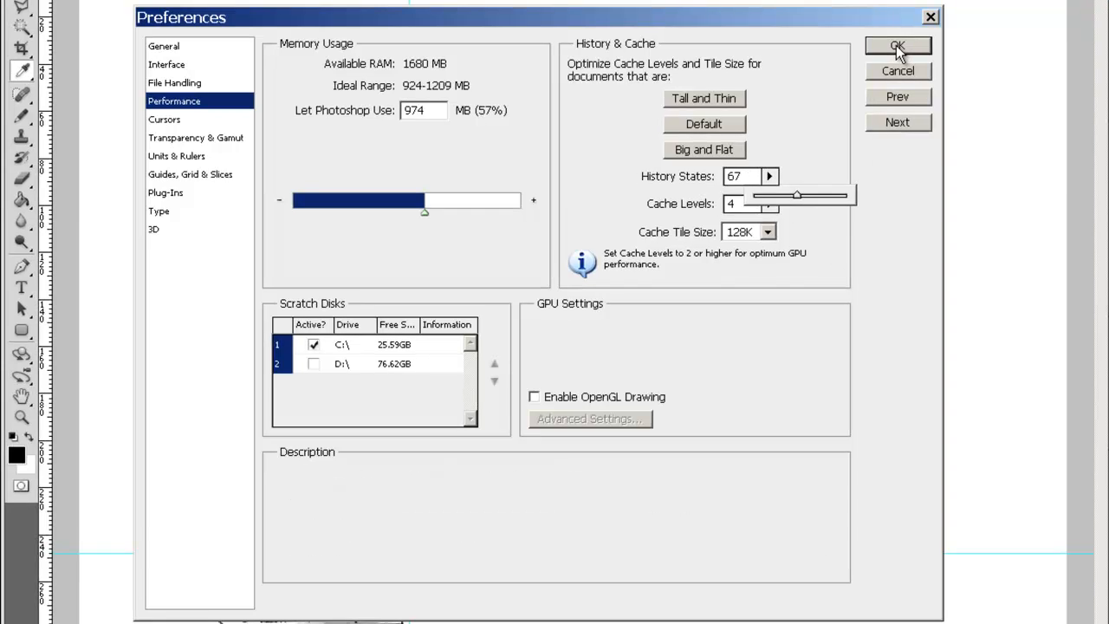
left_click(897, 46)
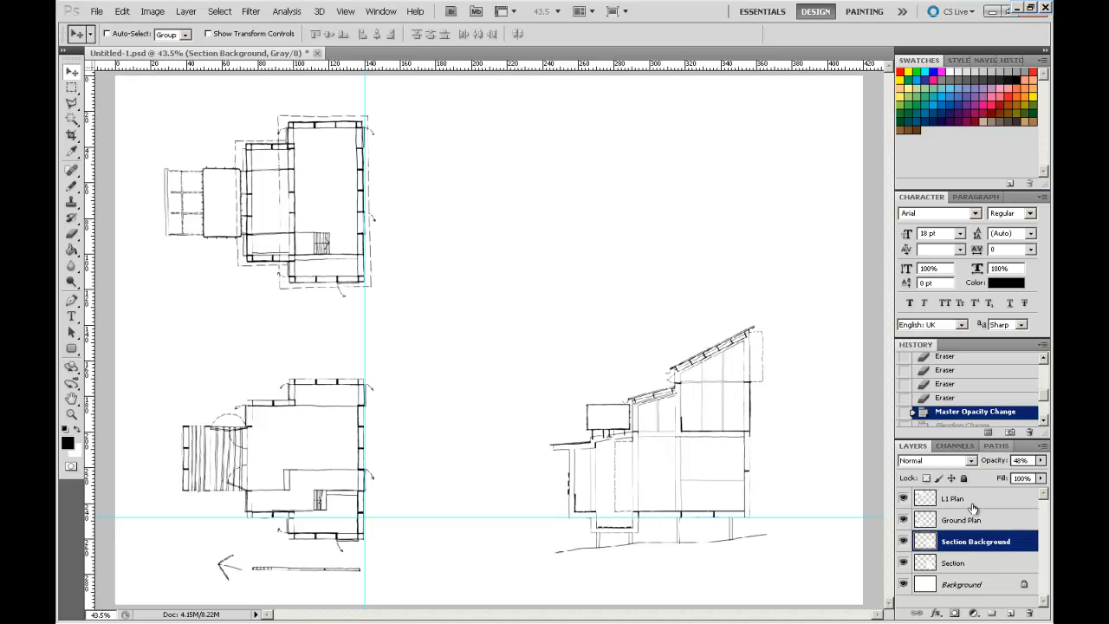
left_click(960, 520)
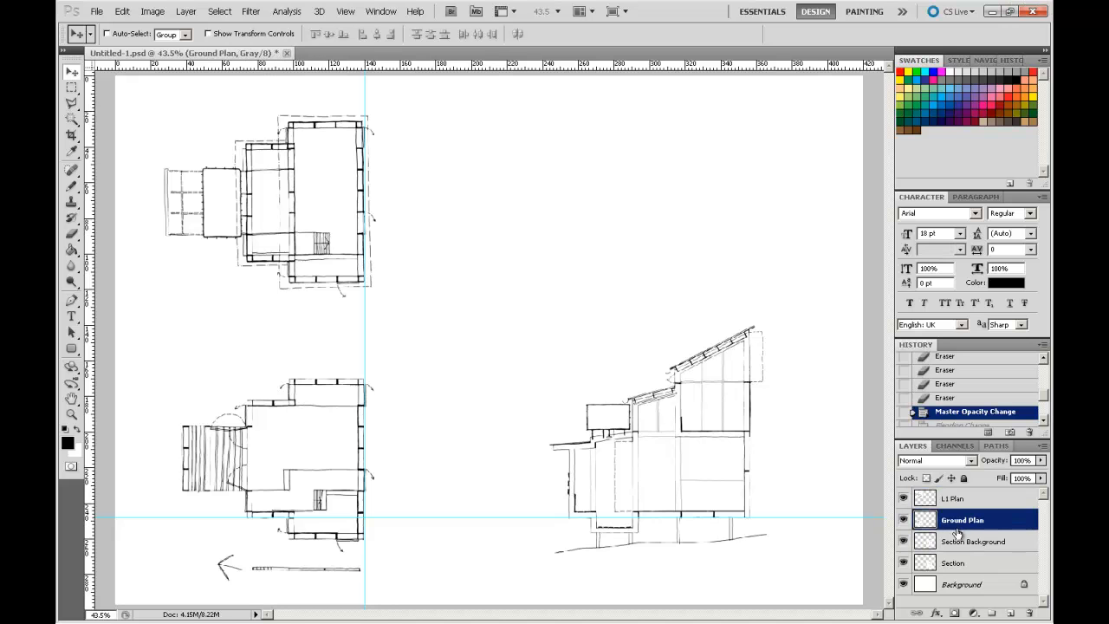
left_click(952, 562)
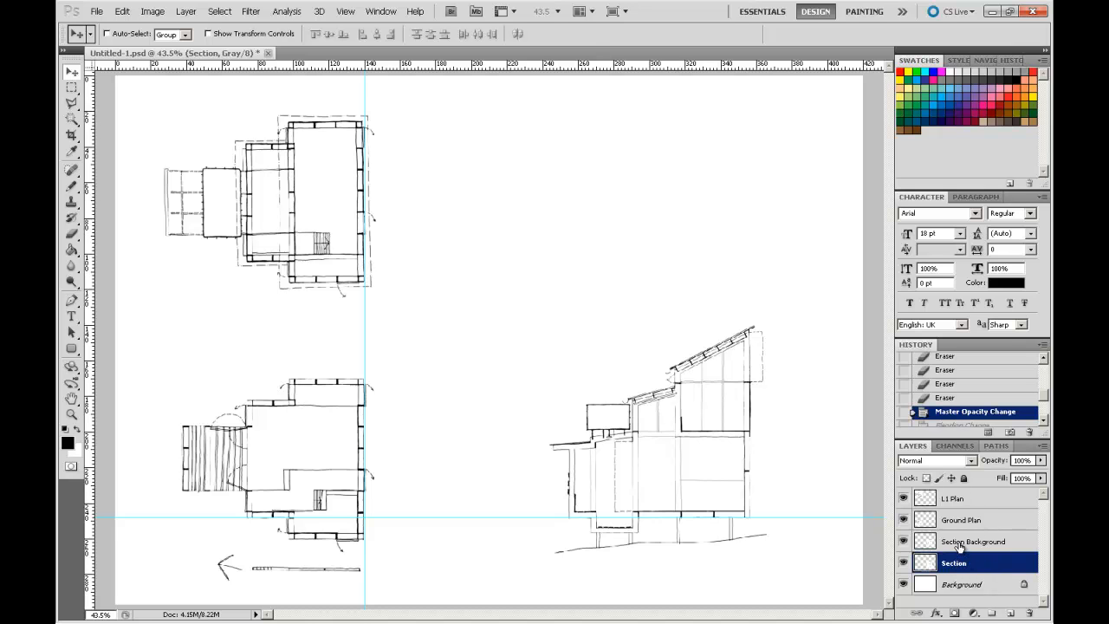
left_click(974, 541)
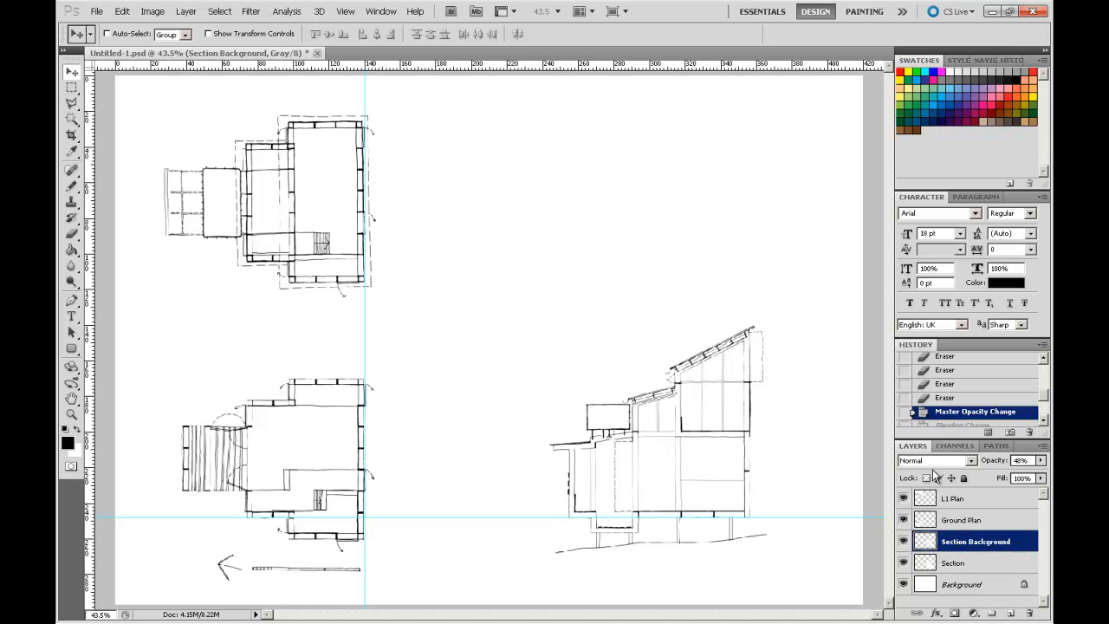